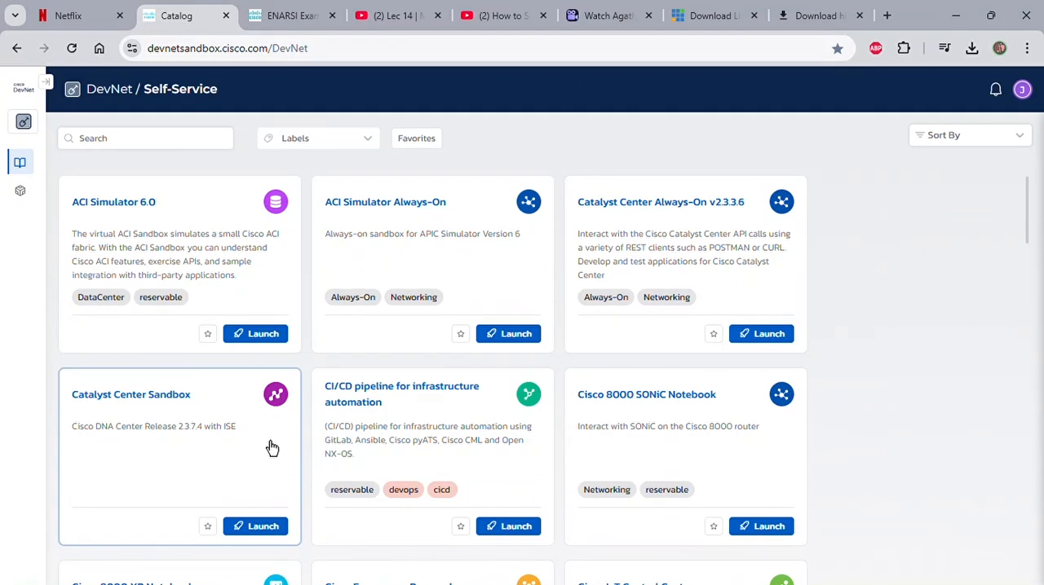
# Scroll the sandbox catalog around the Cisco Modeling Labs card and its Instructions panel
pyautogui.scroll(-3)
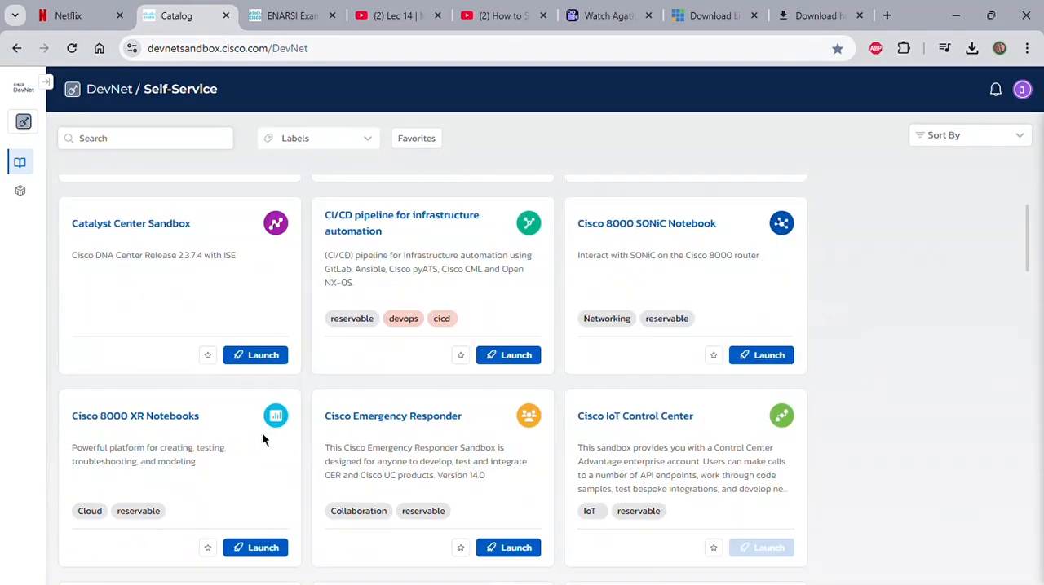
pyautogui.scroll(-3)
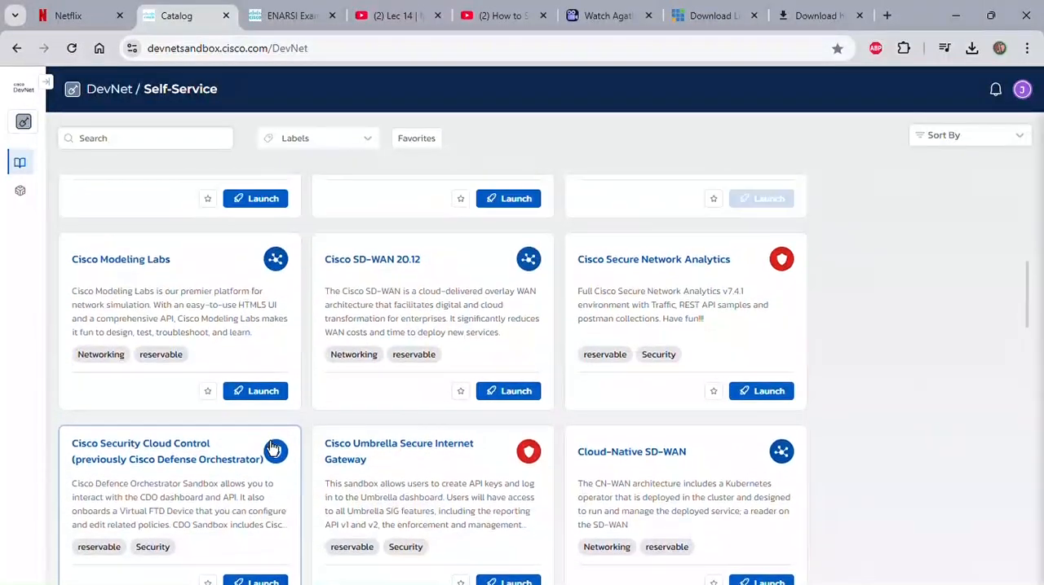
pyautogui.scroll(3)
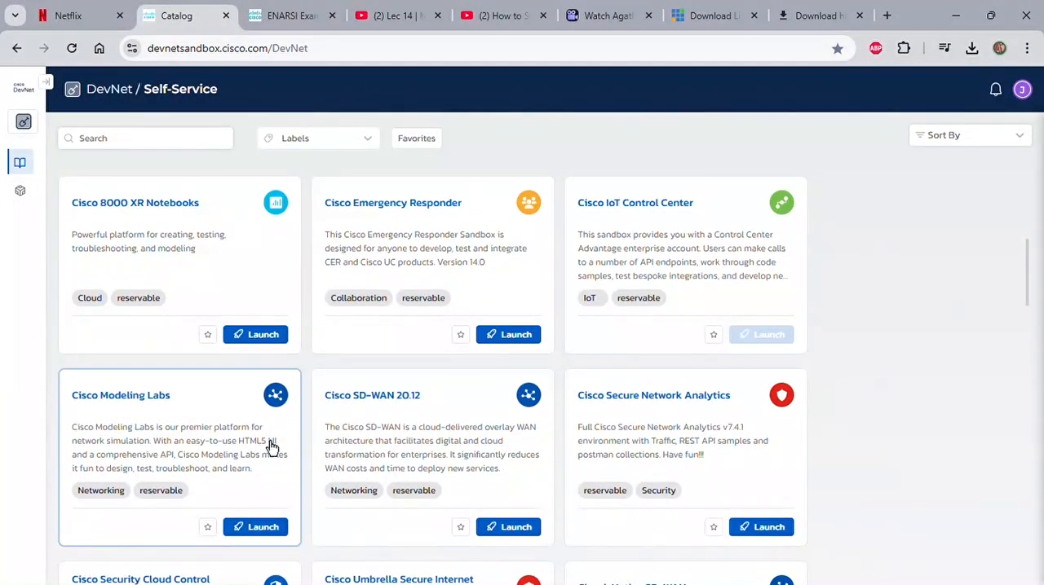
pyautogui.moveTo(369, 362)
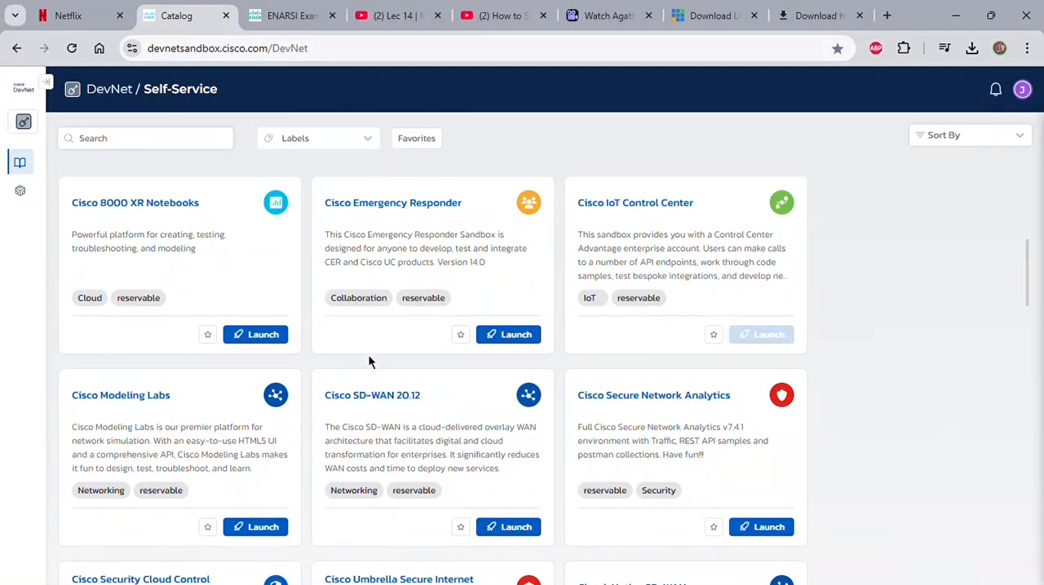
pyautogui.moveTo(432, 388)
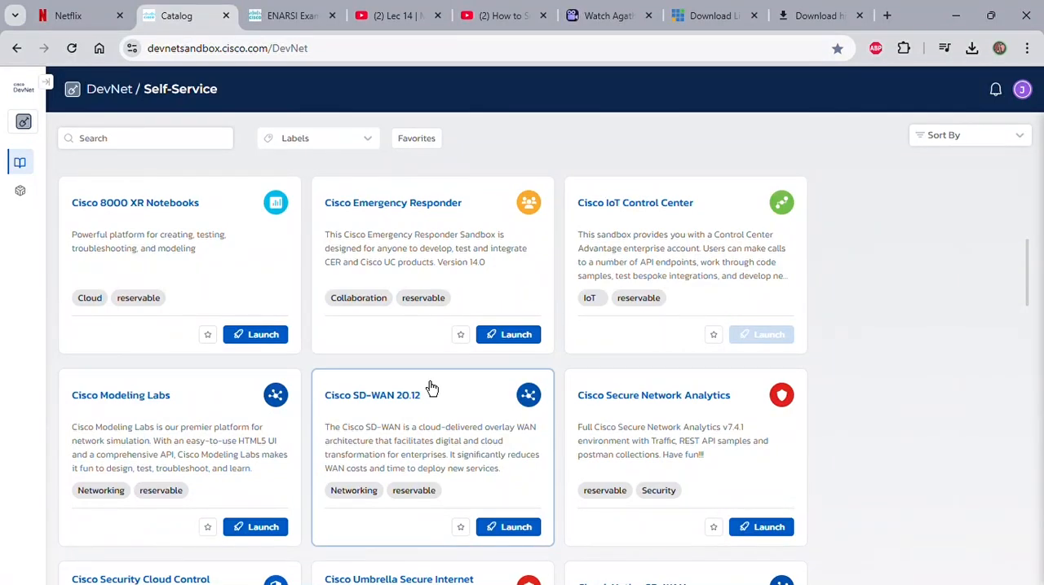
pyautogui.moveTo(333, 362)
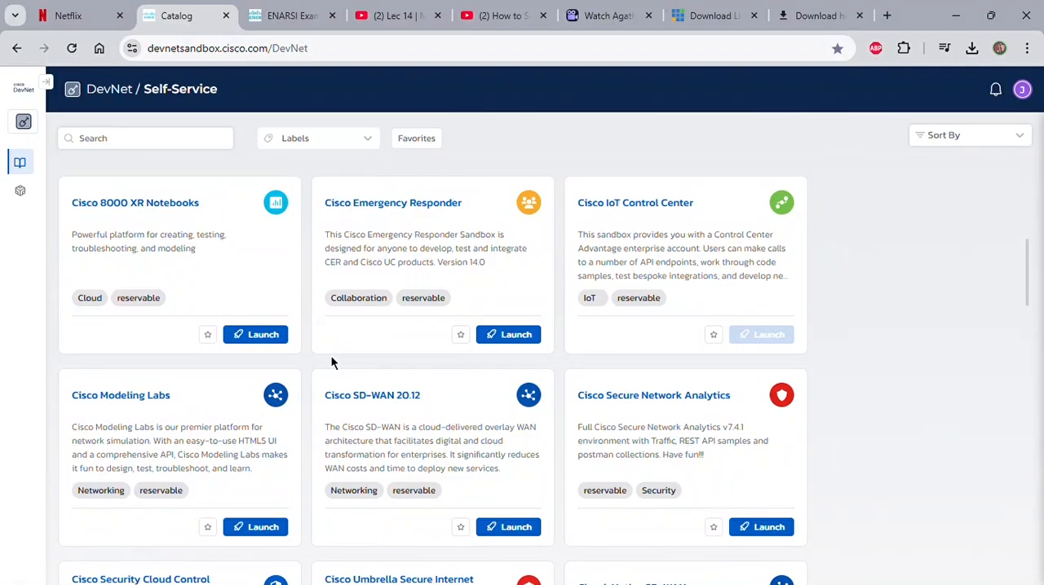
pyautogui.moveTo(277, 404)
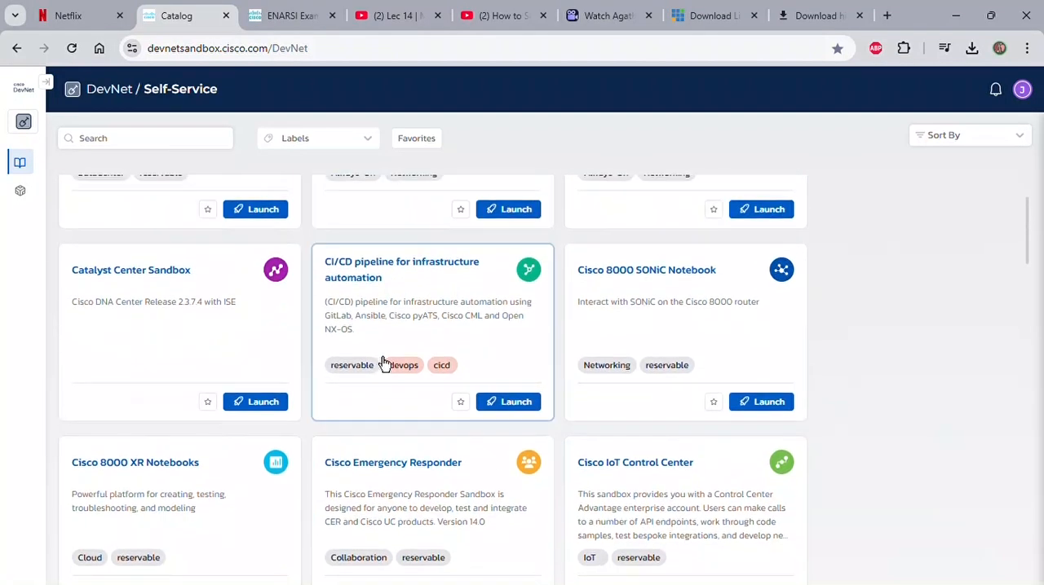
pyautogui.scroll(3)
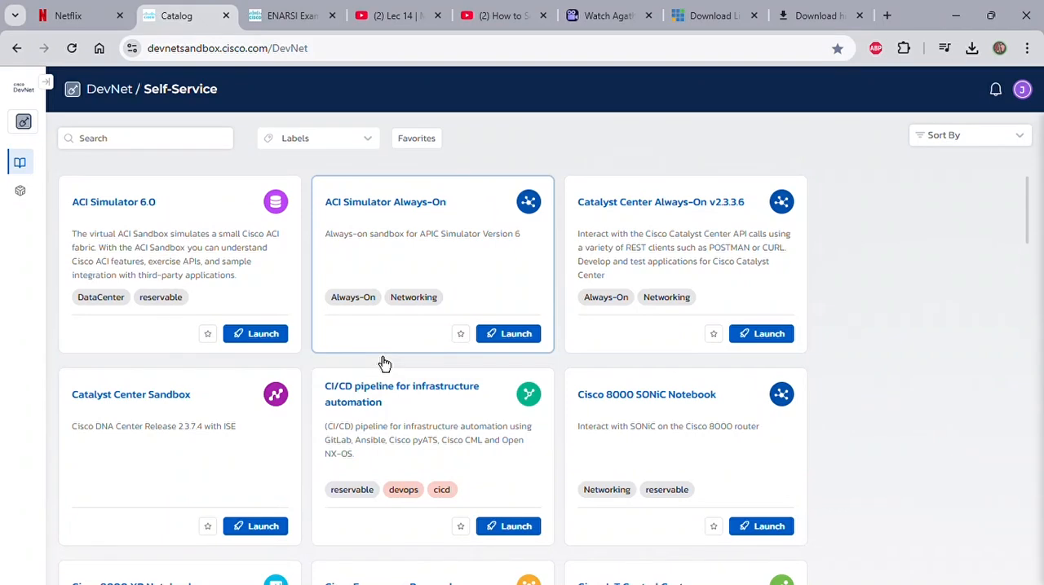
pyautogui.scroll(-3)
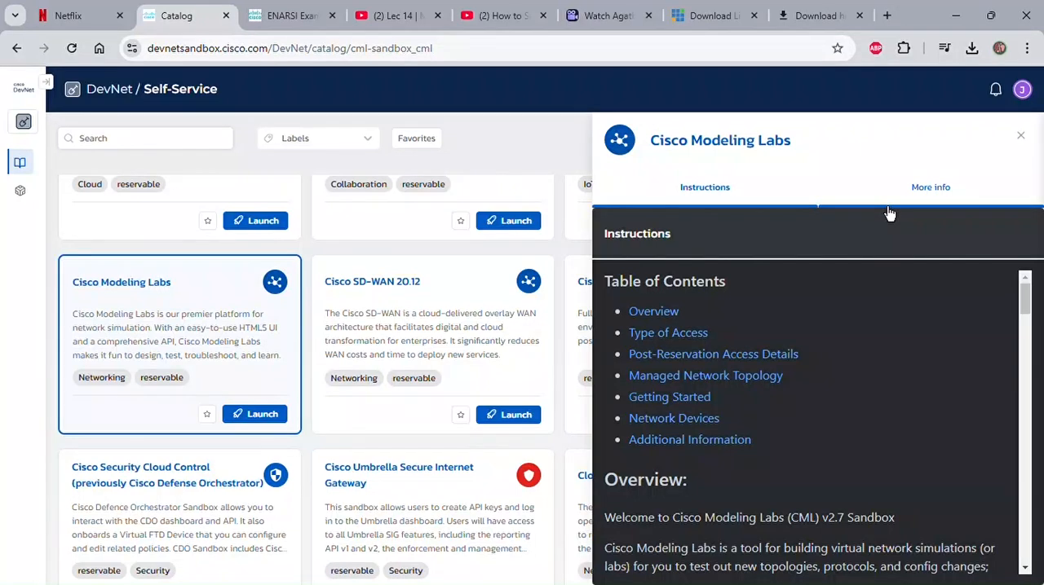
pyautogui.scroll(-3)
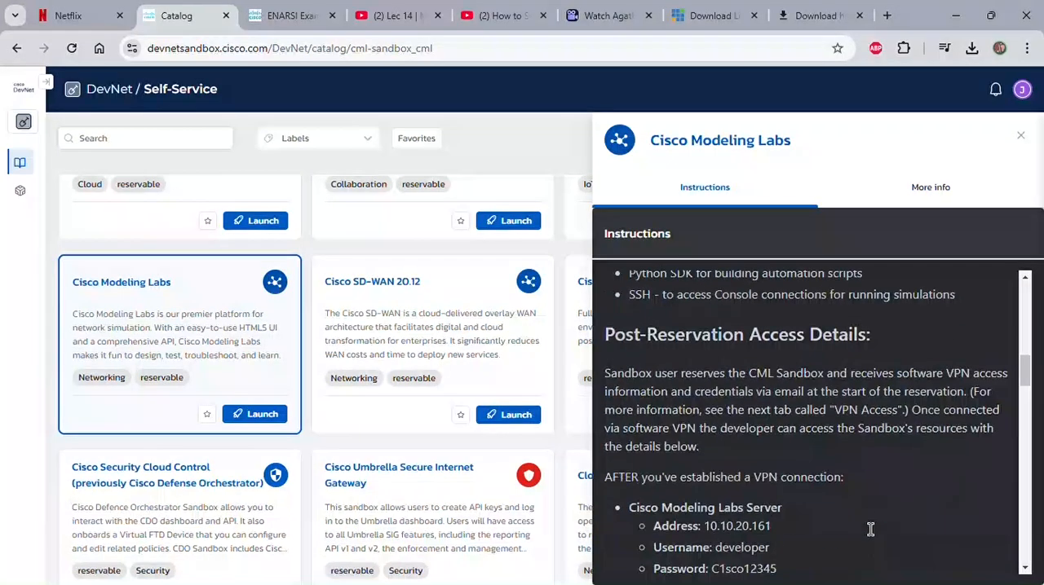
pyautogui.scroll(-3)
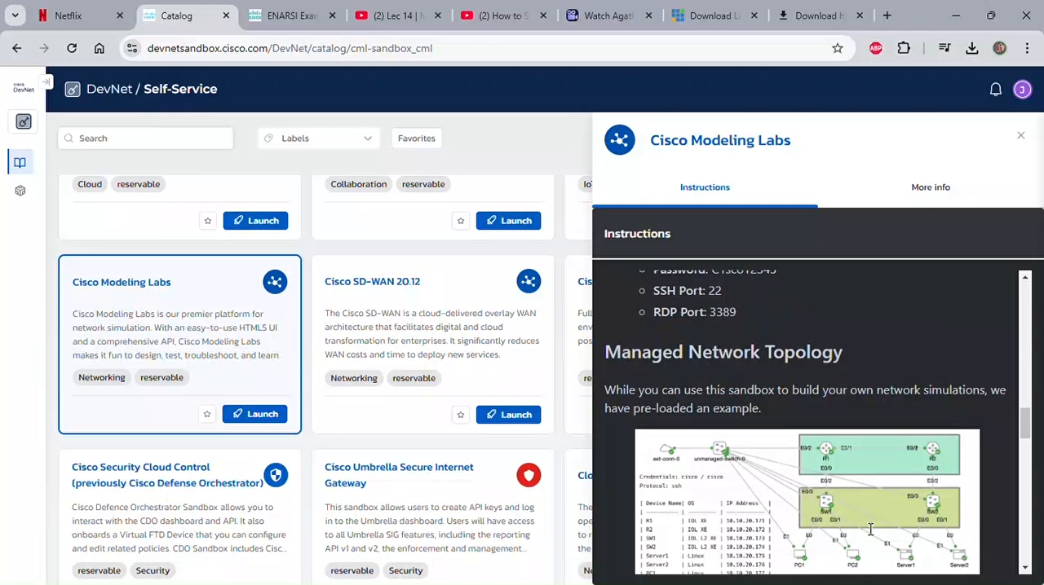
pyautogui.scroll(-3)
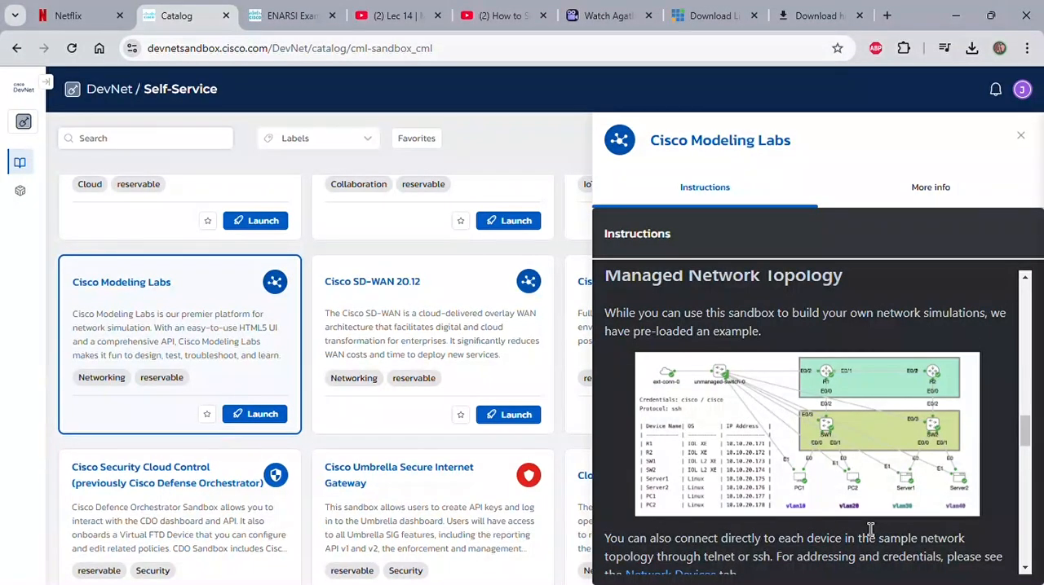
pyautogui.moveTo(416, 280)
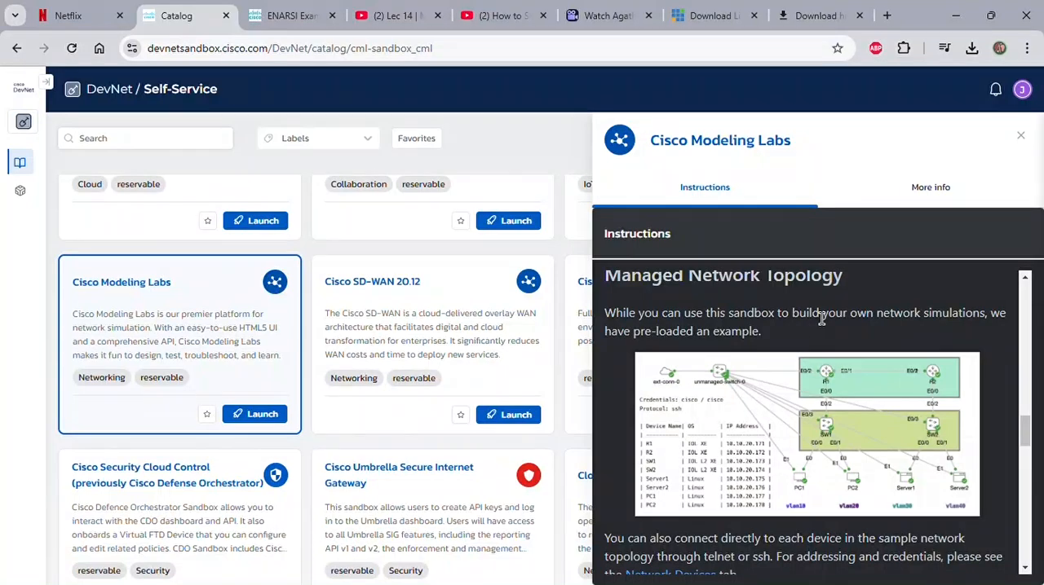
pyautogui.moveTo(808, 293)
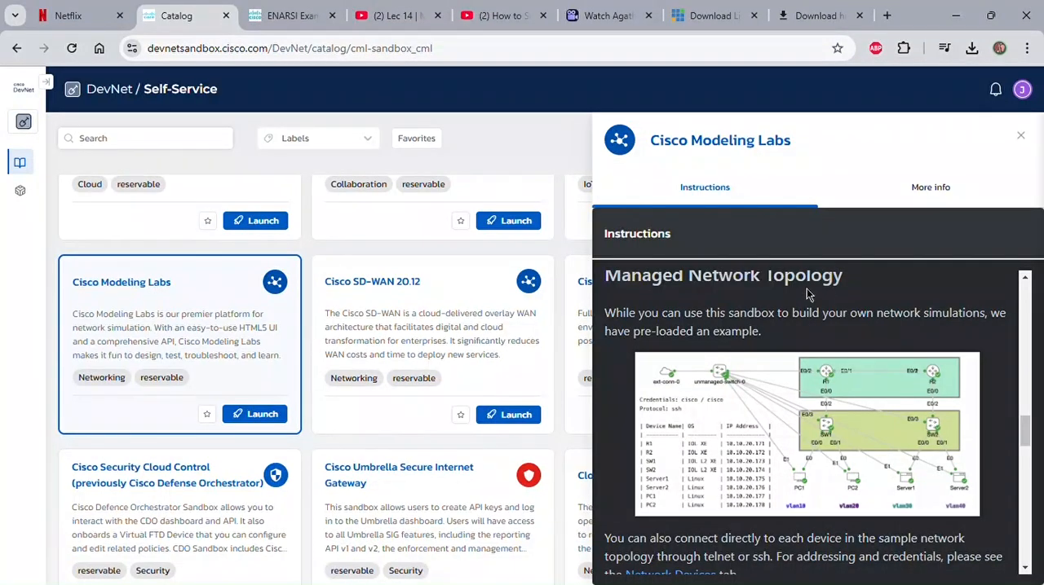
pyautogui.scroll(3)
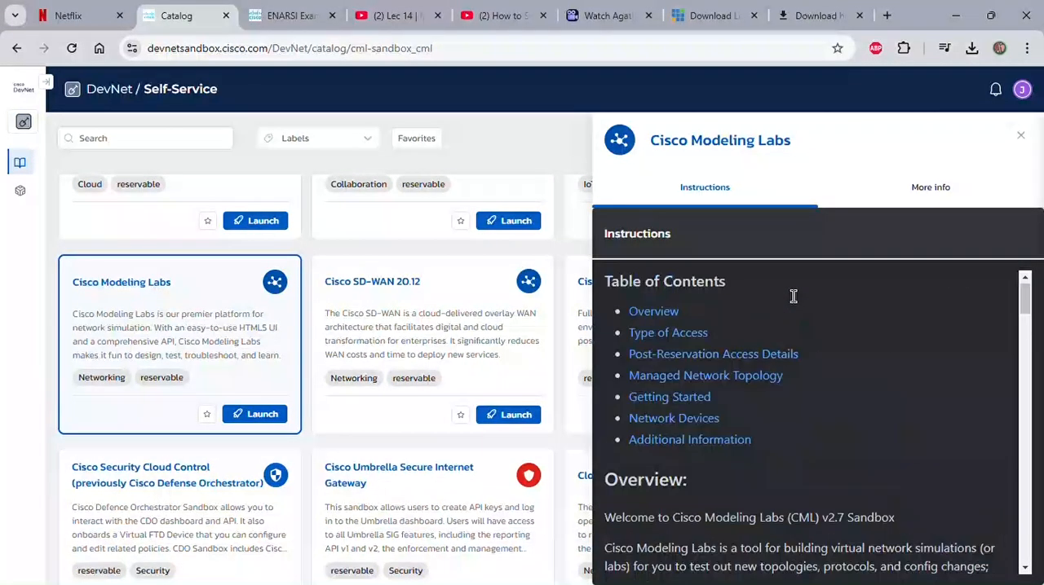
pyautogui.scroll(-3)
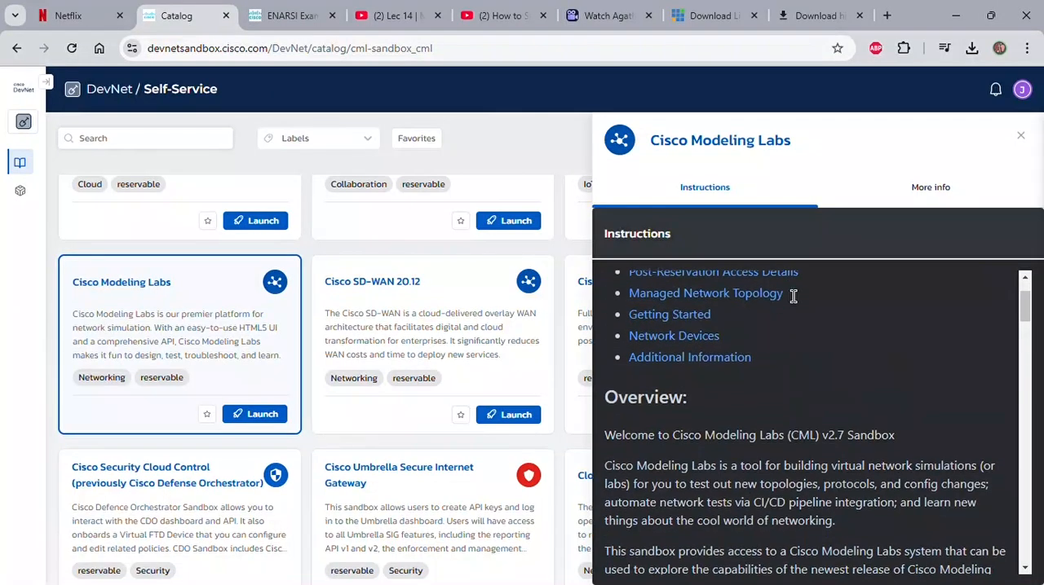
pyautogui.scroll(-3)
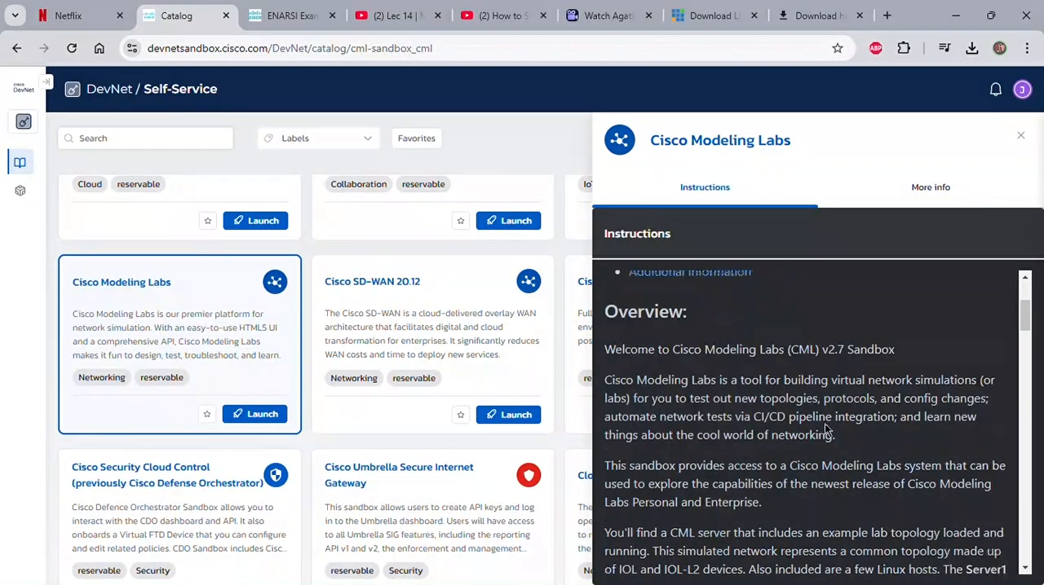
pyautogui.scroll(-3)
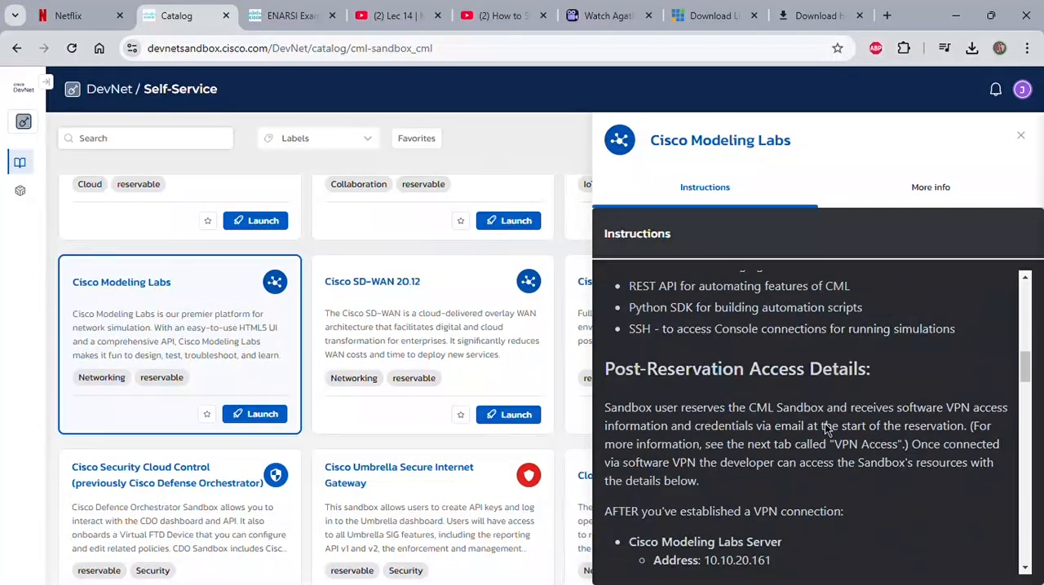
pyautogui.scroll(-3)
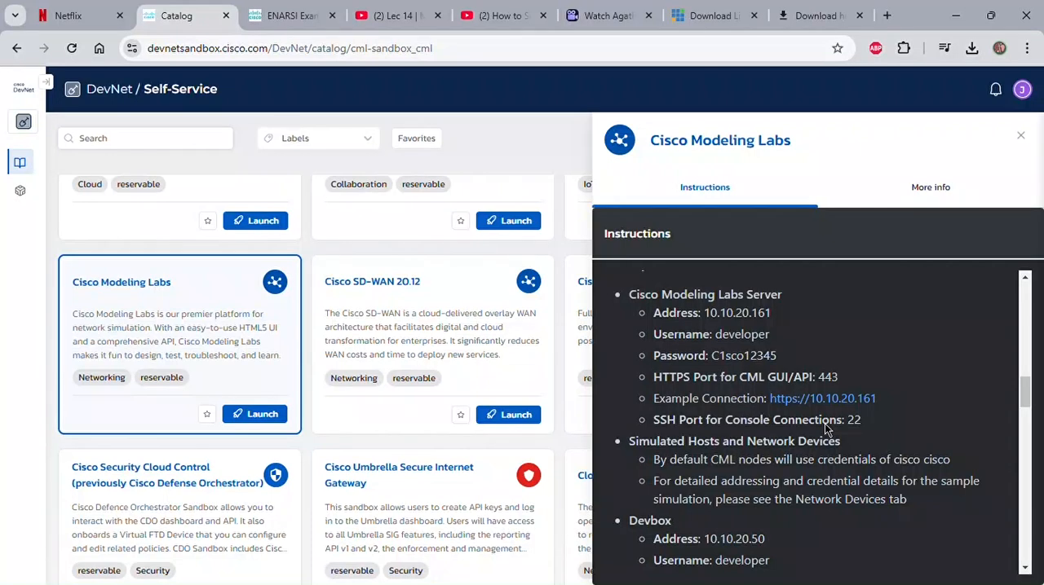
pyautogui.scroll(3)
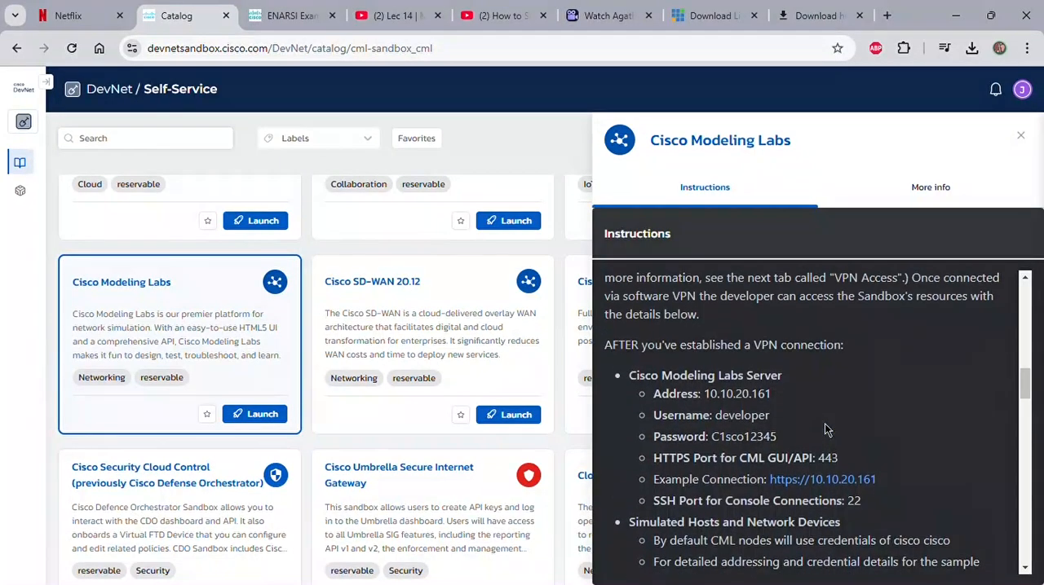
pyautogui.scroll(3)
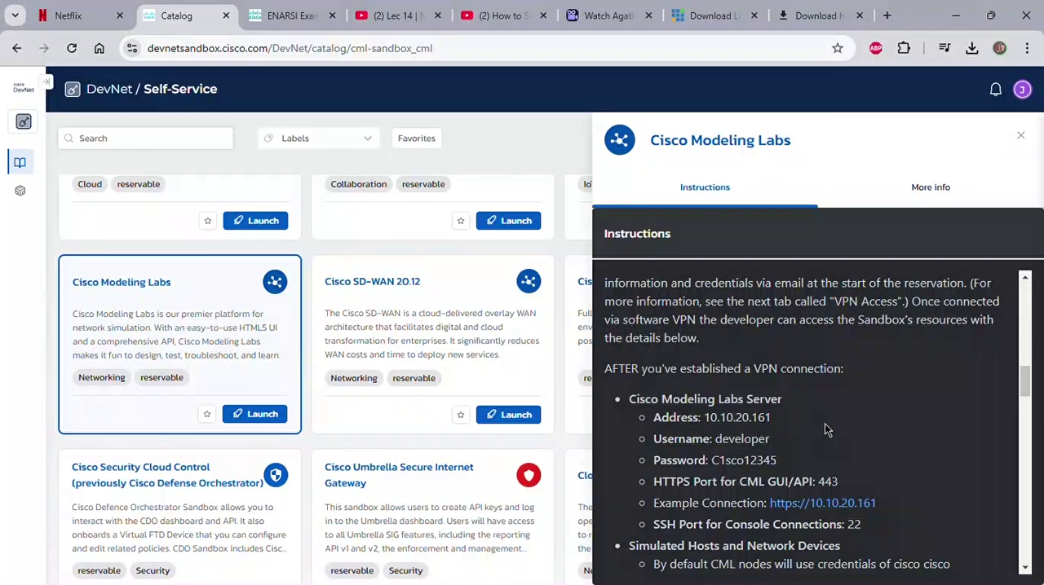
pyautogui.scroll(3)
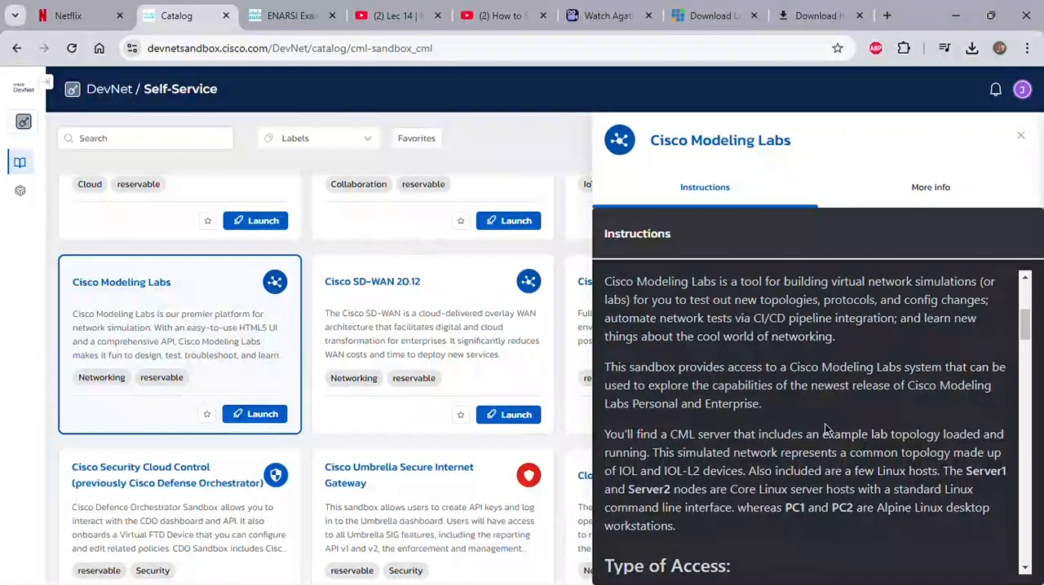
pyautogui.scroll(3)
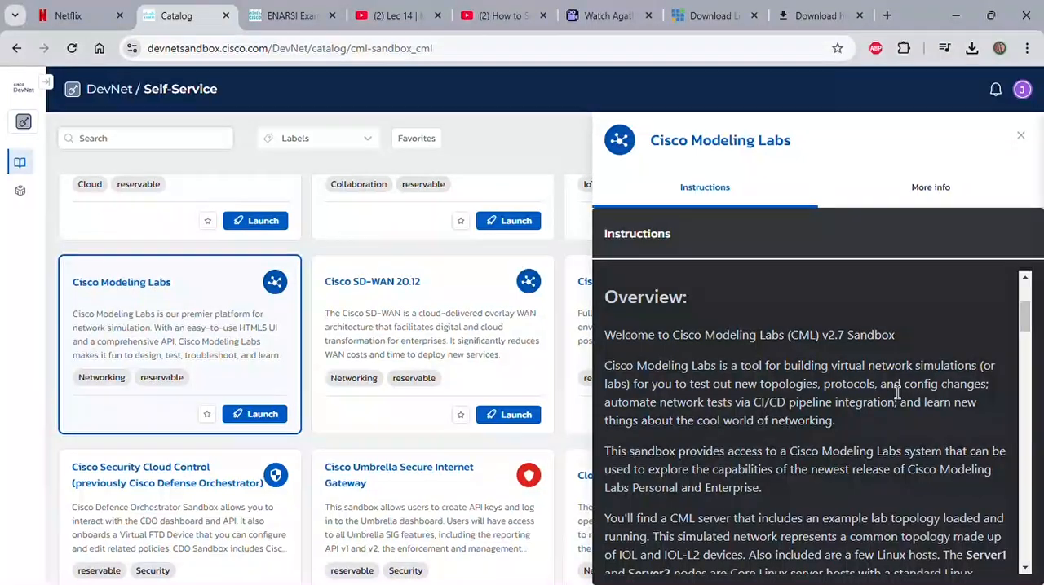
# Scroll the CML instructions down through the access types and VPN details
pyautogui.scroll(-3)
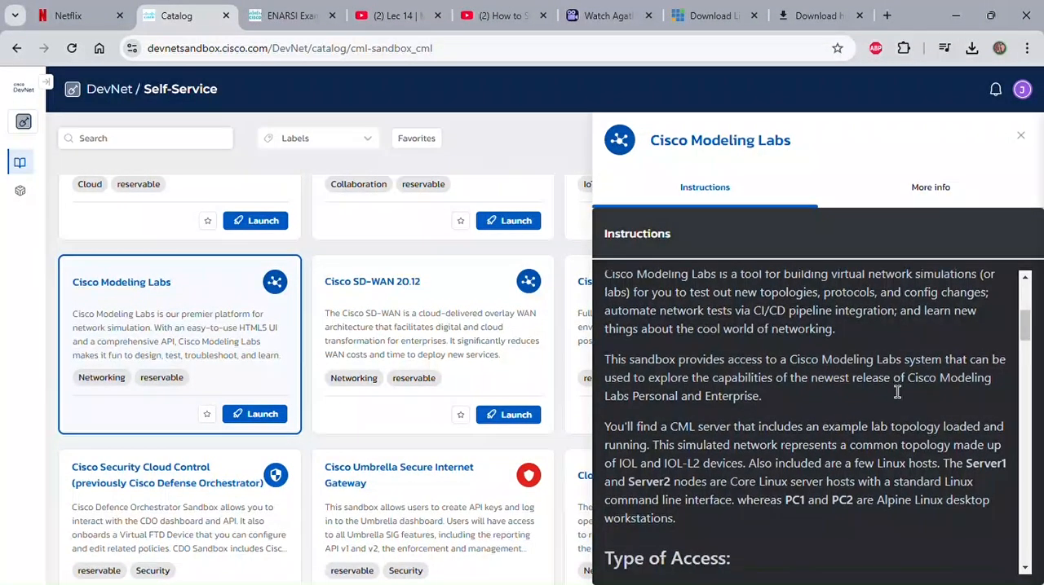
pyautogui.scroll(-3)
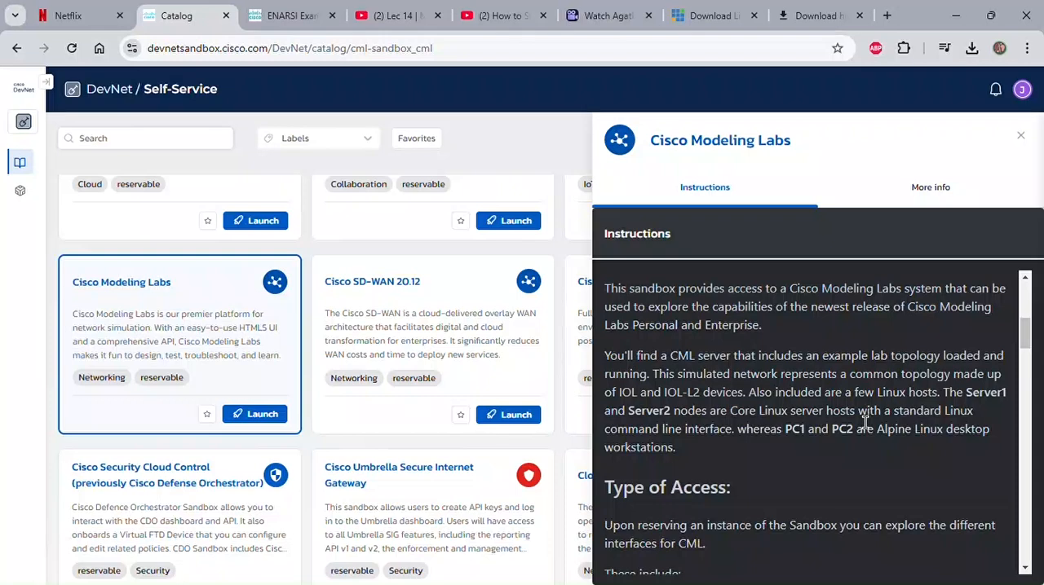
pyautogui.moveTo(894, 404)
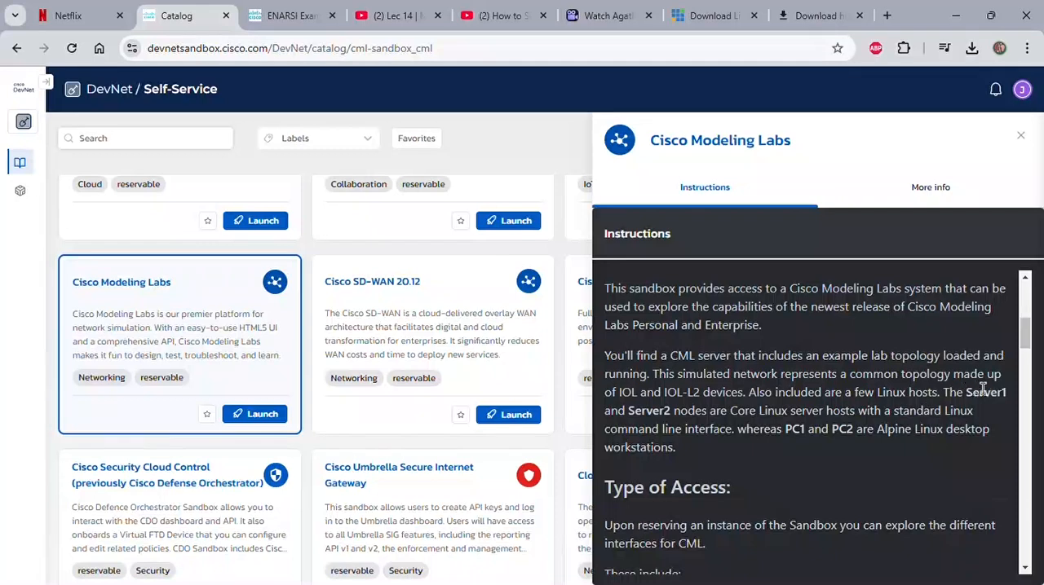
pyautogui.scroll(-3)
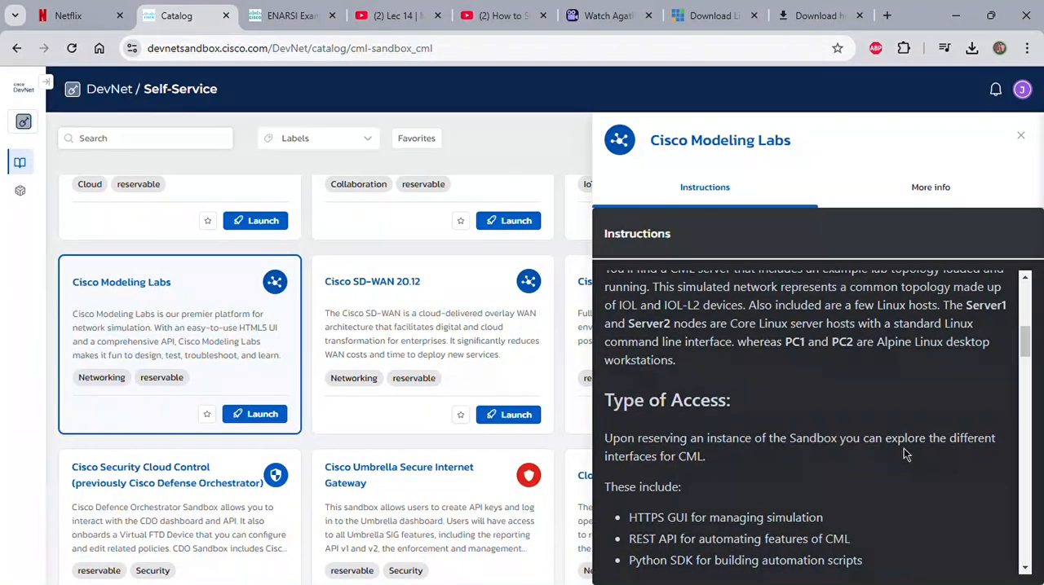
pyautogui.scroll(-3)
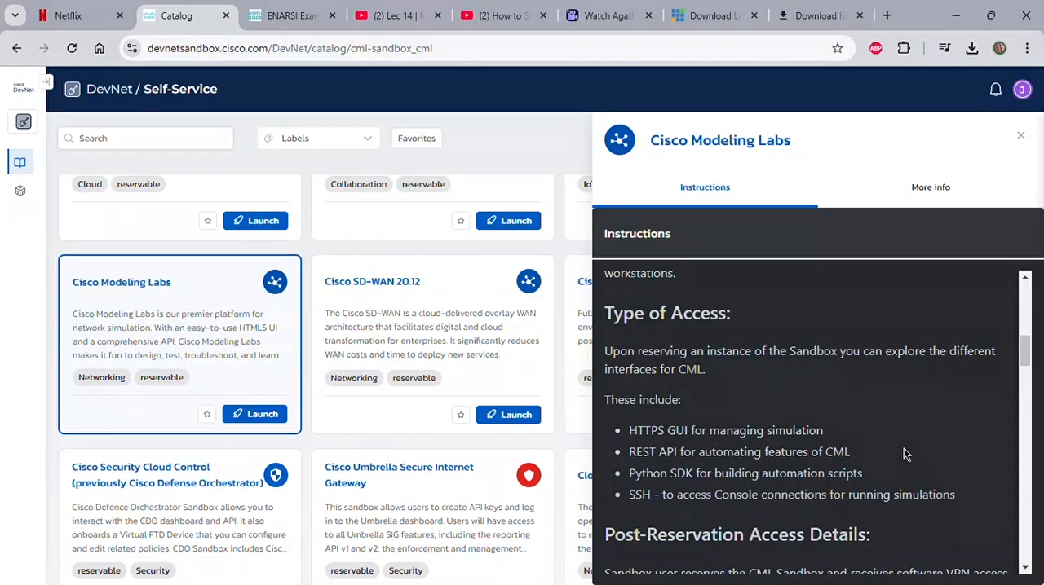
pyautogui.scroll(-3)
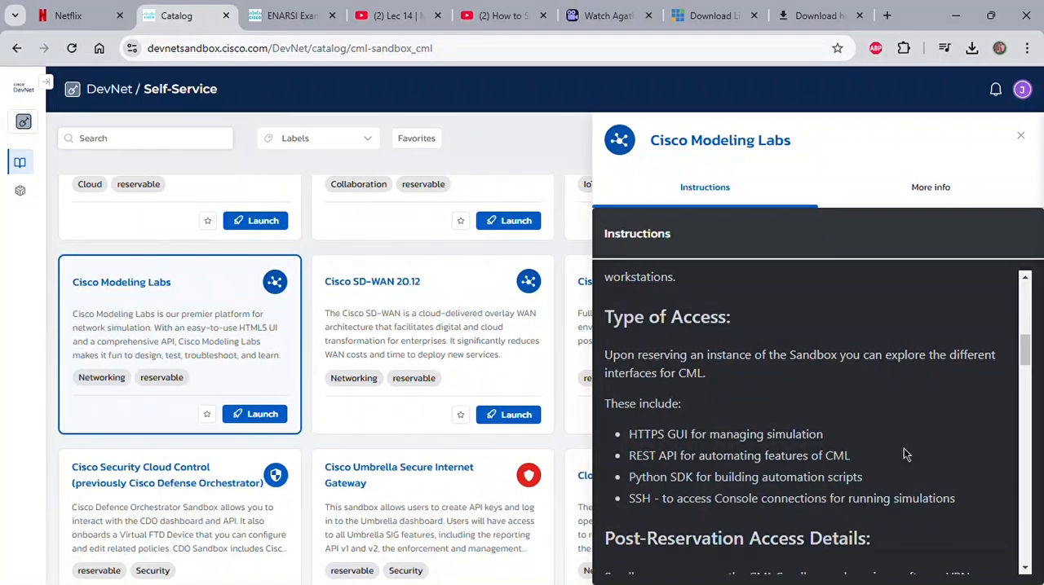
# Bring the Post-Reservation Access Details with lab server addresses and credentials into view
pyautogui.scroll(-3)
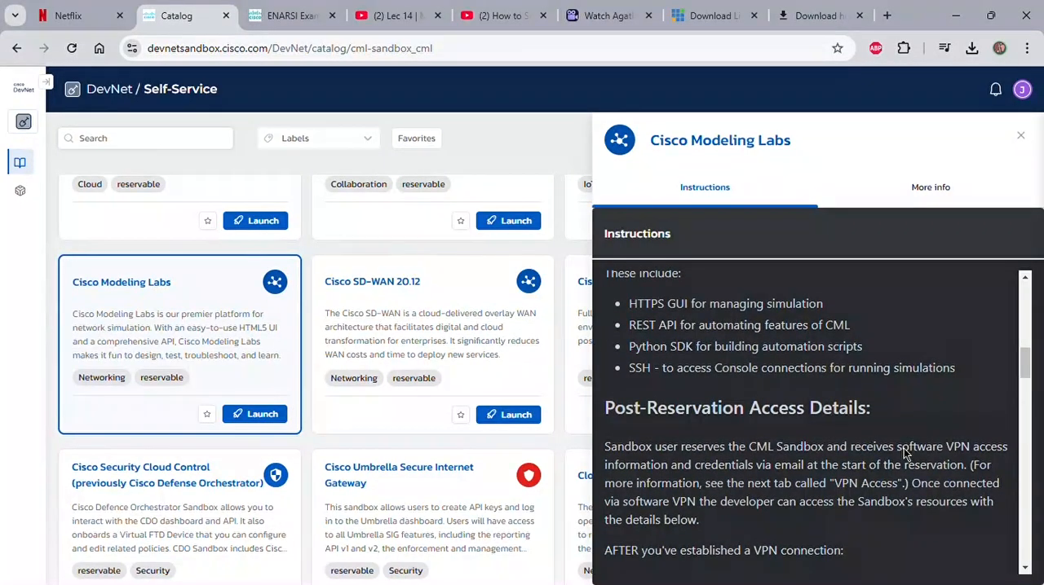
pyautogui.scroll(-3)
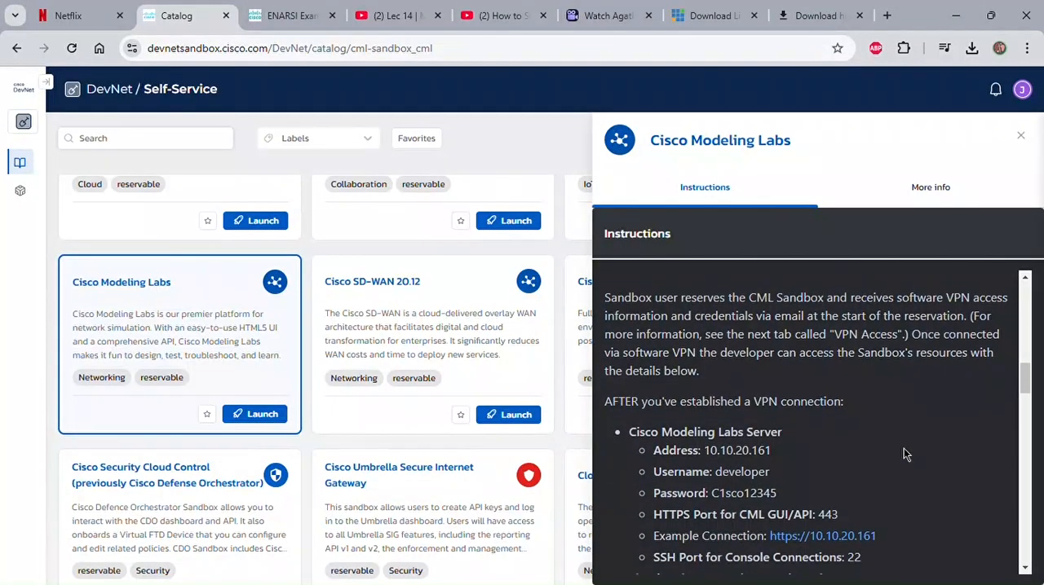
pyautogui.scroll(3)
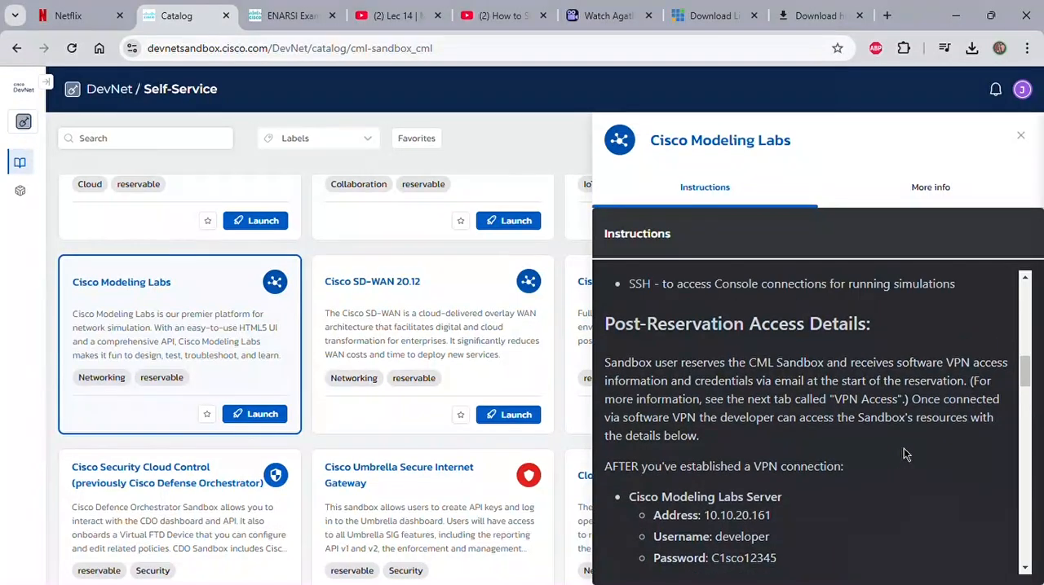
pyautogui.scroll(-3)
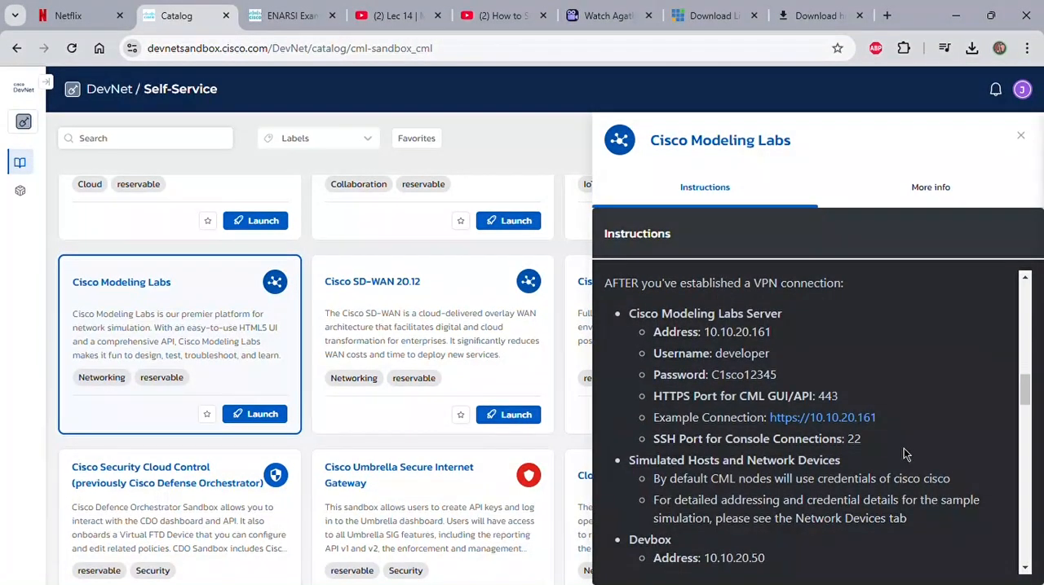
# Show the Cisco Modeling Labs More info details: launch time, activity statistics and policies
pyautogui.click(930, 186)
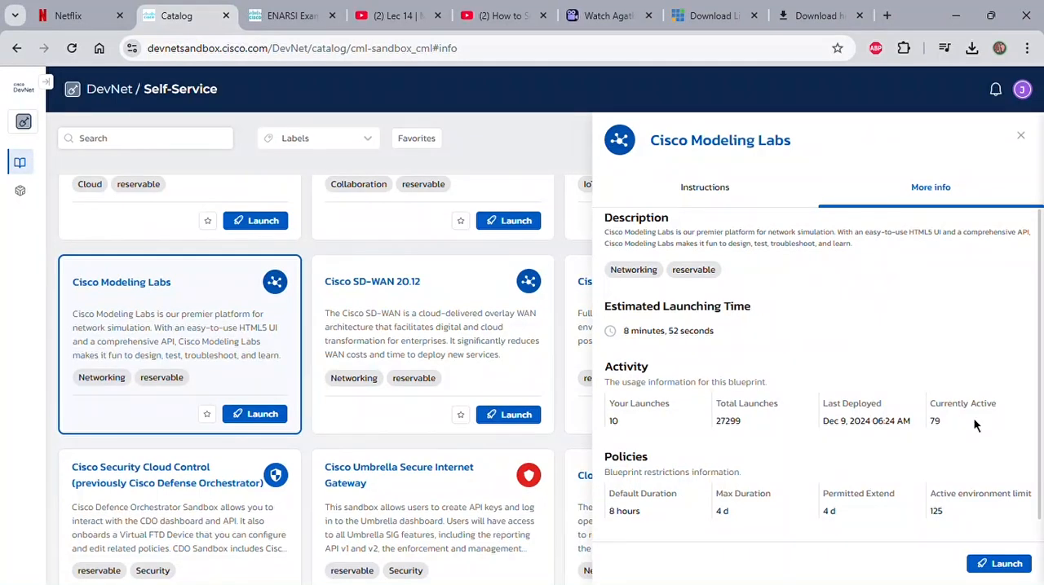
pyautogui.moveTo(933, 522)
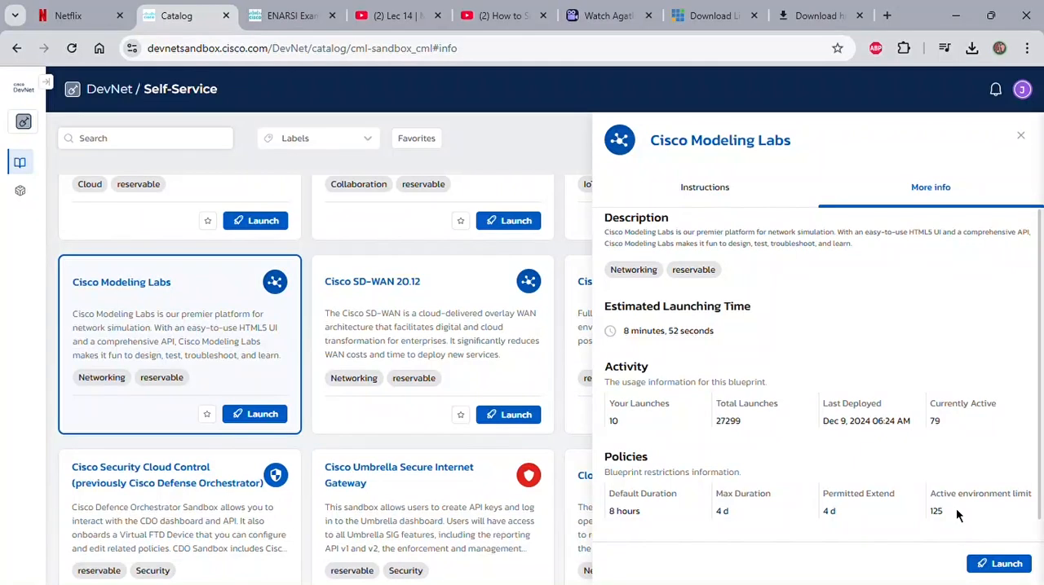
pyautogui.moveTo(629, 541)
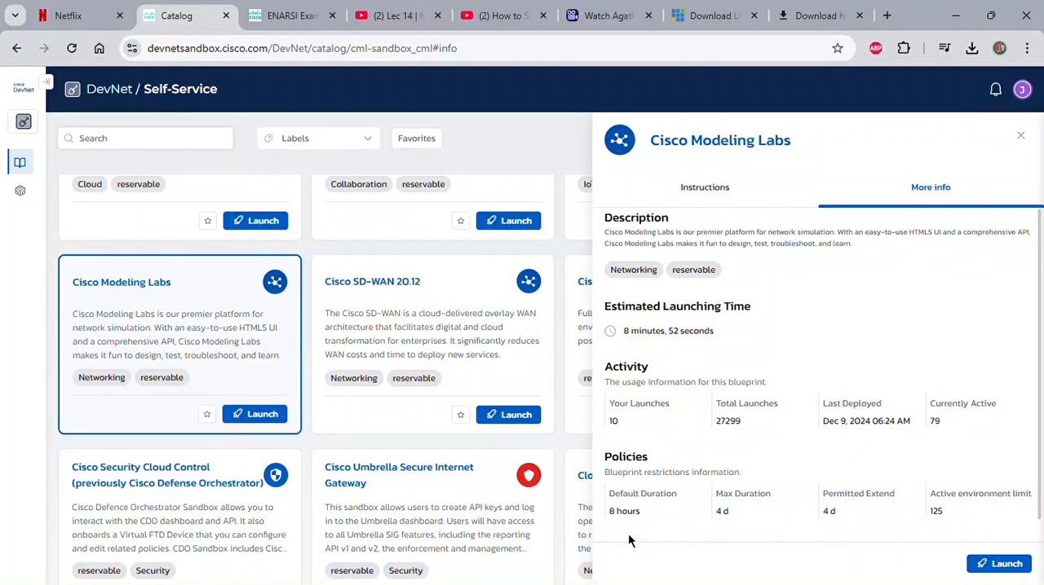
pyautogui.moveTo(765, 514)
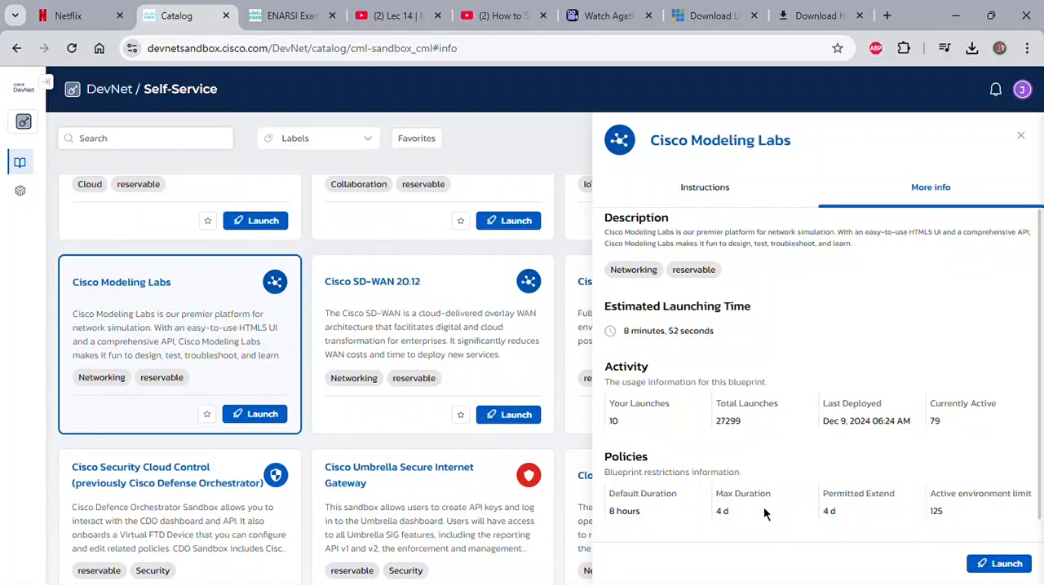
pyautogui.moveTo(776, 427)
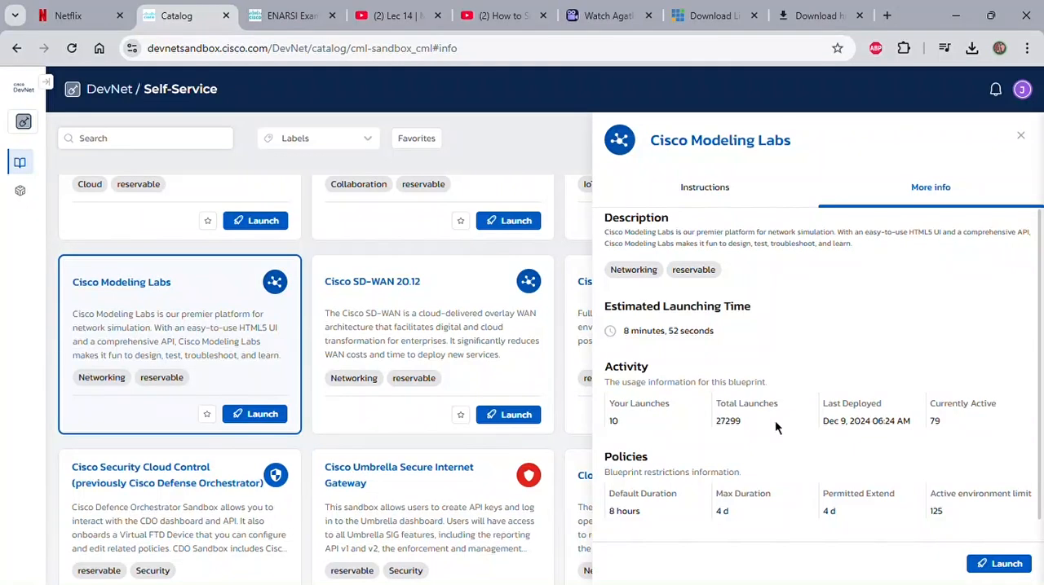
pyautogui.moveTo(846, 464)
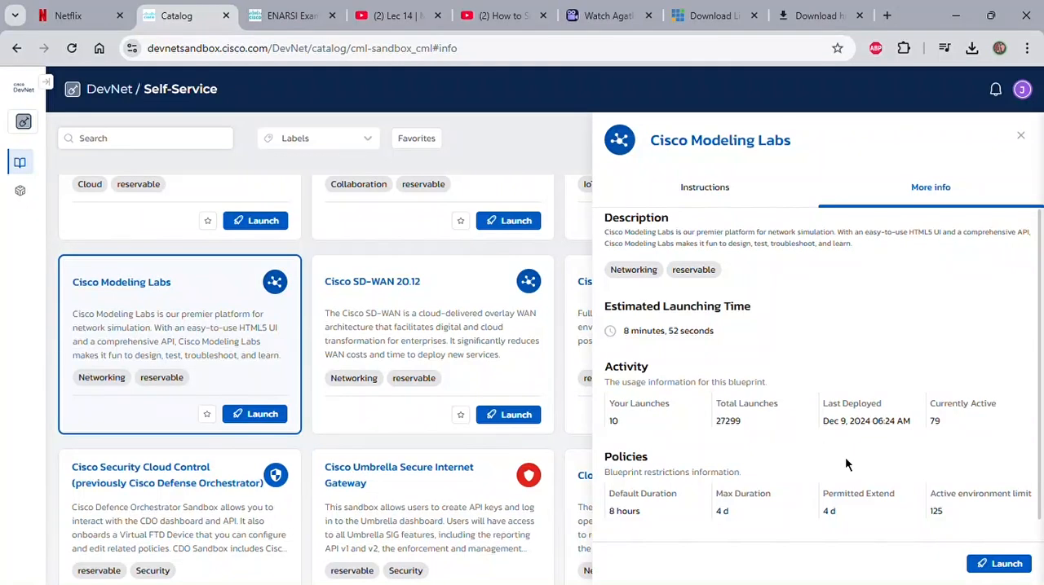
pyautogui.moveTo(639, 521)
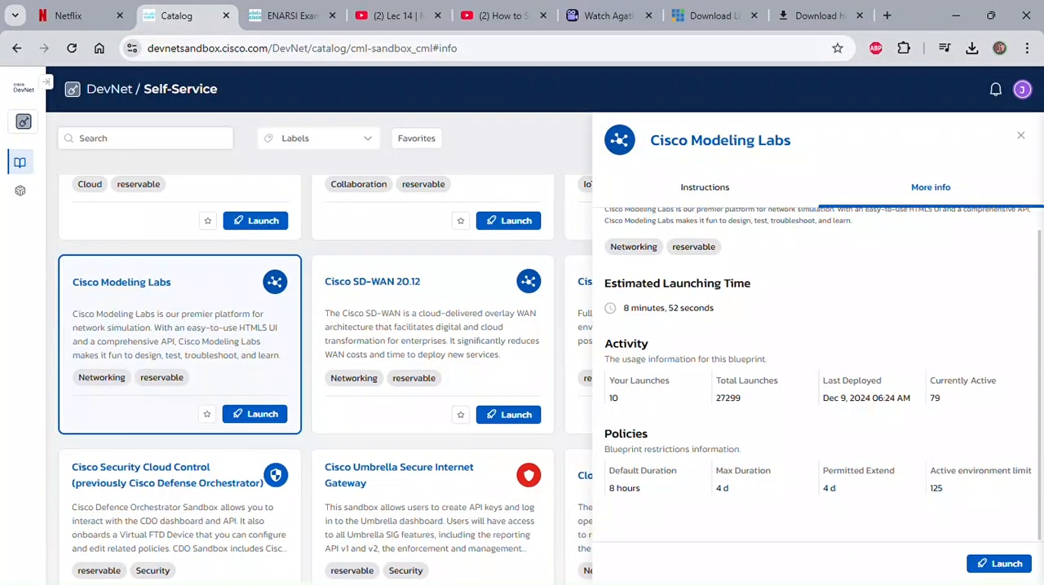
pyautogui.moveTo(801, 434)
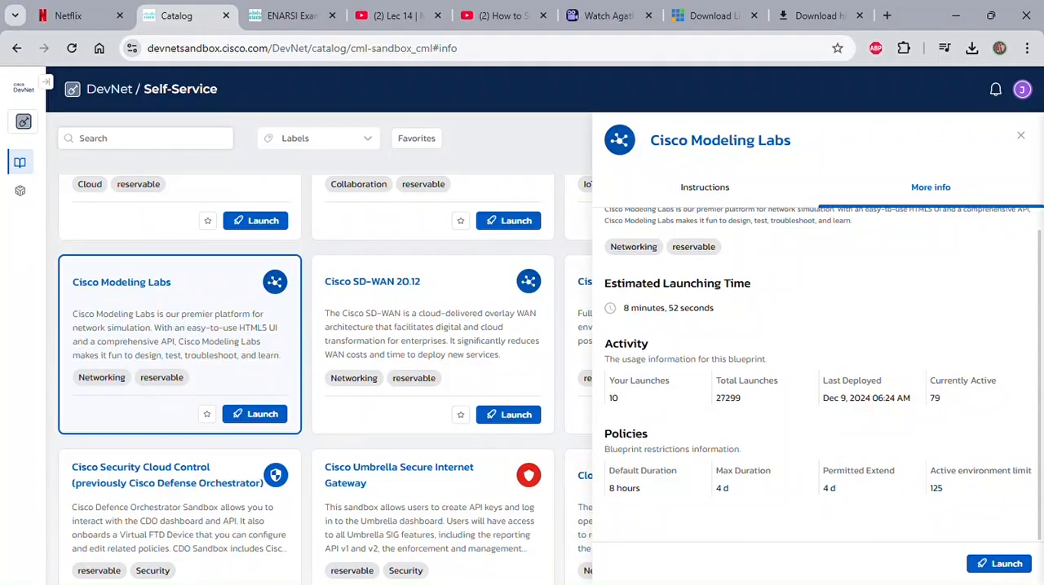
pyautogui.moveTo(795, 421)
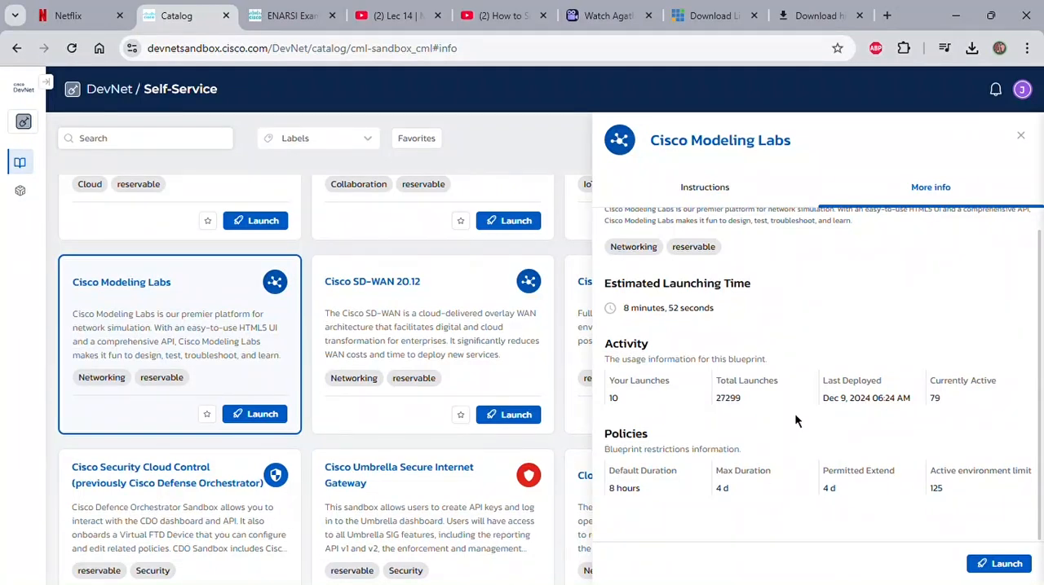
pyautogui.moveTo(824, 407)
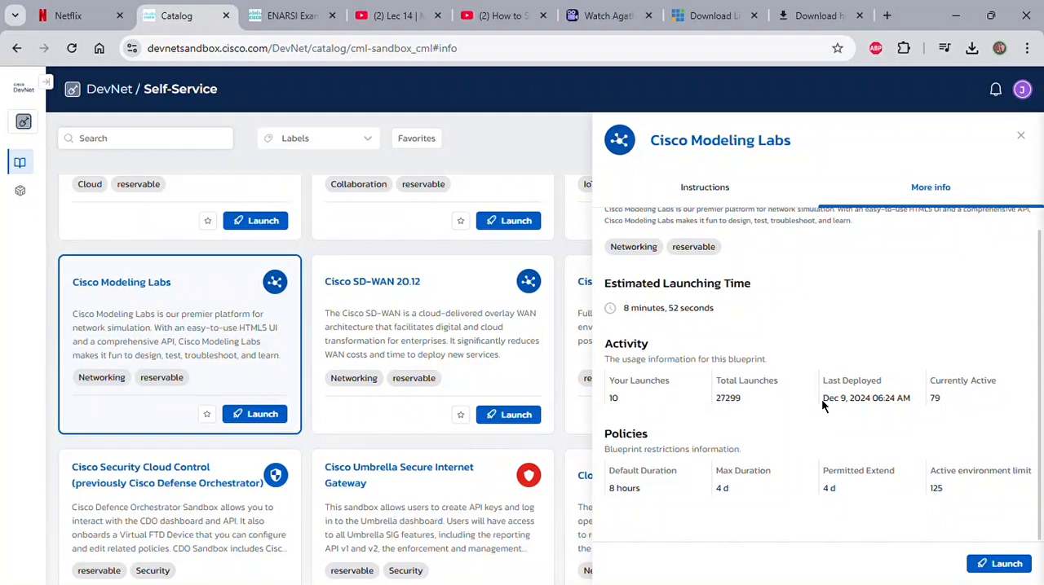
pyautogui.moveTo(812, 533)
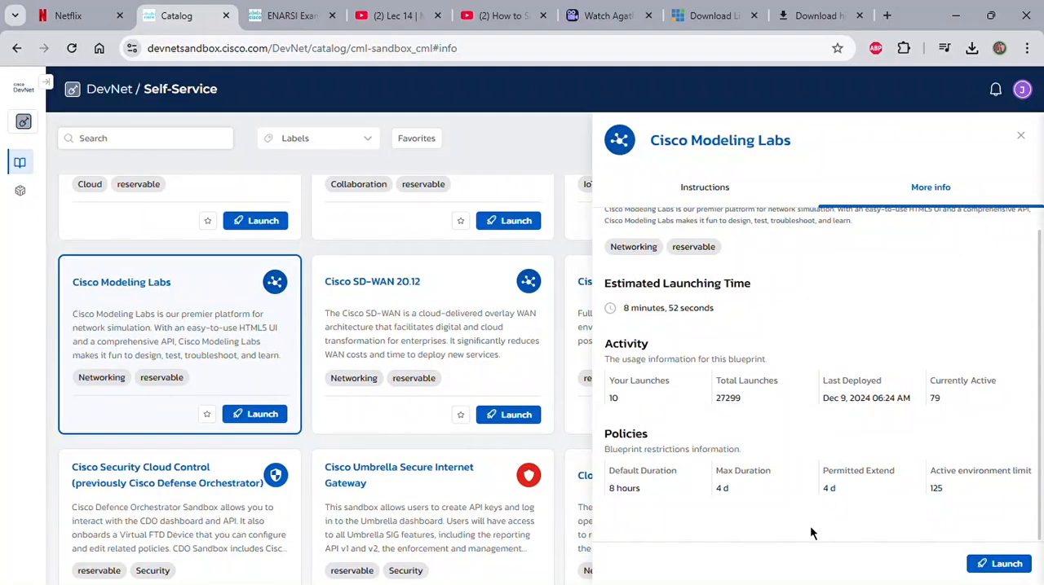
pyautogui.moveTo(847, 482)
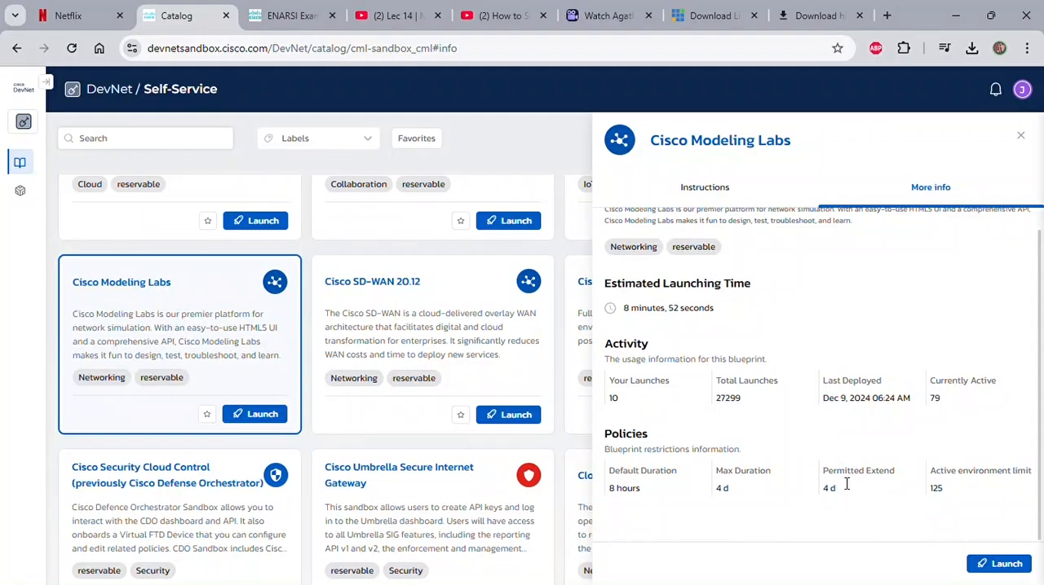
pyautogui.moveTo(856, 398)
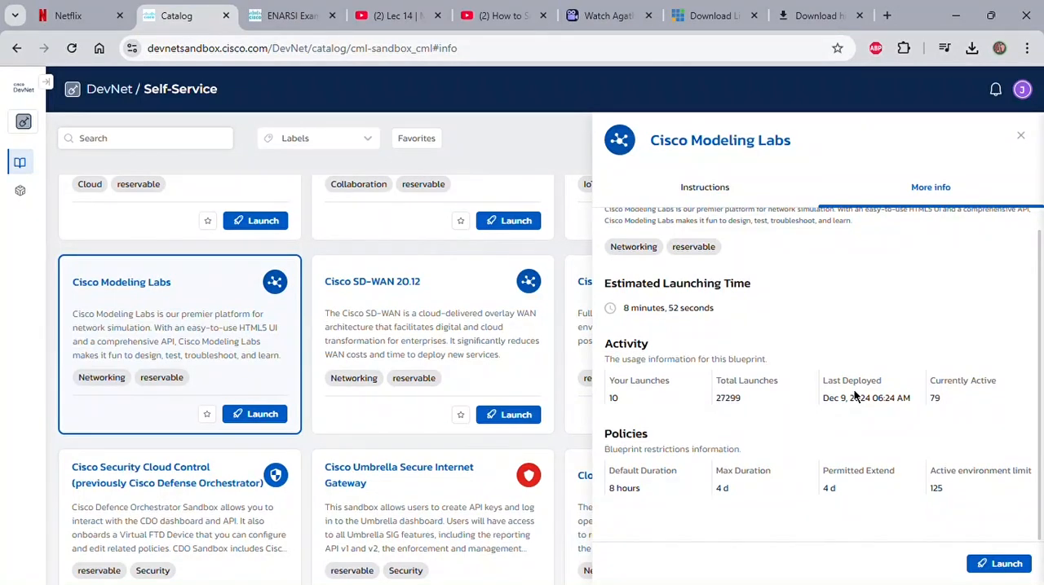
pyautogui.moveTo(920, 329)
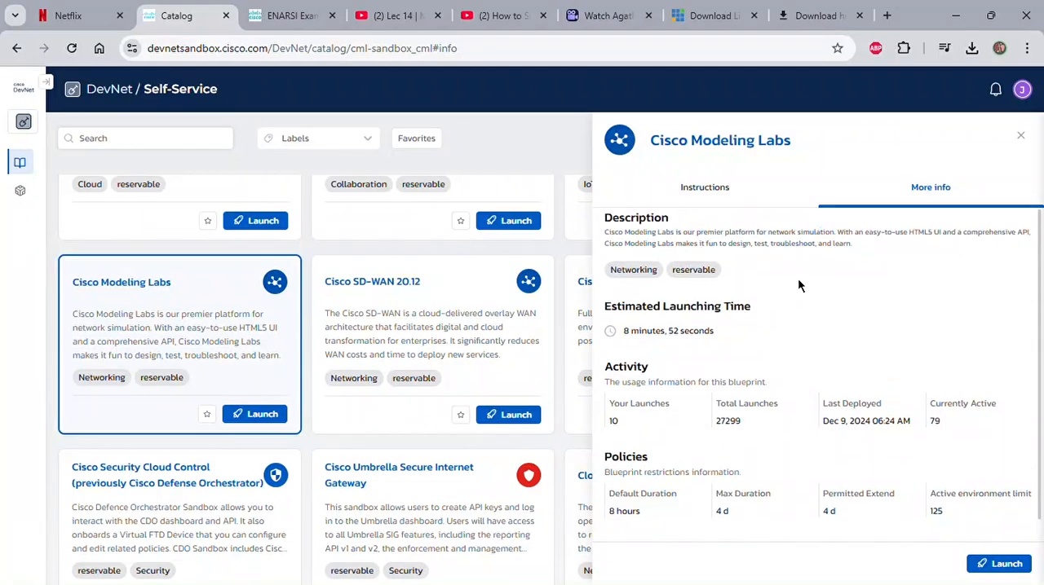
# Return to the CML Instructions and read through Managed Network Topology and Getting Started
pyautogui.click(704, 186)
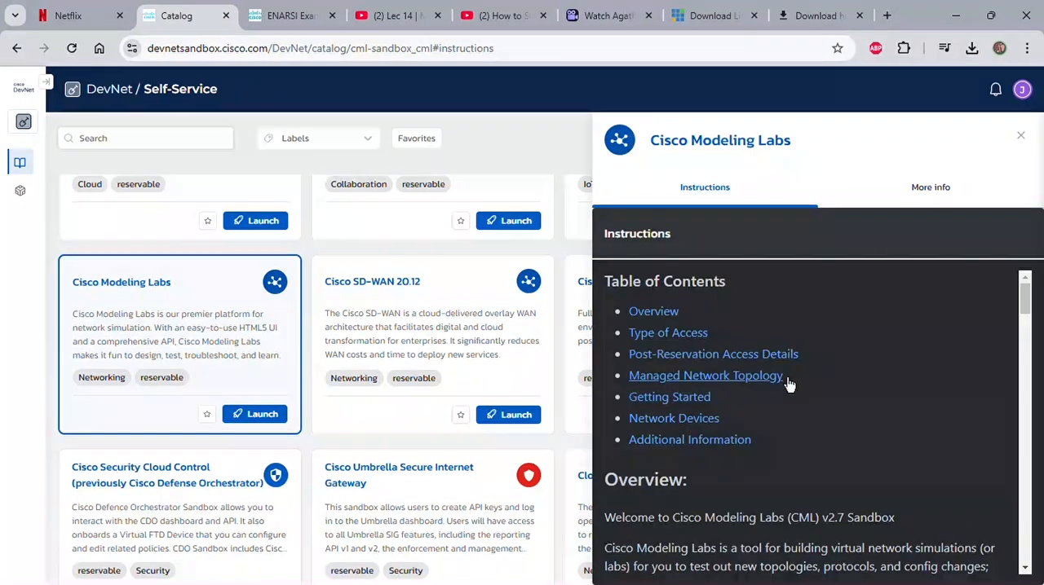
pyautogui.scroll(-3)
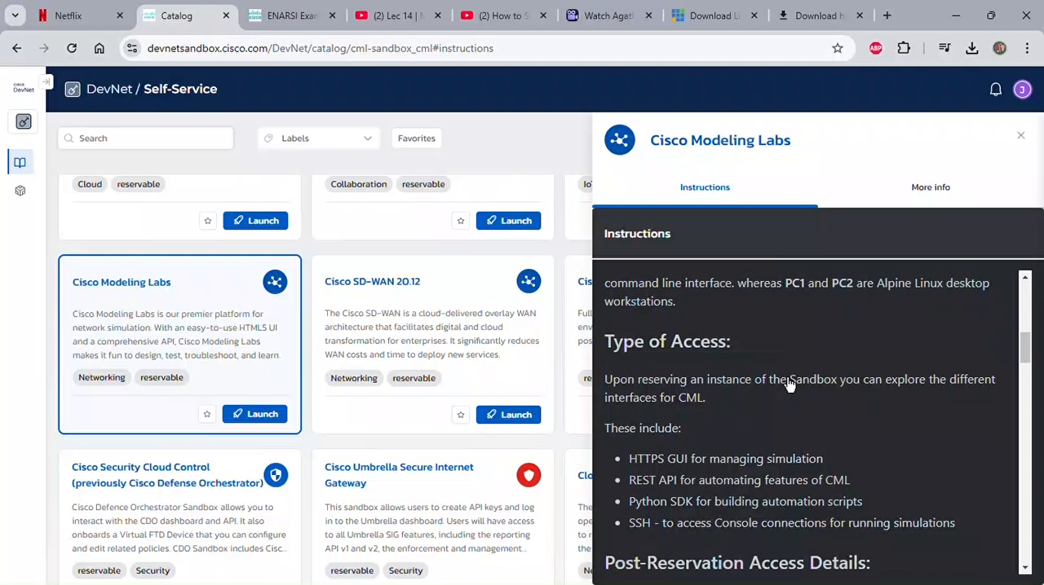
pyautogui.scroll(-3)
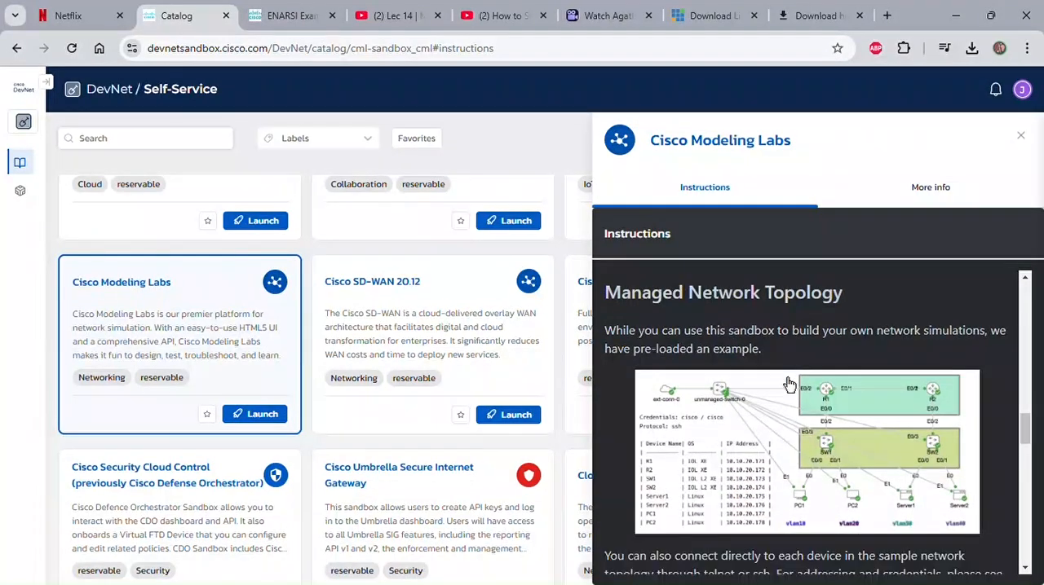
pyautogui.scroll(-3)
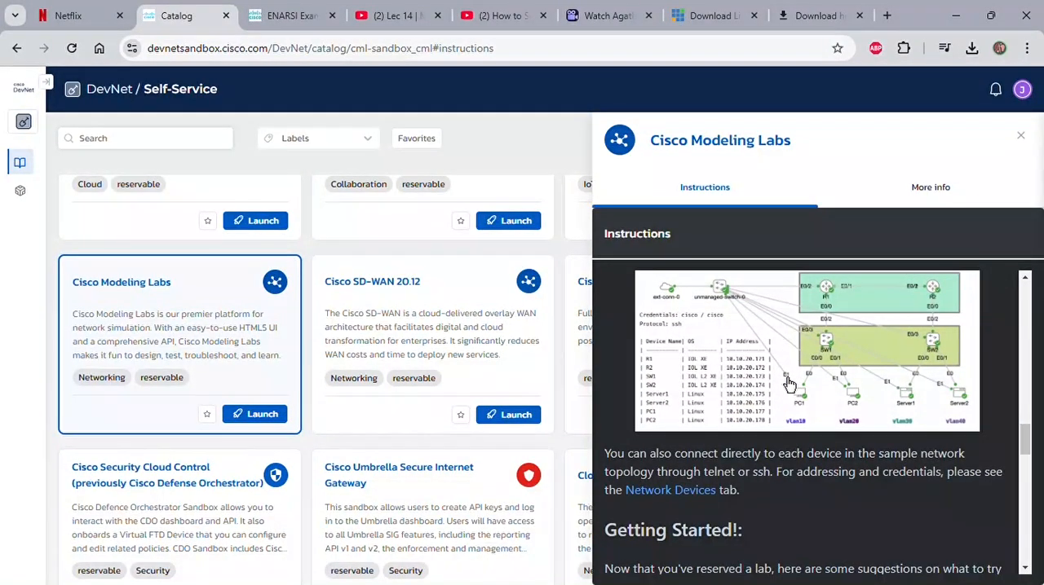
pyautogui.scroll(-3)
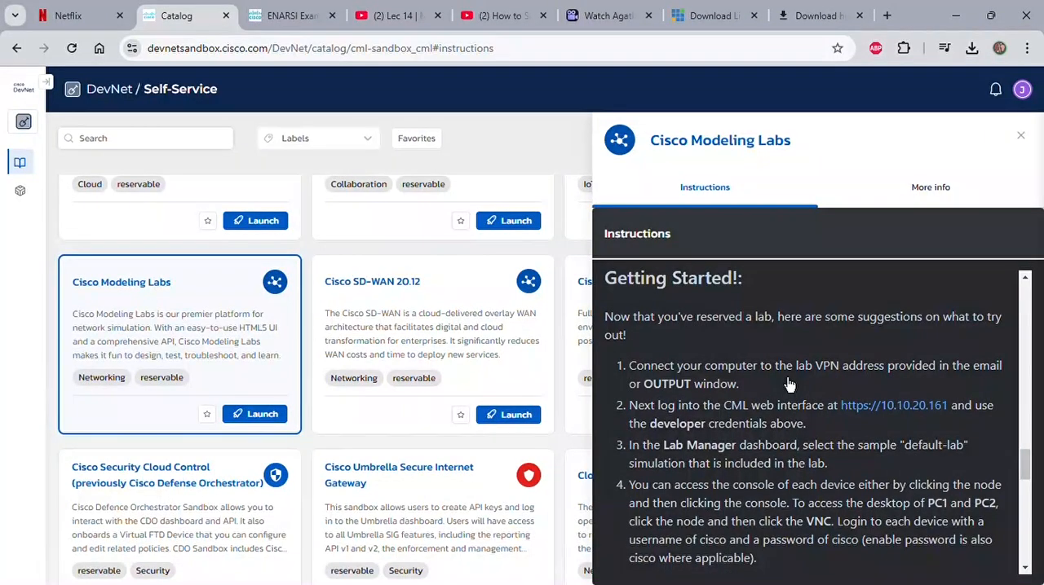
pyautogui.scroll(3)
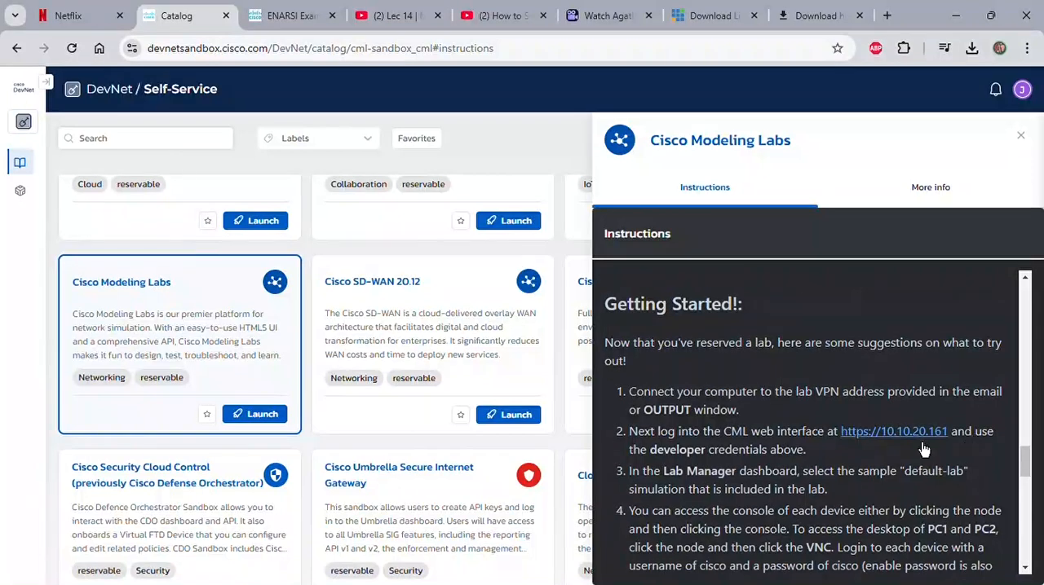
pyautogui.moveTo(900, 467)
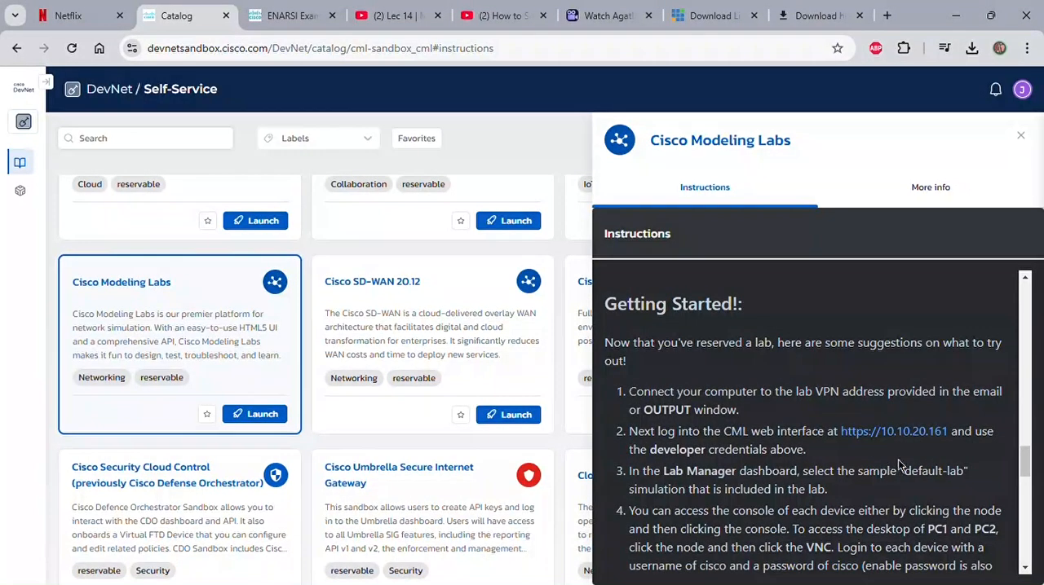
pyautogui.moveTo(912, 466)
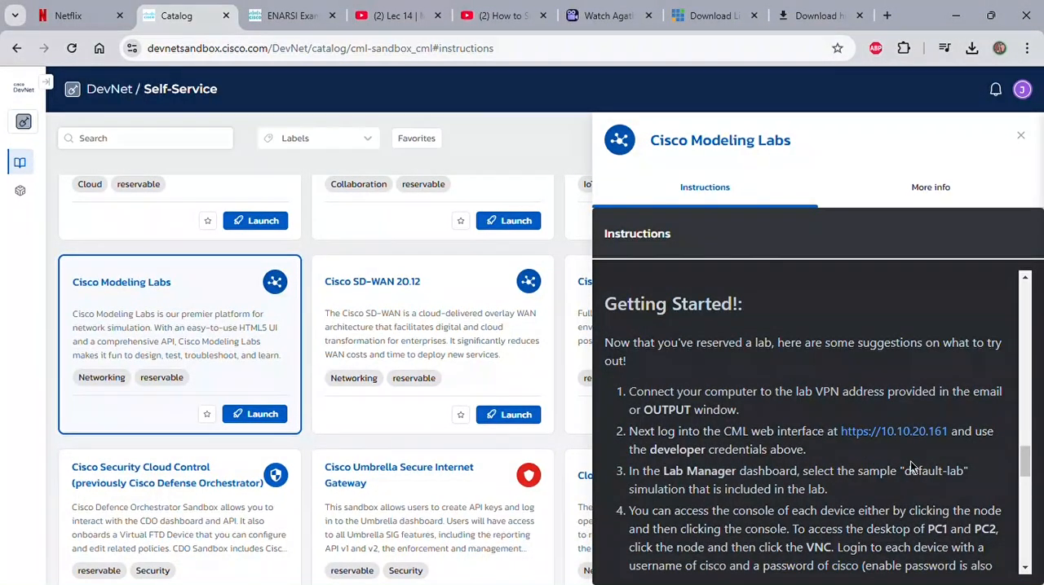
# Continue down to the Network Devices table with device addresses and credentials
pyautogui.scroll(-3)
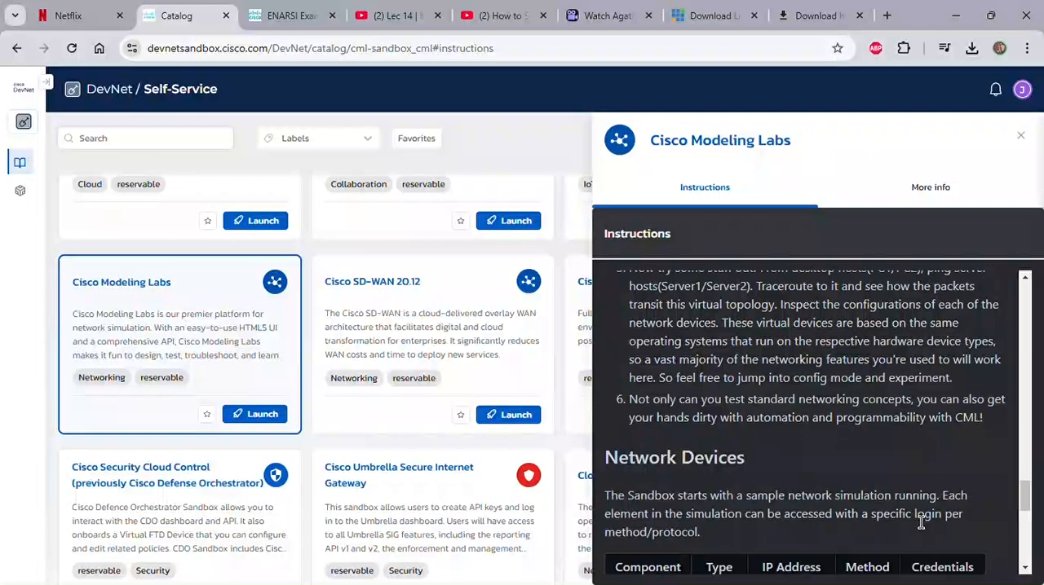
pyautogui.scroll(-3)
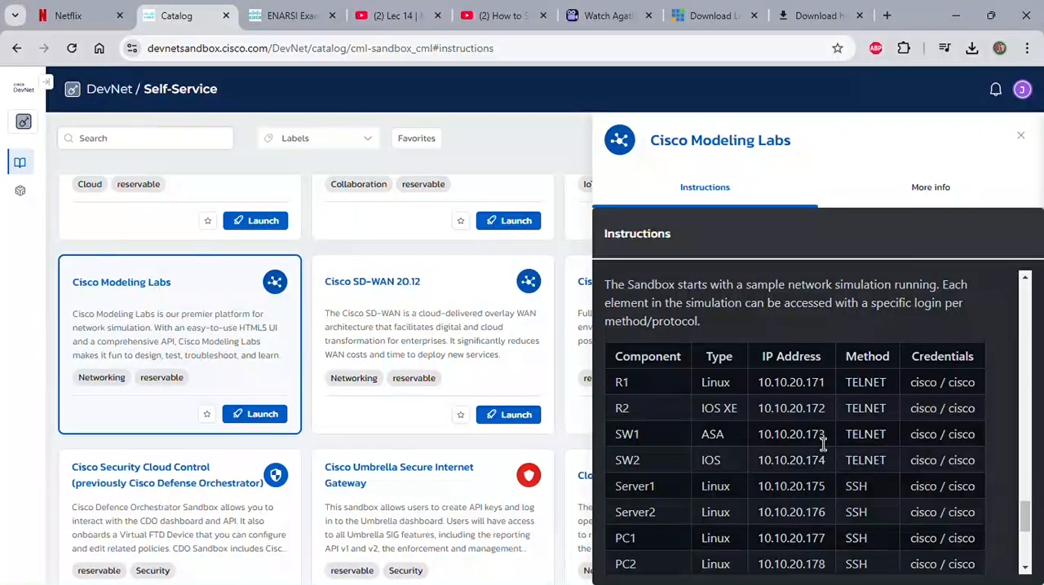
pyautogui.scroll(-3)
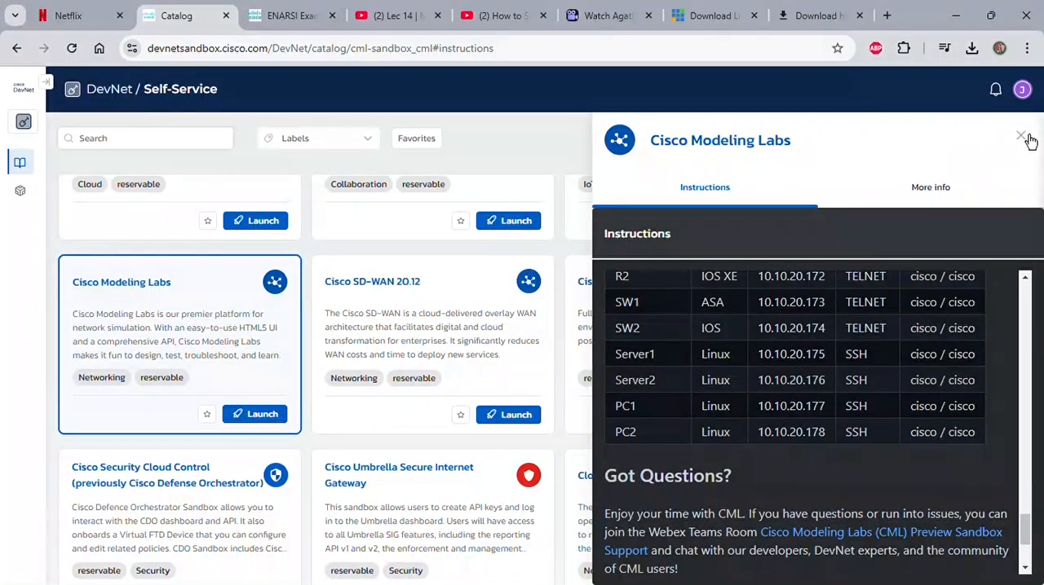
pyautogui.click(1021, 134)
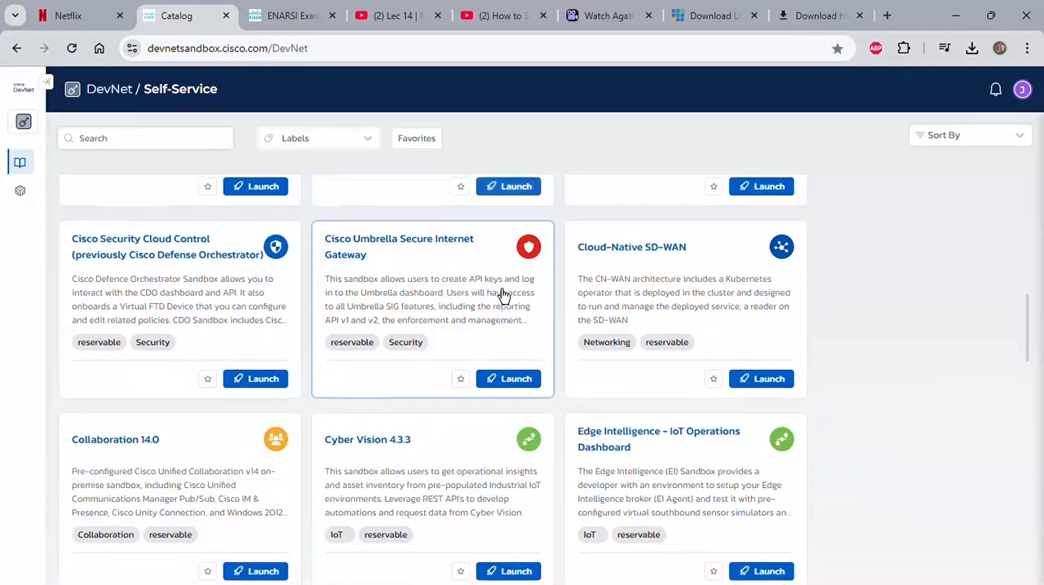
pyautogui.scroll(-3)
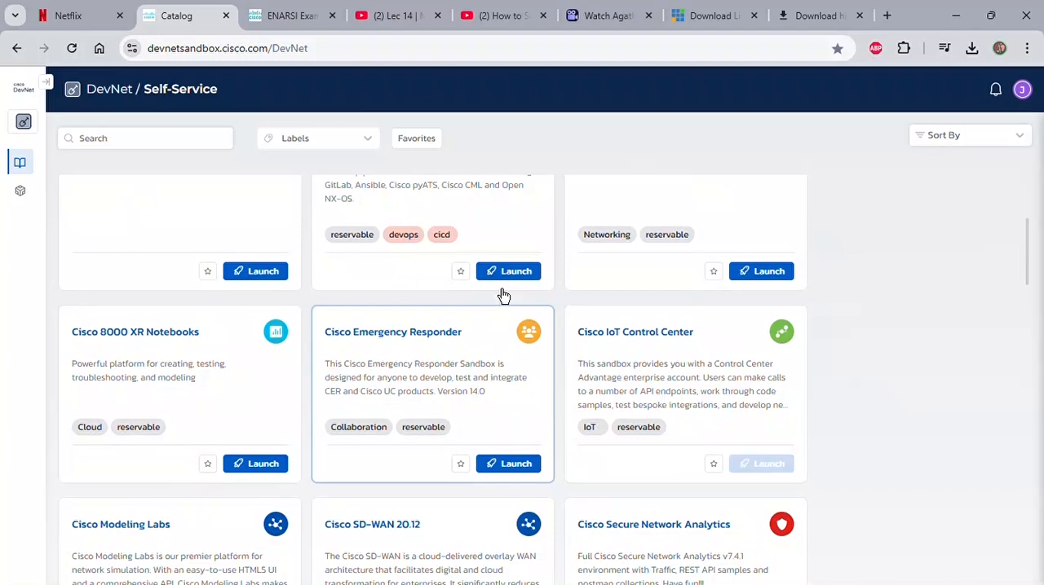
pyautogui.scroll(3)
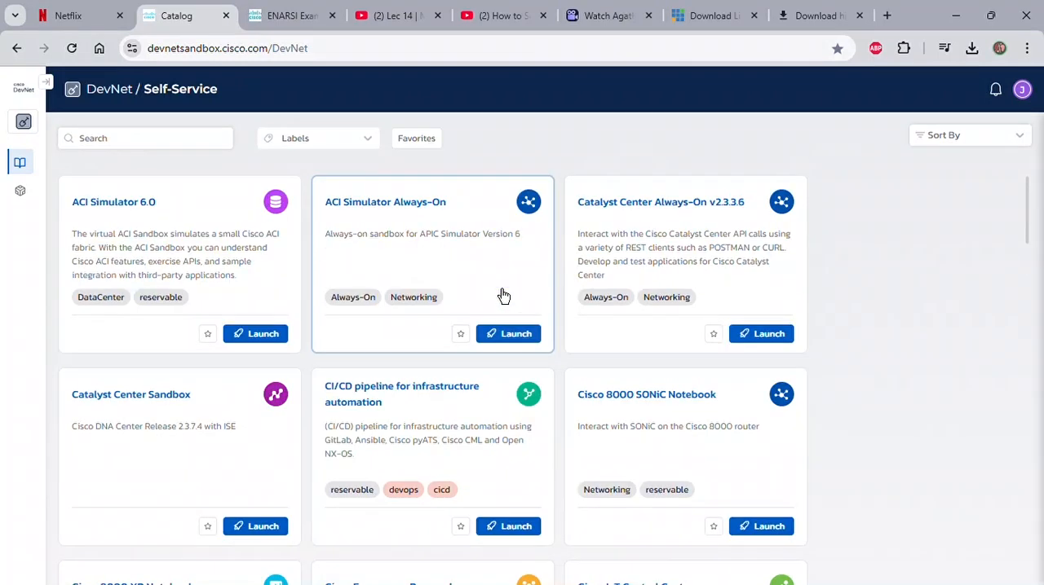
pyautogui.moveTo(6, 464)
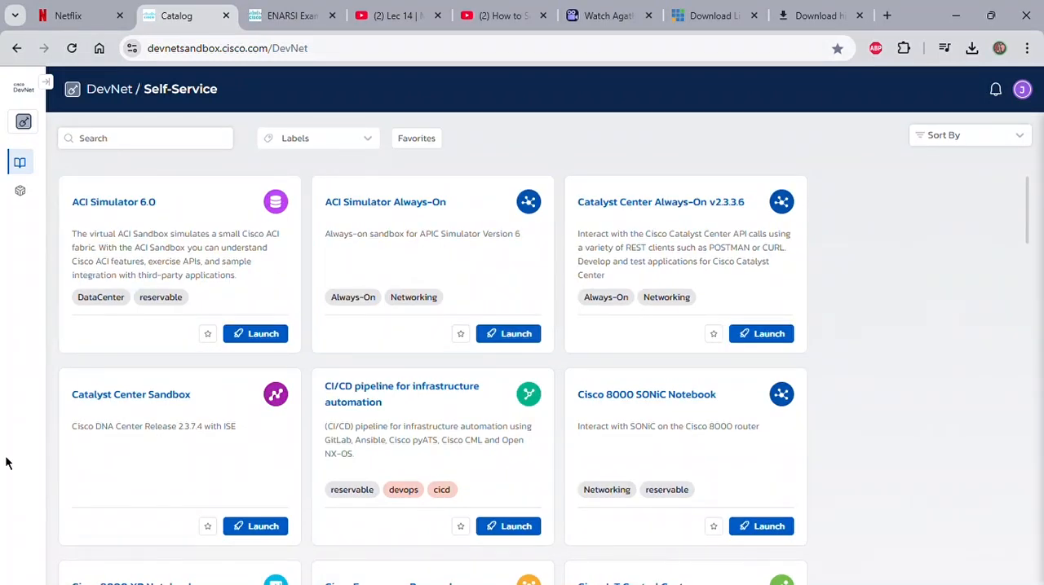
pyautogui.moveTo(816, 394)
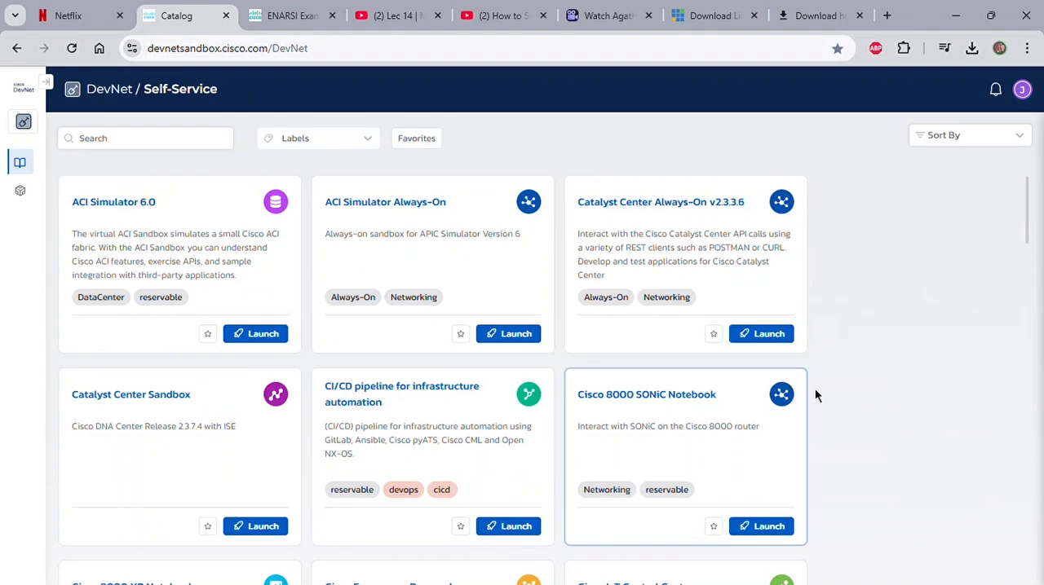
pyautogui.moveTo(642, 264)
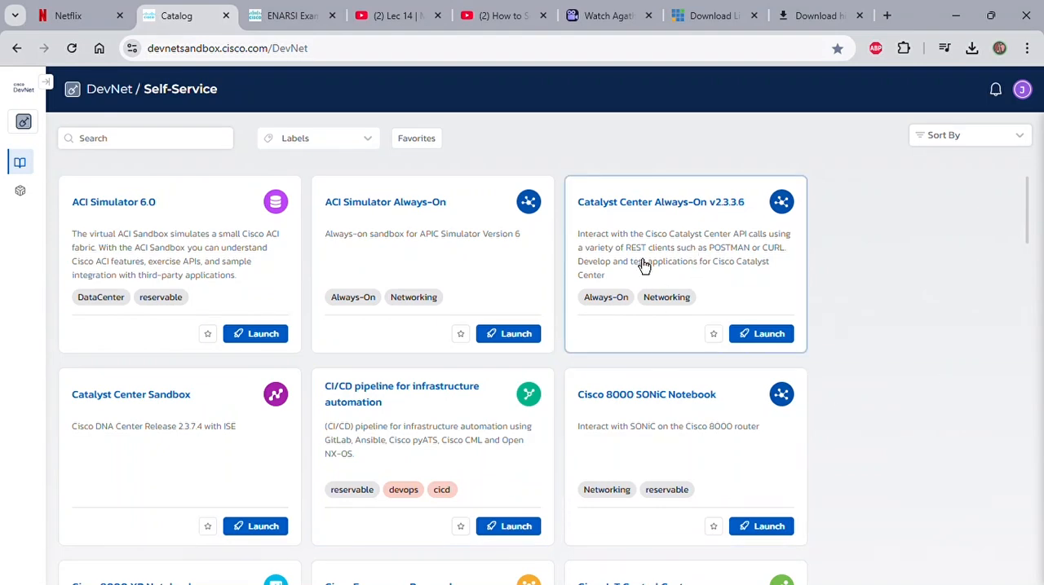
pyautogui.moveTo(766, 348)
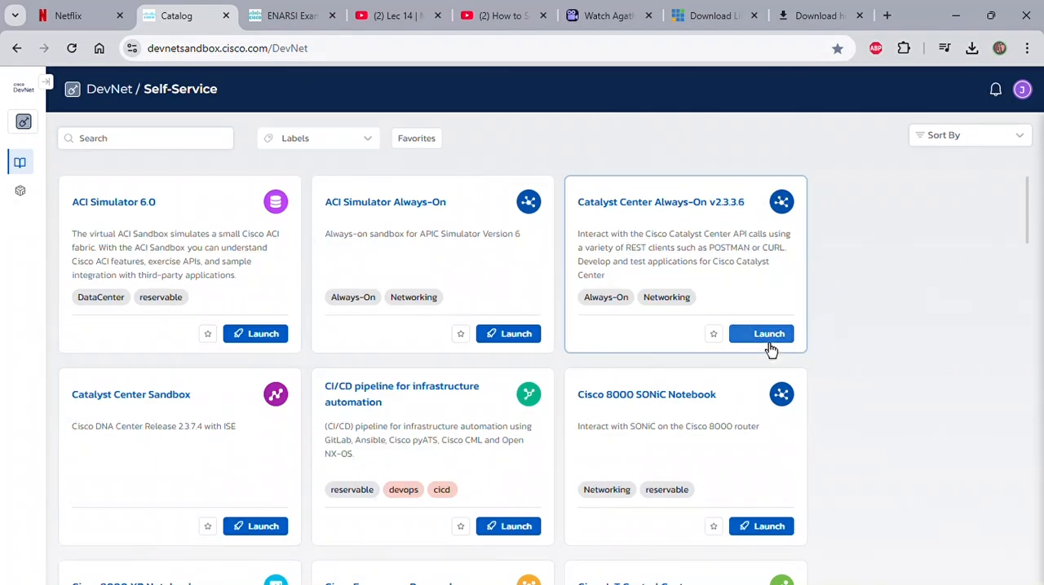
# Show Catalyst Center Always-On v2.3.3.6 More info: description, launch time, activity and policies
pyautogui.click(760, 332)
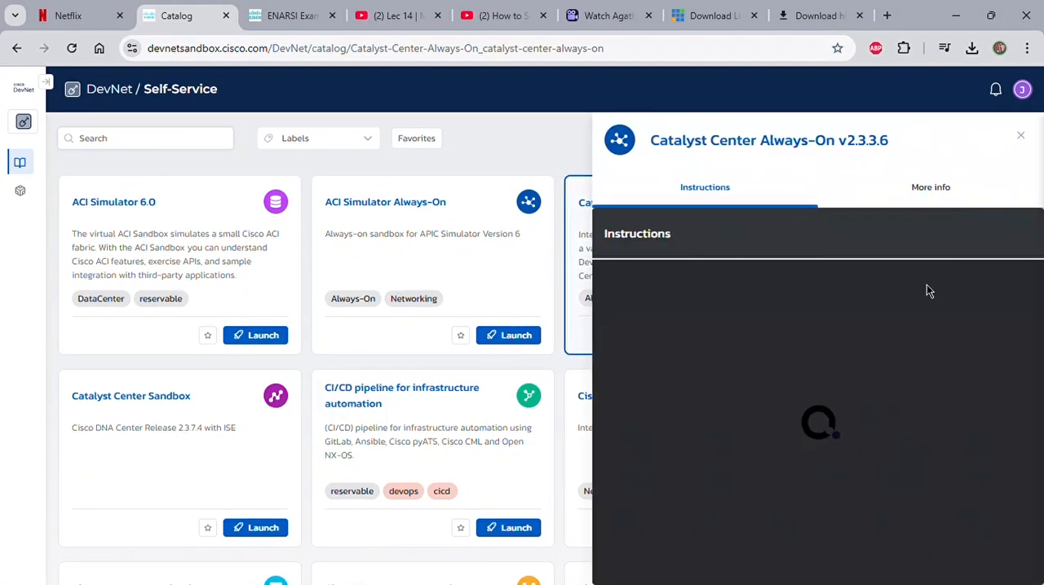
pyautogui.click(930, 186)
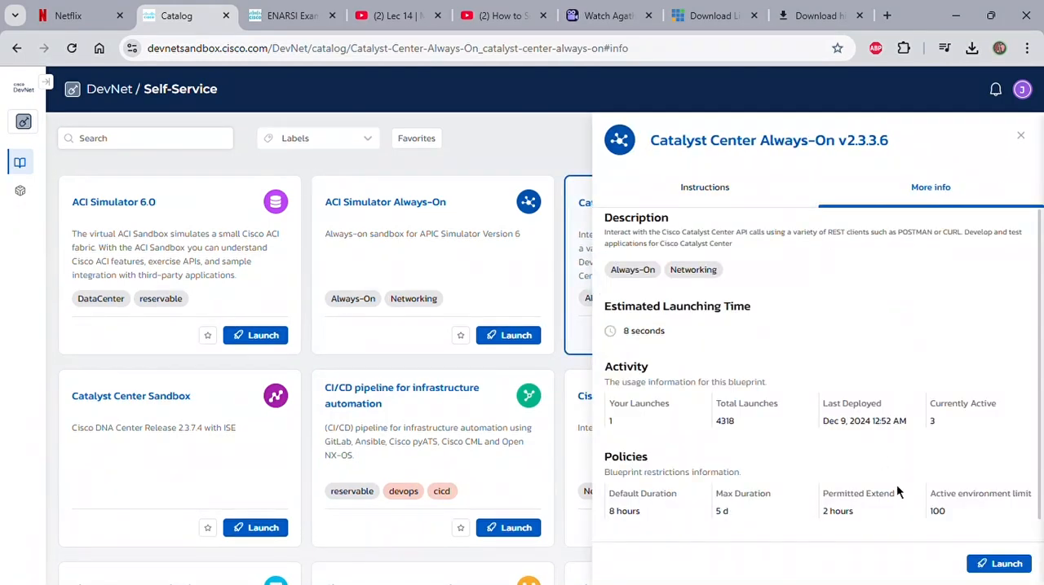
pyautogui.scroll(3)
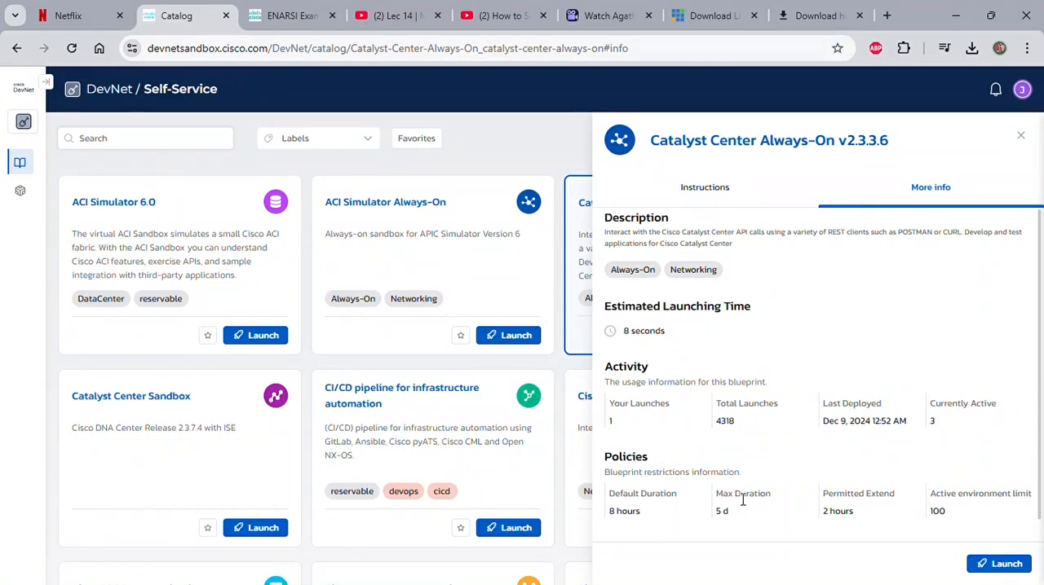
pyautogui.moveTo(835, 437)
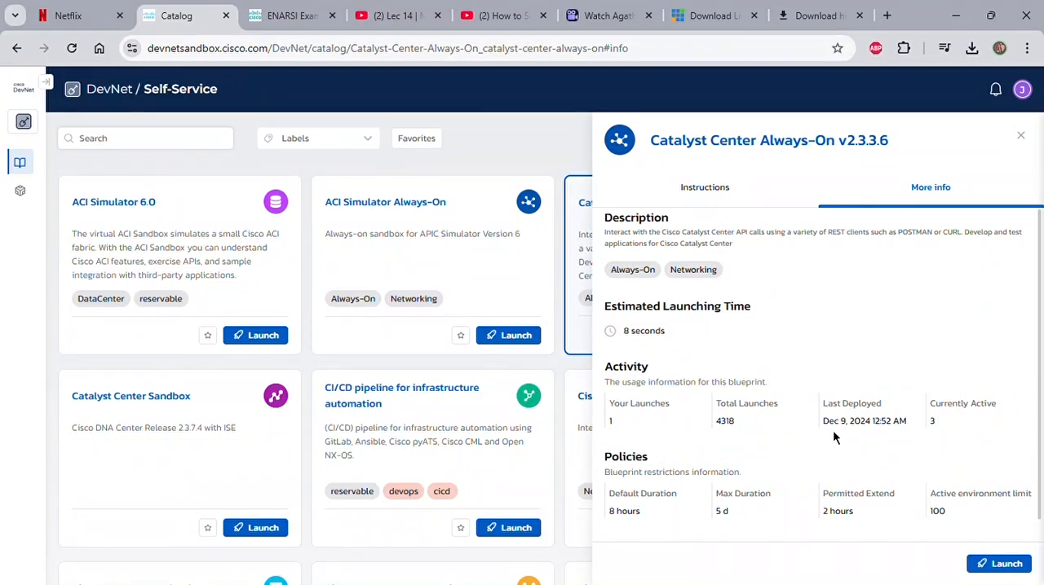
pyautogui.moveTo(1036, 118)
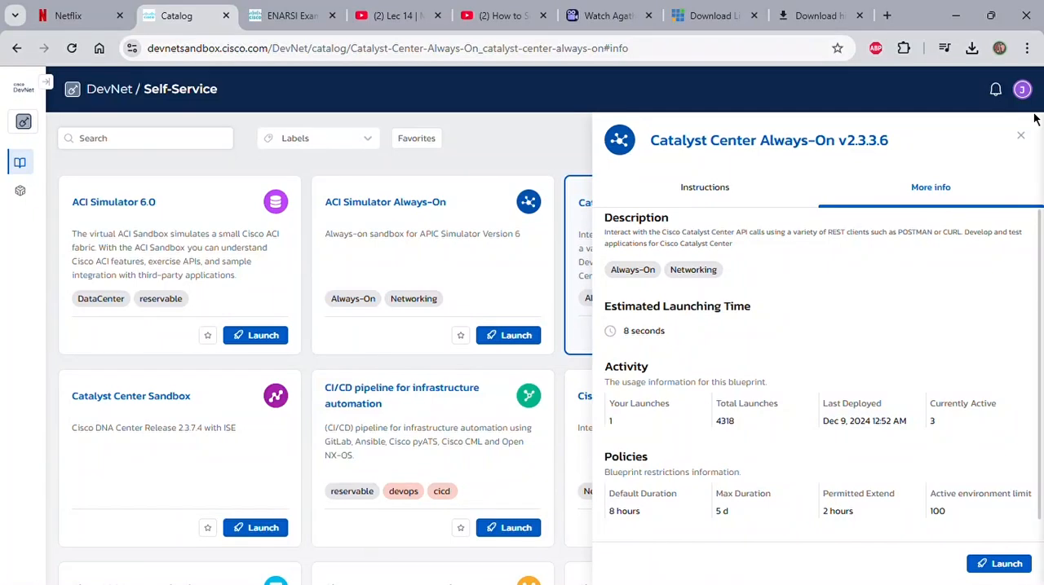
# Close the details panel and scroll down the Self-Service catalog cards
pyautogui.click(1021, 134)
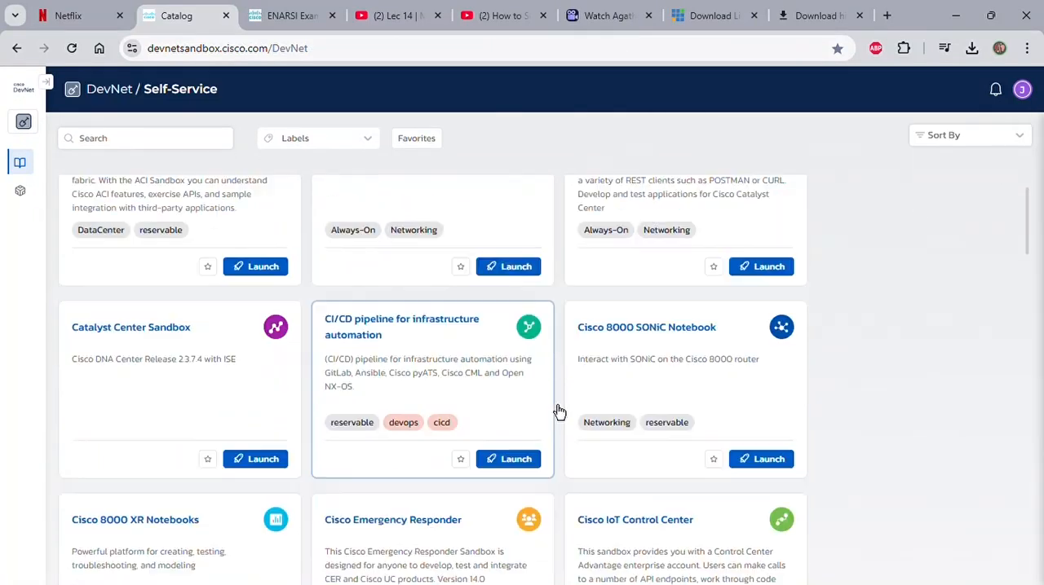
pyautogui.scroll(-3)
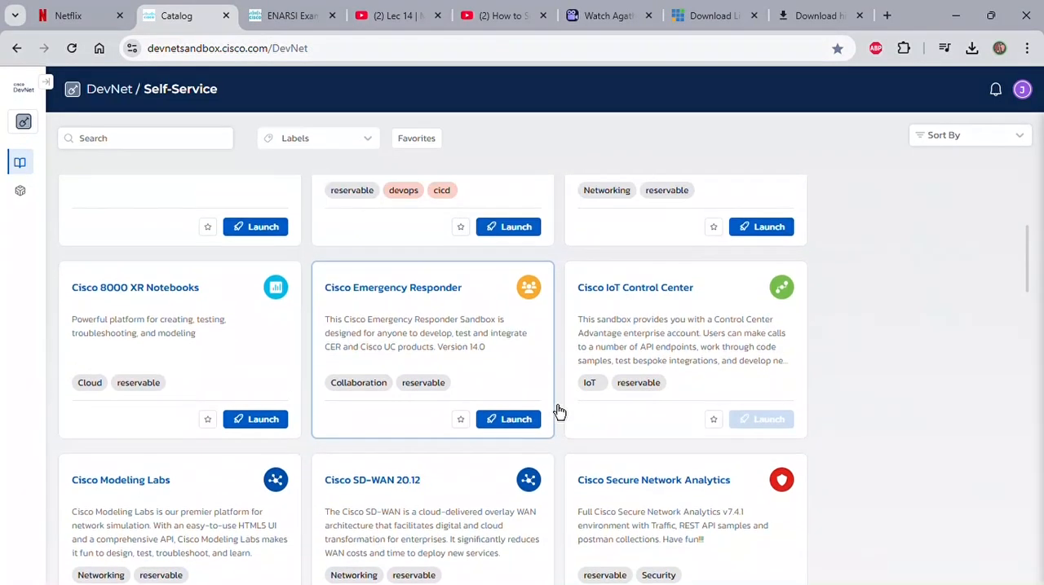
pyautogui.scroll(3)
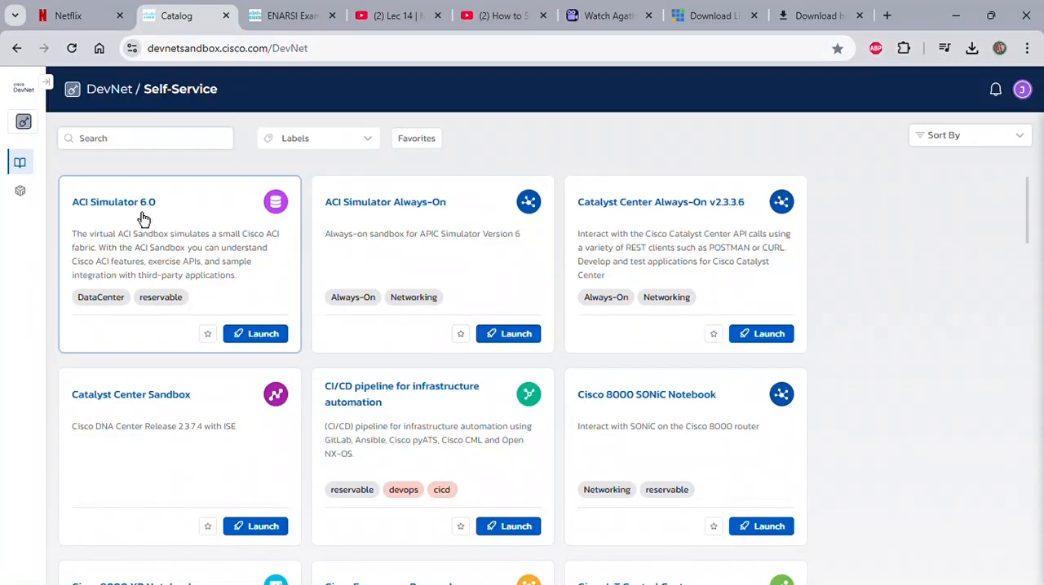
pyautogui.moveTo(352, 227)
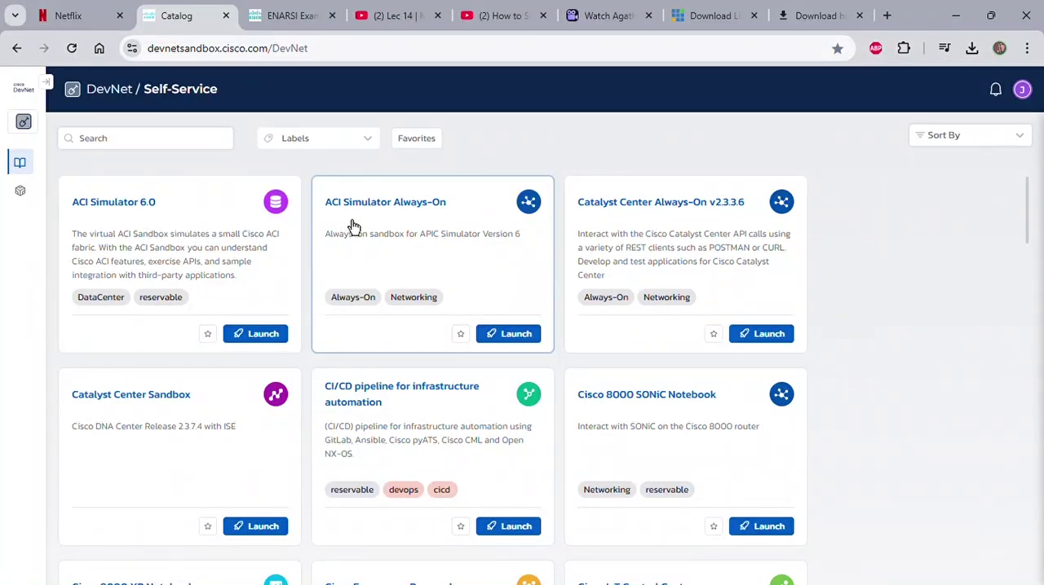
pyautogui.moveTo(514, 235)
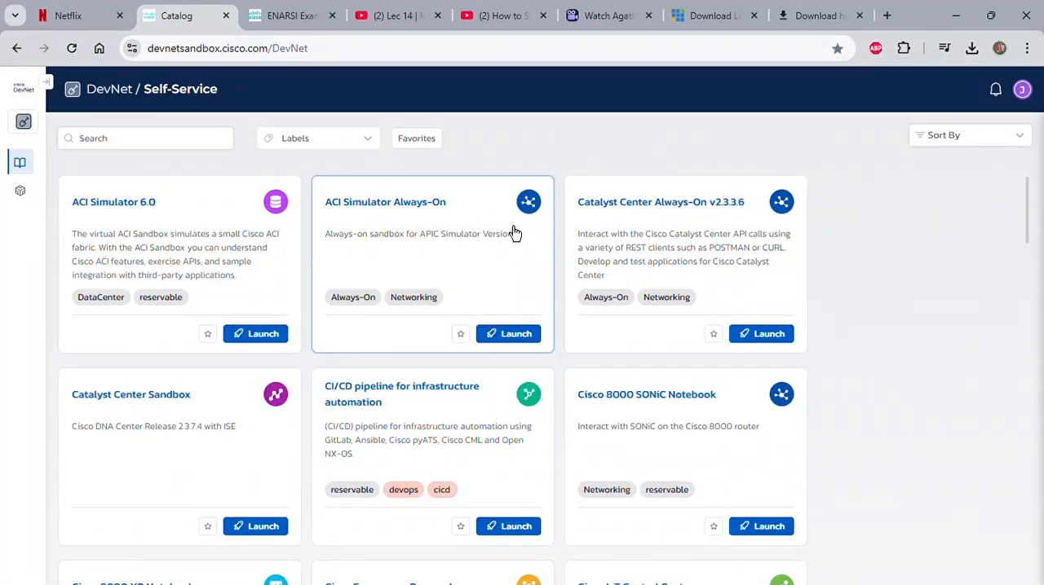
pyautogui.scroll(-3)
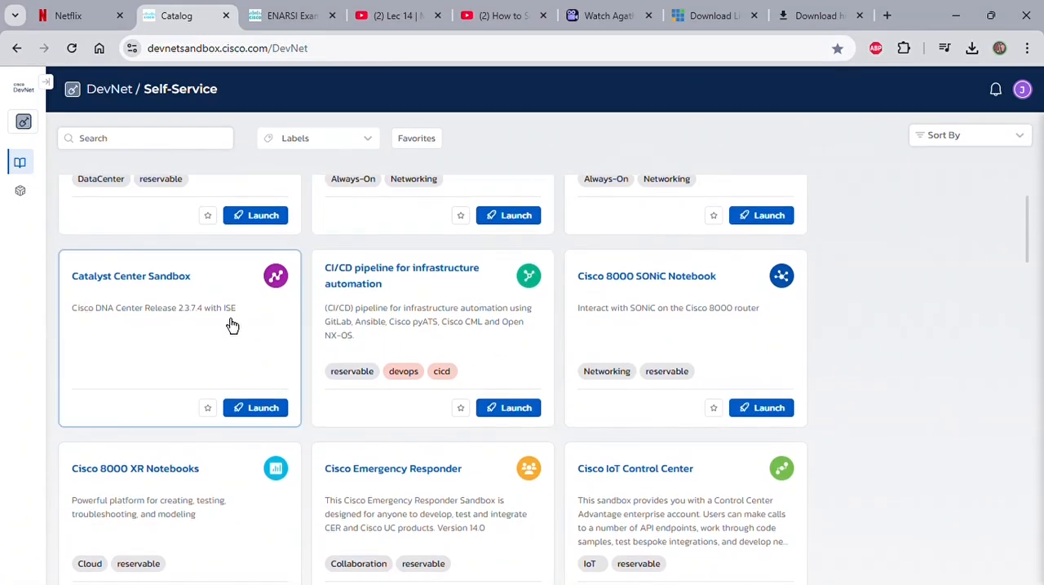
pyautogui.scroll(-3)
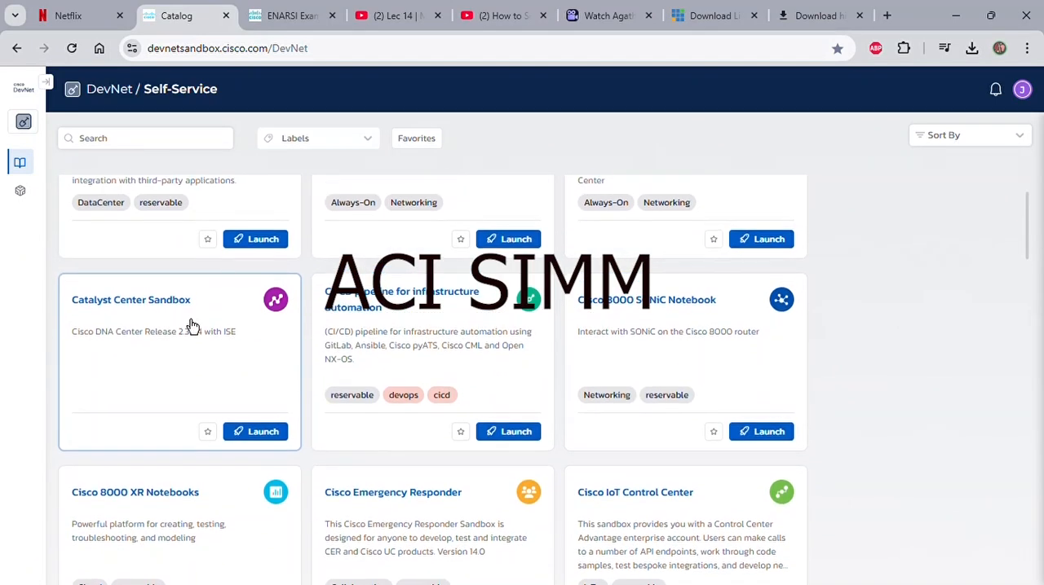
pyautogui.moveTo(166, 334)
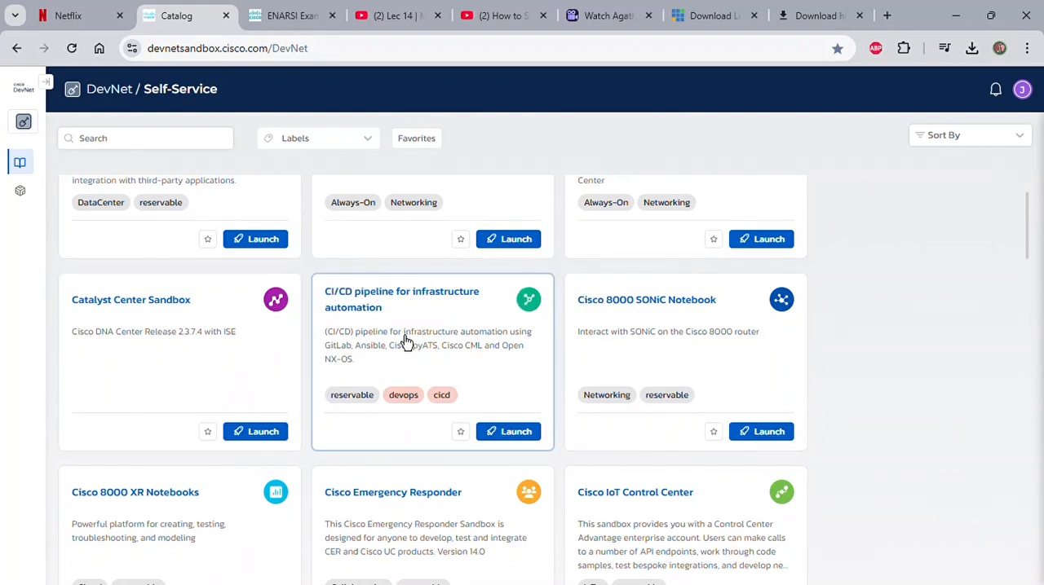
pyautogui.moveTo(675, 356)
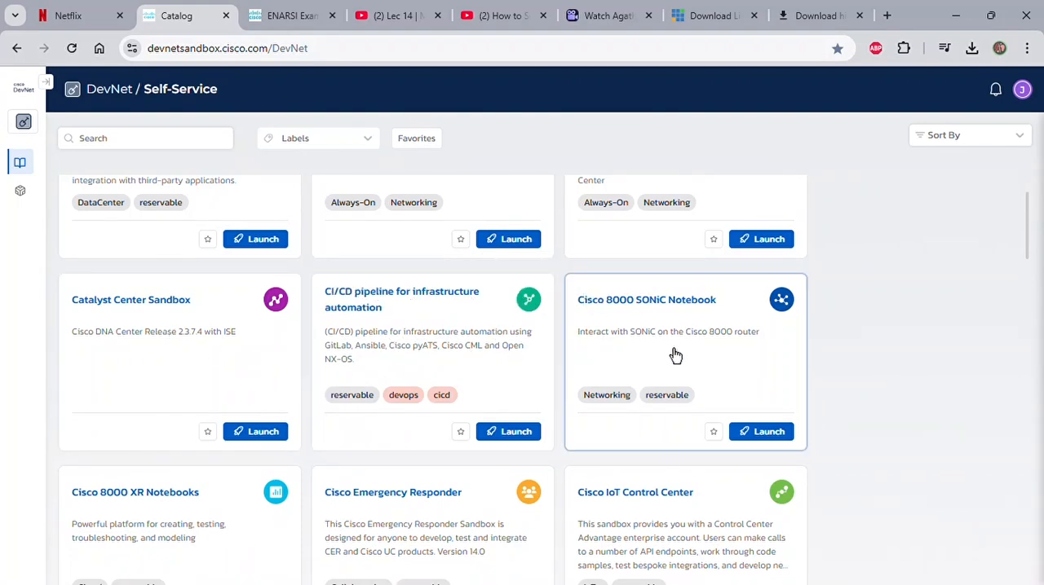
pyautogui.moveTo(701, 352)
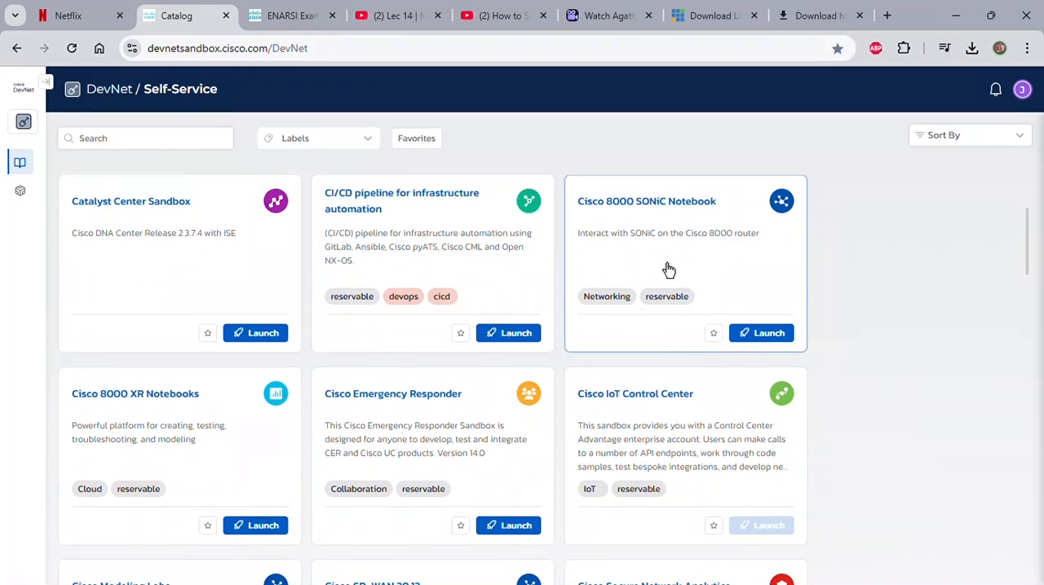
pyautogui.moveTo(765, 273)
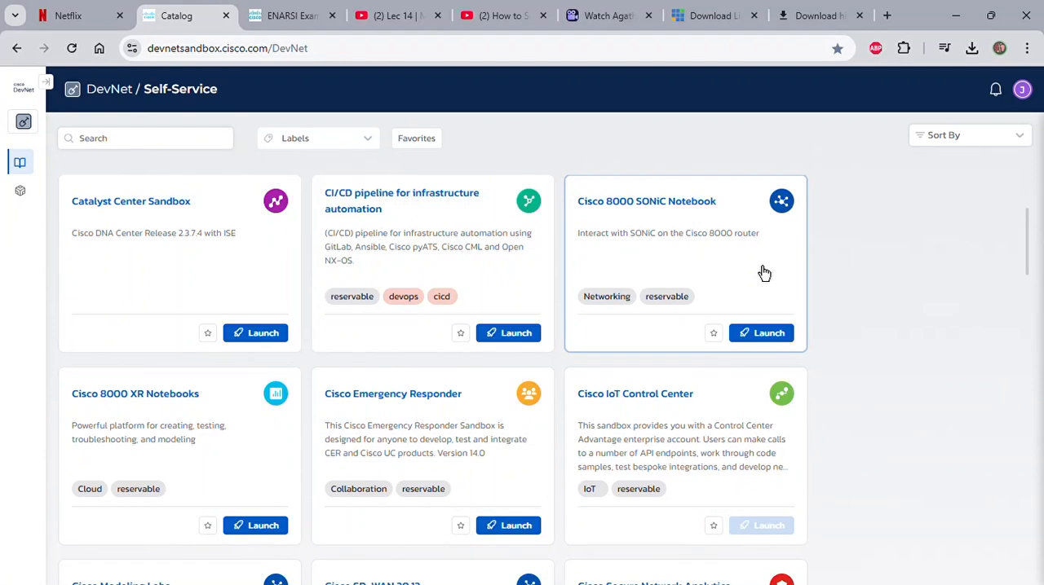
pyautogui.scroll(-3)
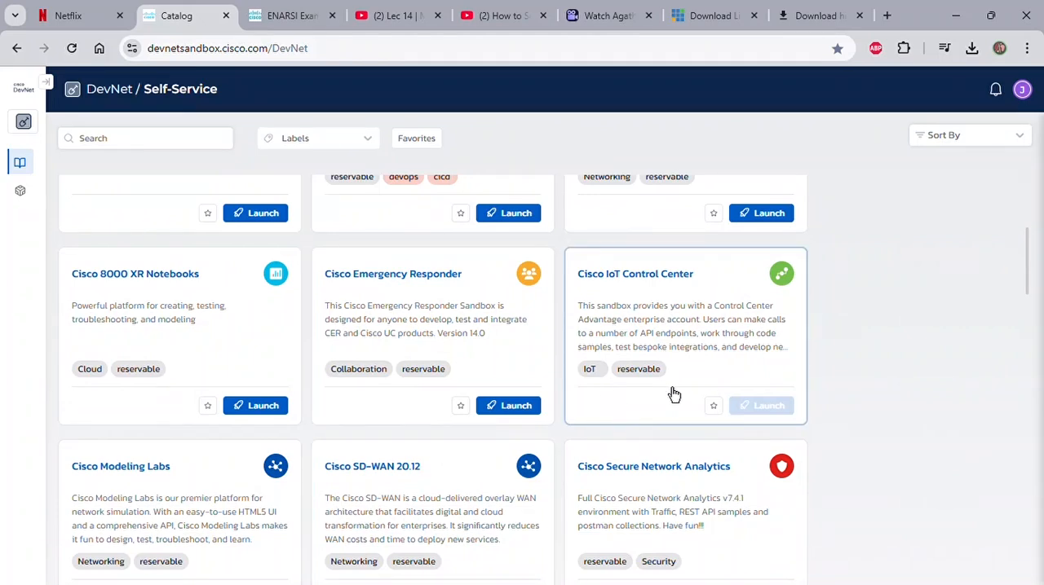
# Bring the Security Cloud Control, Umbrella and Cloud-Native SD-WAN cards into view
pyautogui.scroll(-3)
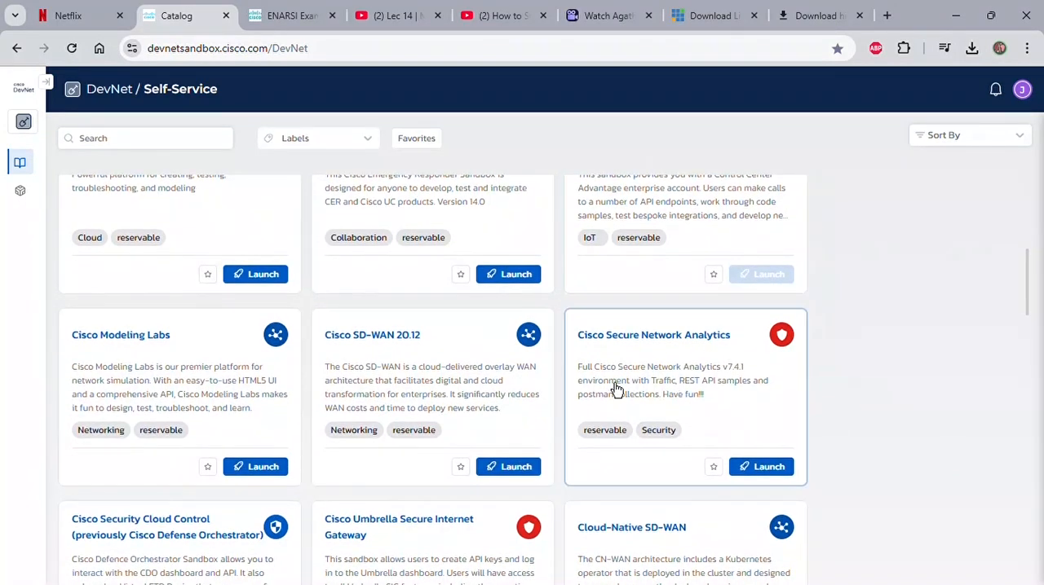
pyautogui.moveTo(245, 380)
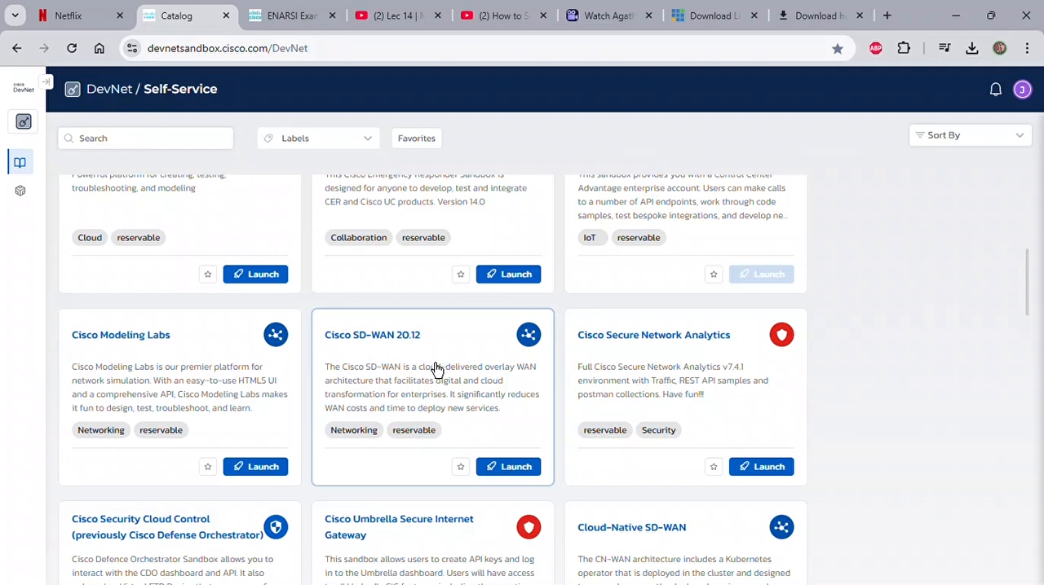
pyautogui.moveTo(519, 393)
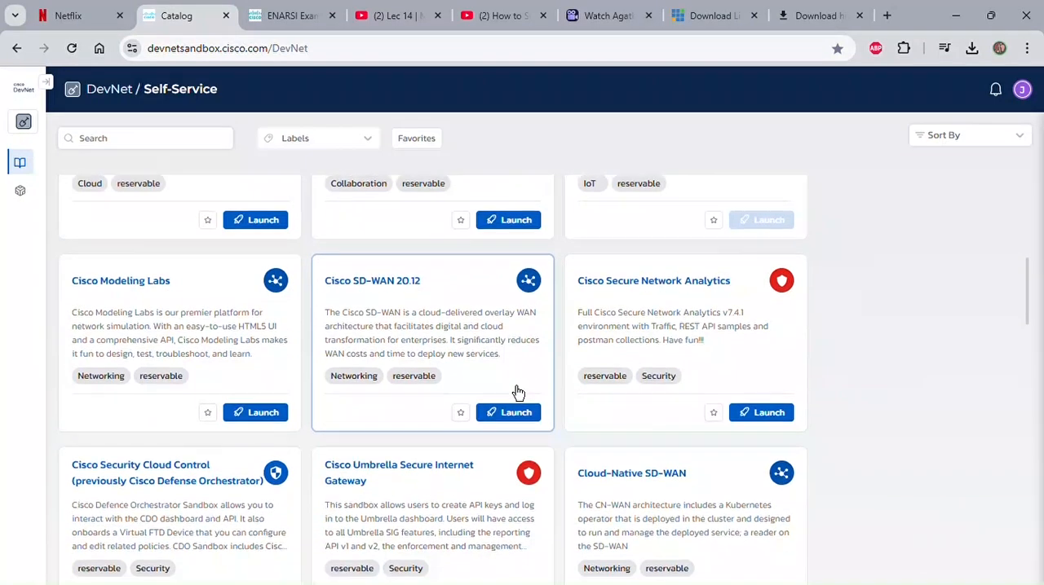
pyautogui.scroll(-3)
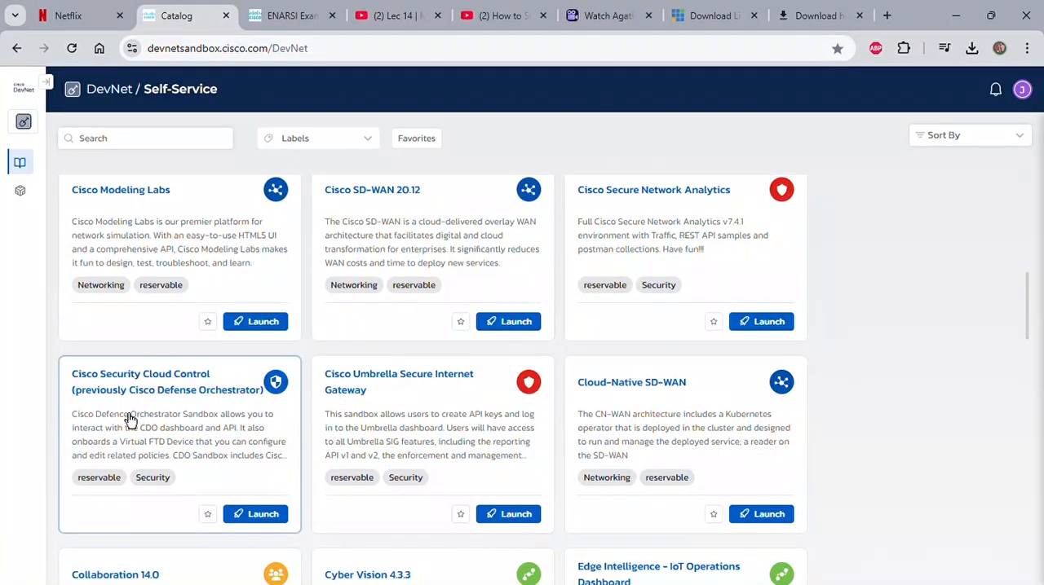
pyautogui.moveTo(222, 430)
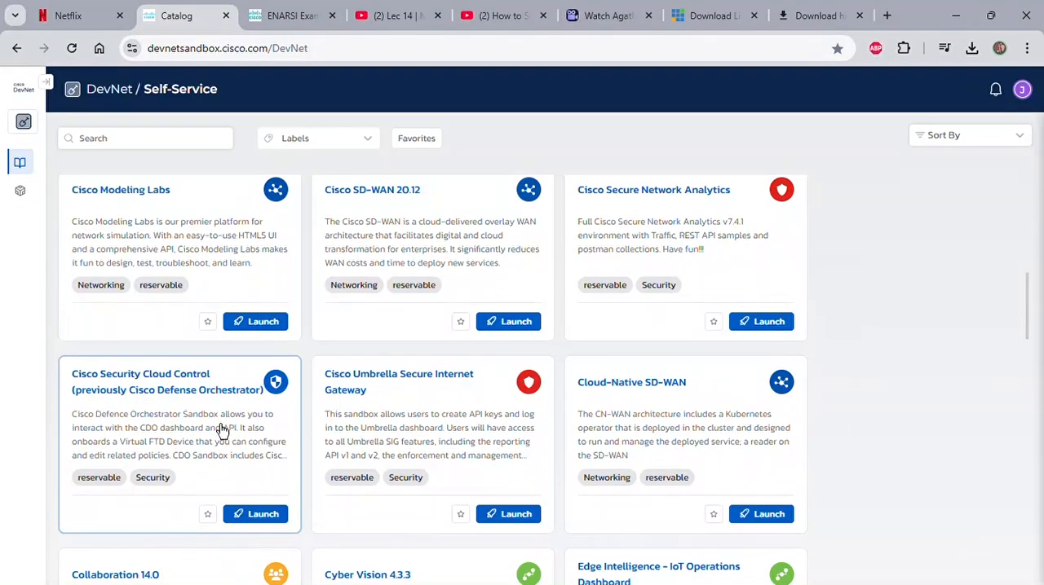
pyautogui.moveTo(166, 427)
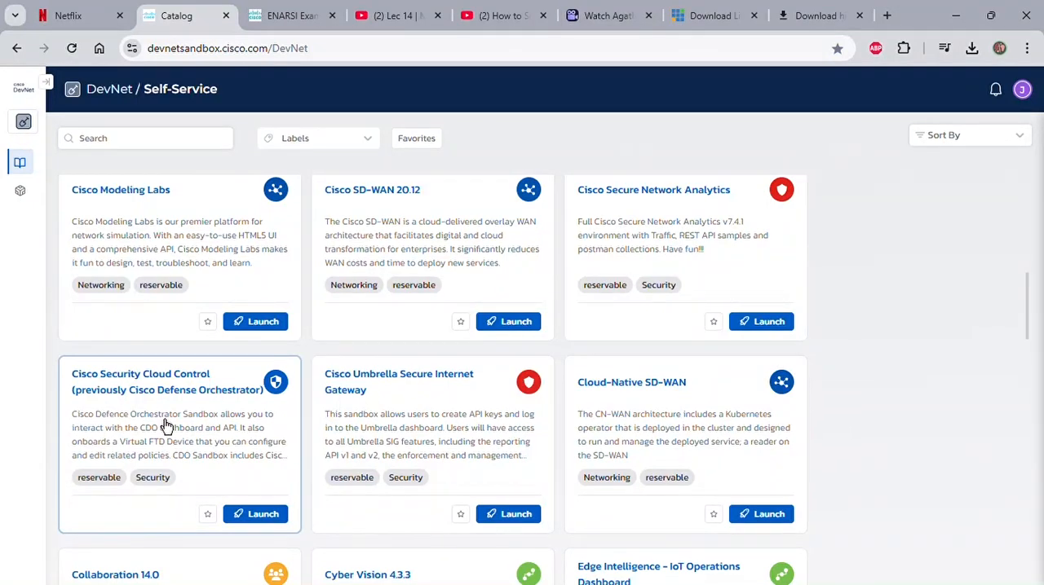
pyautogui.moveTo(401, 404)
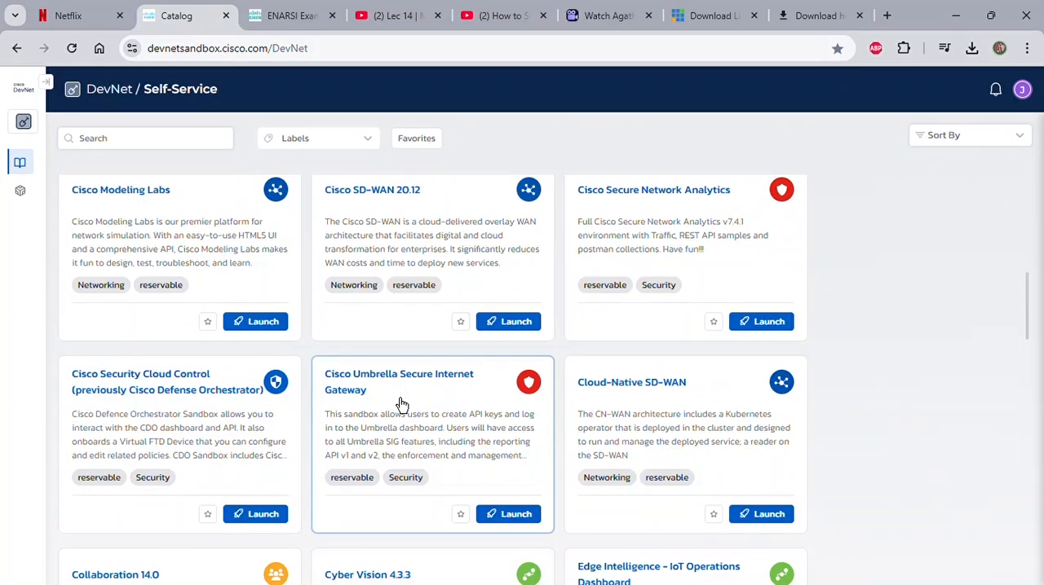
pyautogui.scroll(-3)
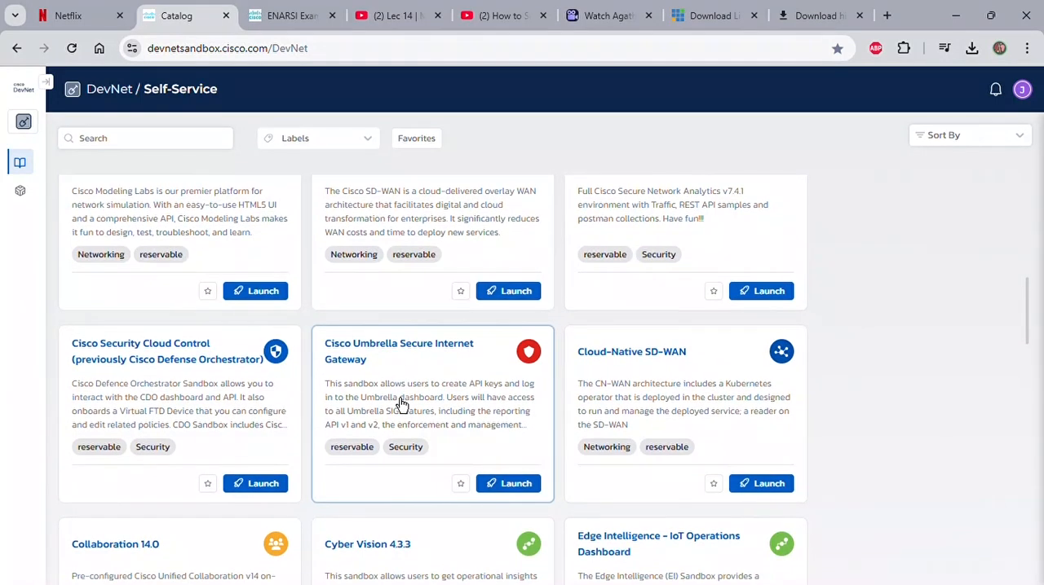
pyautogui.scroll(3)
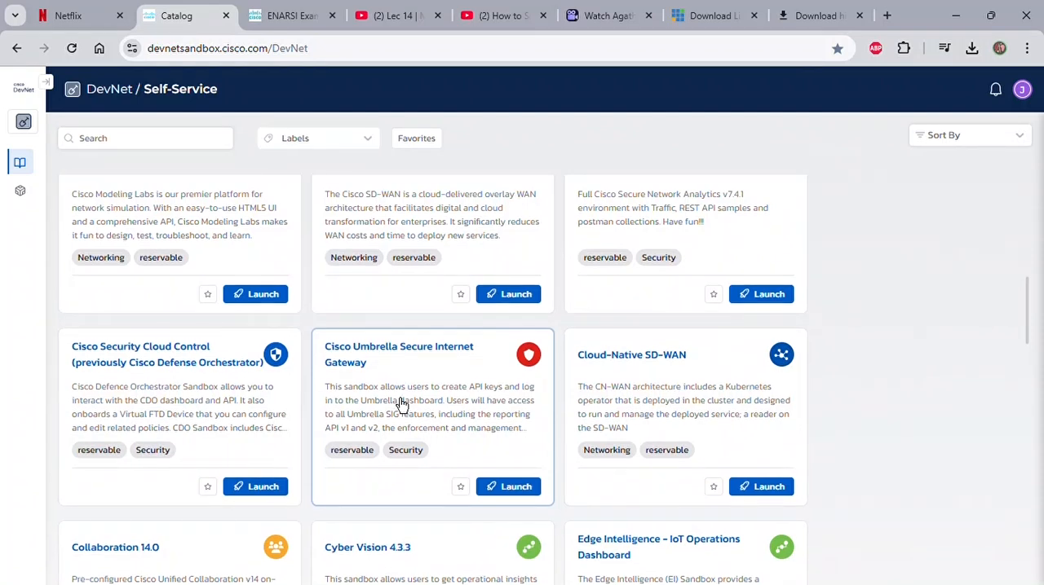
pyautogui.scroll(3)
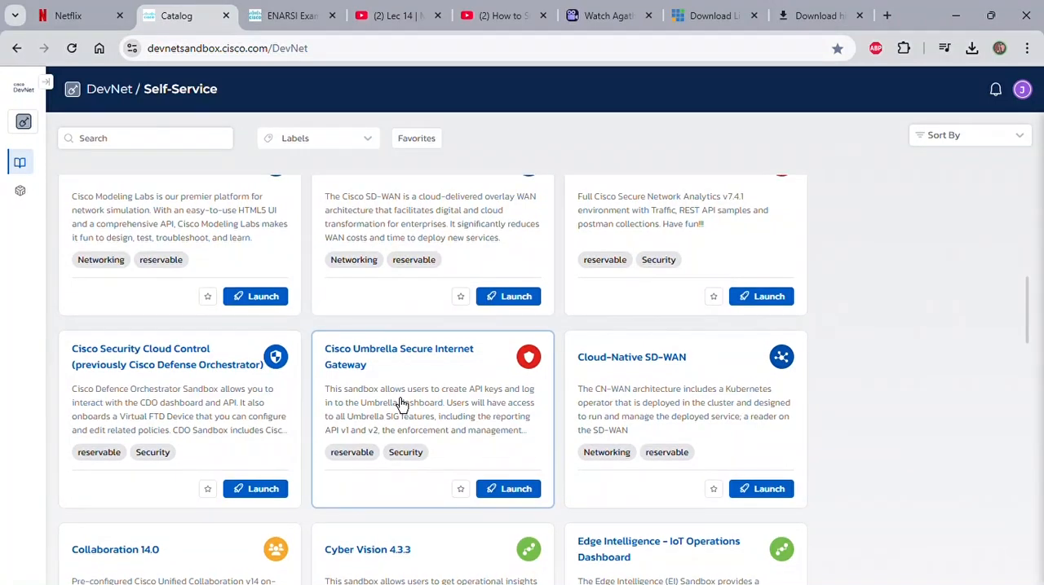
pyautogui.scroll(-3)
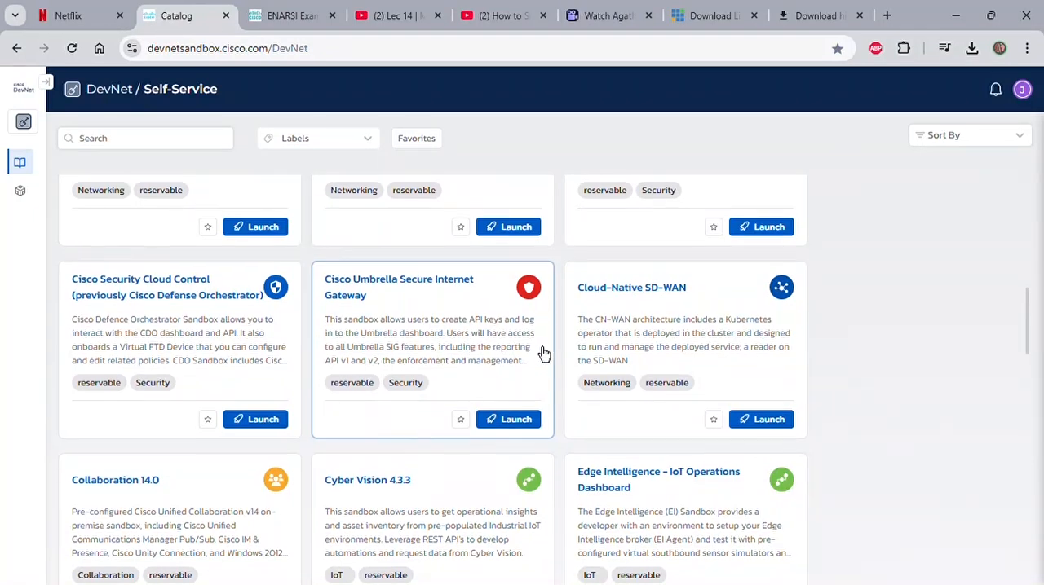
# Scroll past the Collaboration 14.0, Firepower and ISE sandbox cards
pyautogui.scroll(-3)
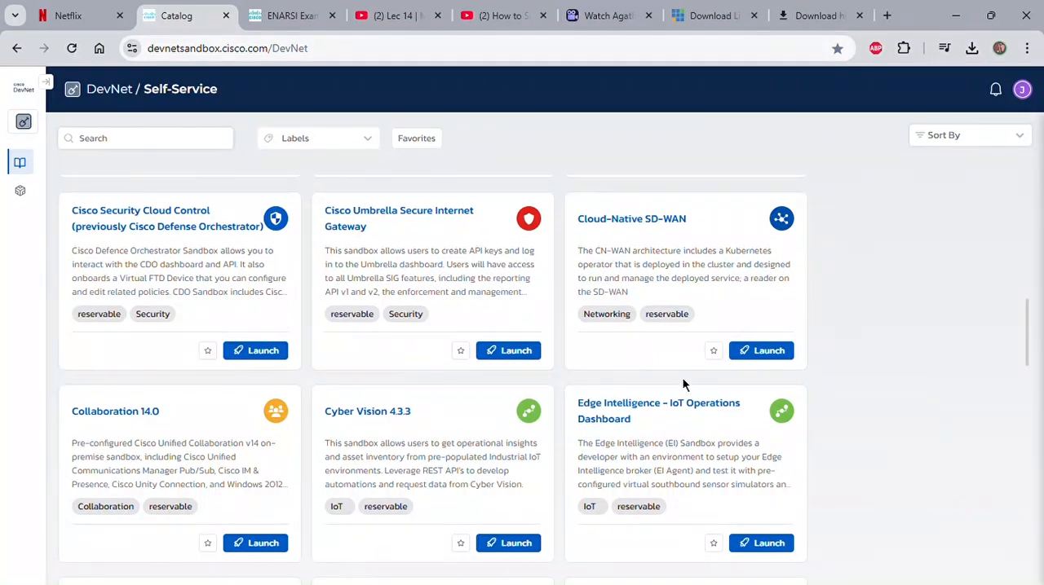
pyautogui.scroll(-3)
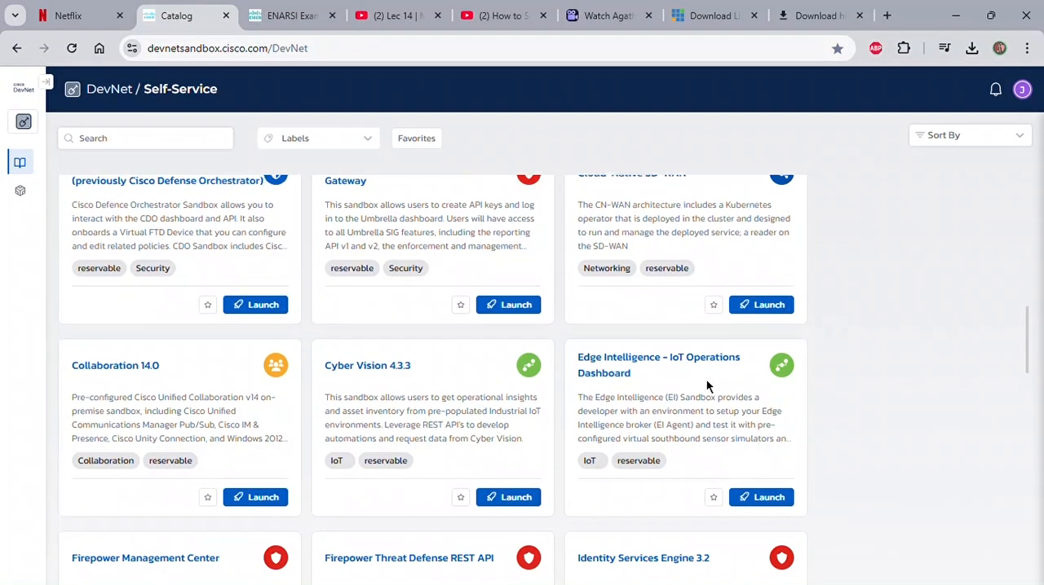
pyautogui.scroll(-3)
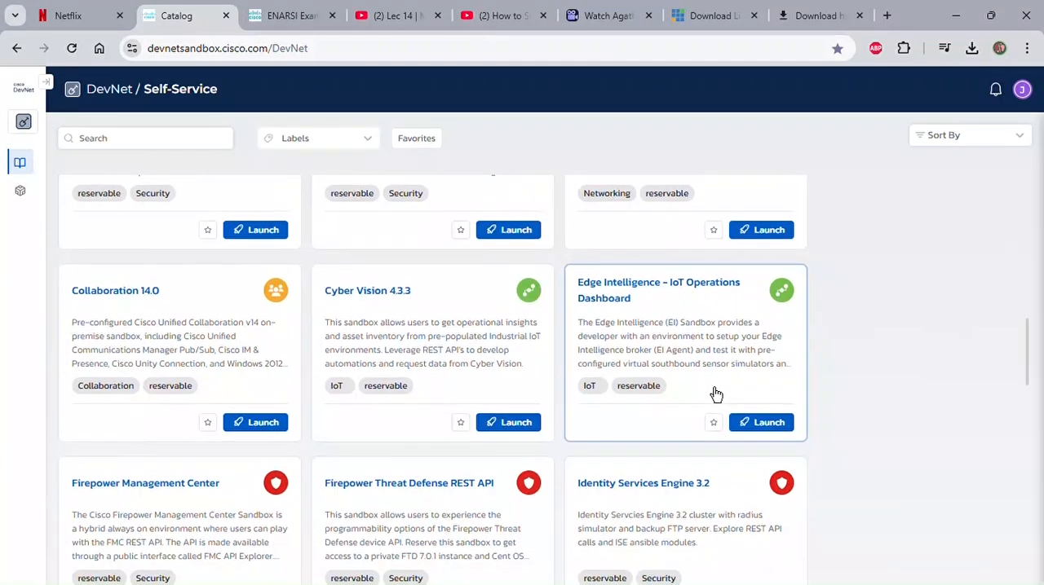
pyautogui.scroll(-3)
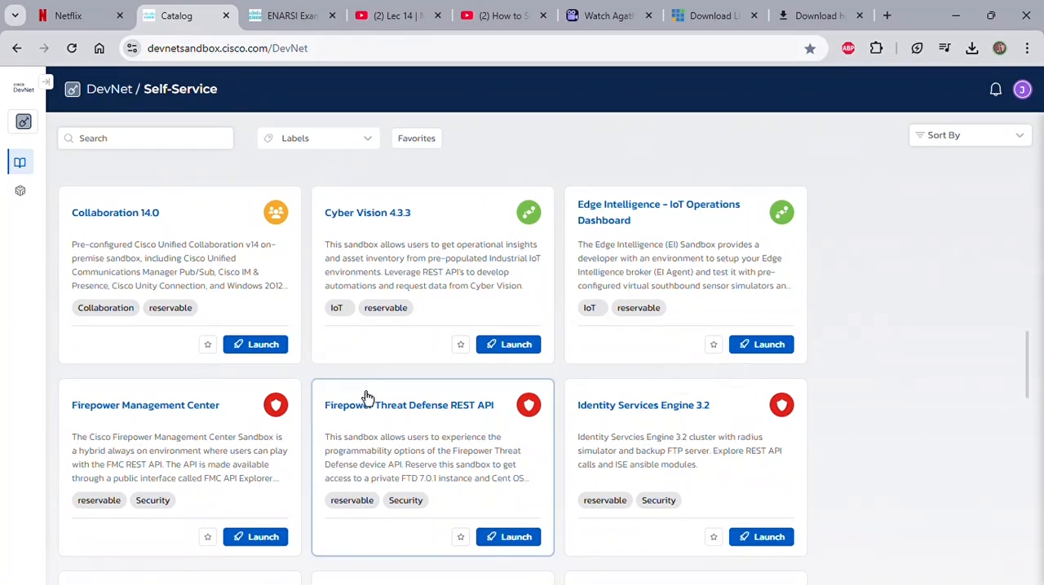
pyautogui.moveTo(231, 430)
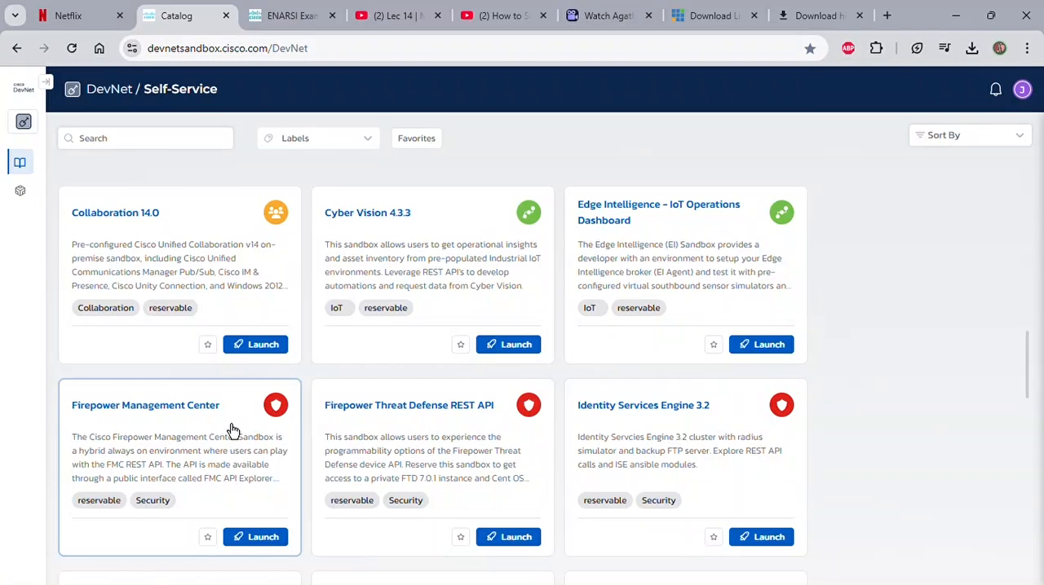
pyautogui.moveTo(303, 430)
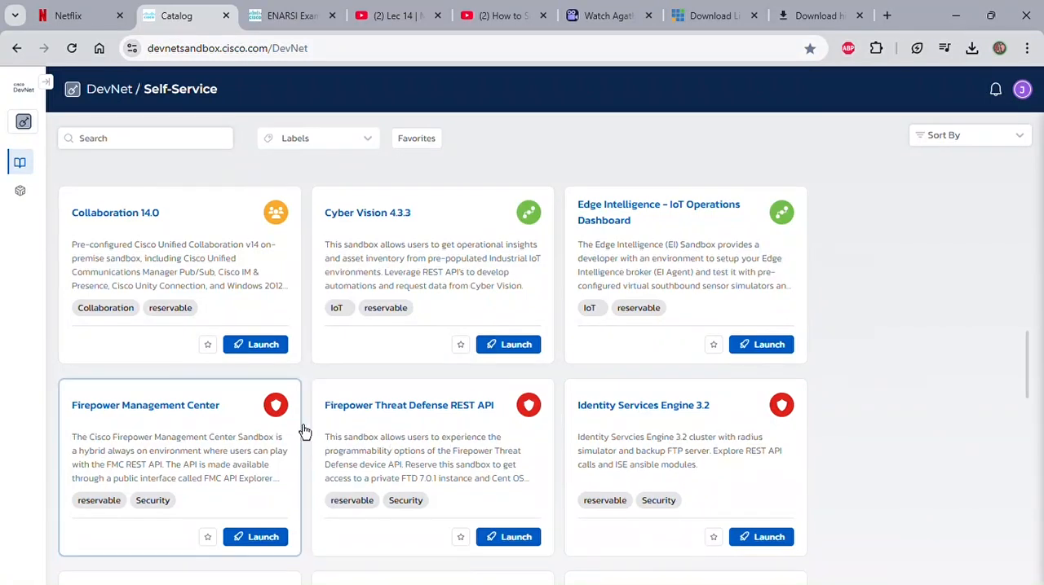
pyautogui.scroll(-3)
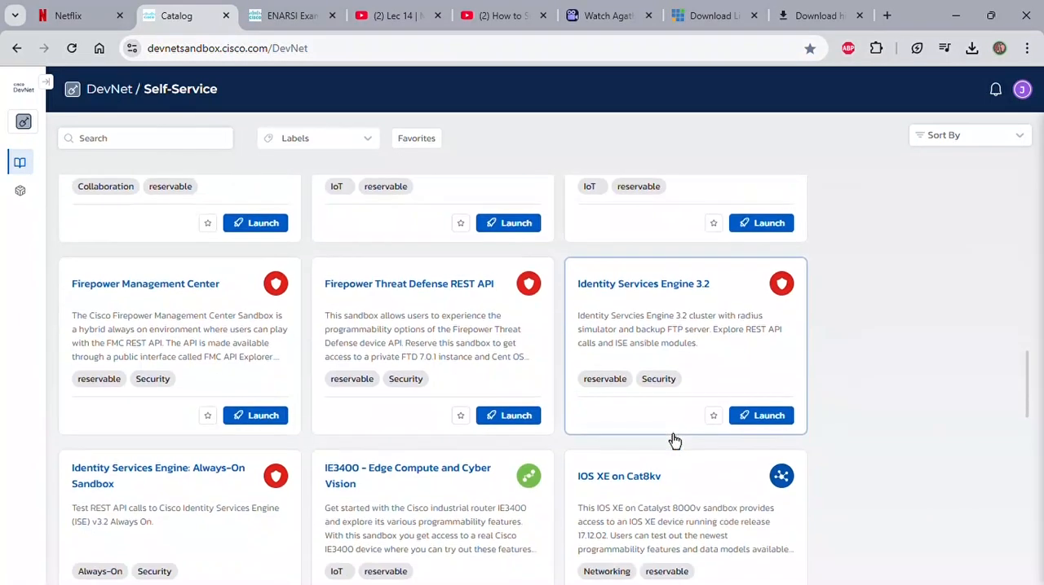
# Continue down to the IE3400 Edge Compute, IOS XE on Cat8kv and IOx v1.15 cards
pyautogui.scroll(-3)
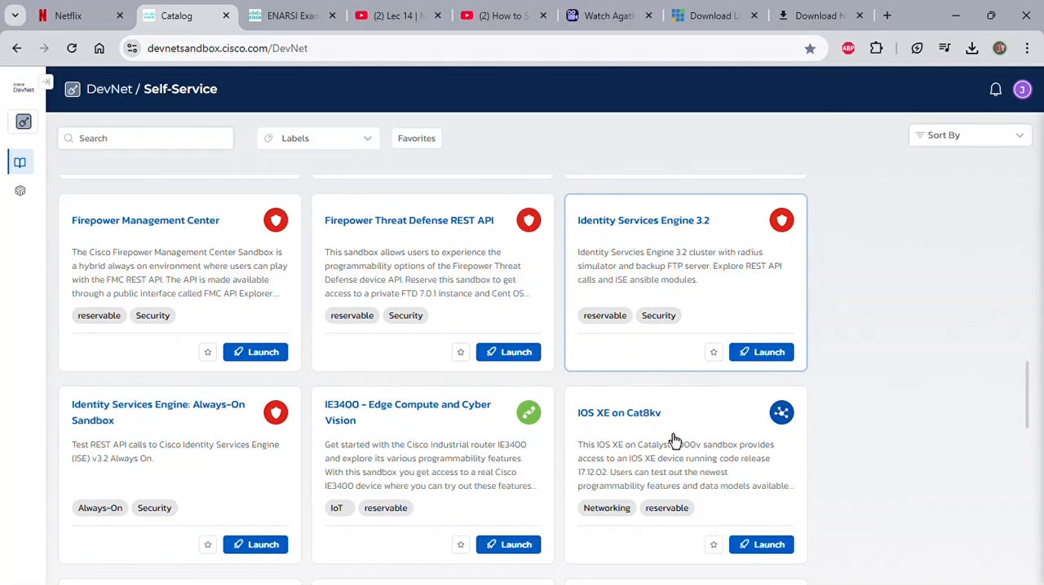
pyautogui.moveTo(675, 440)
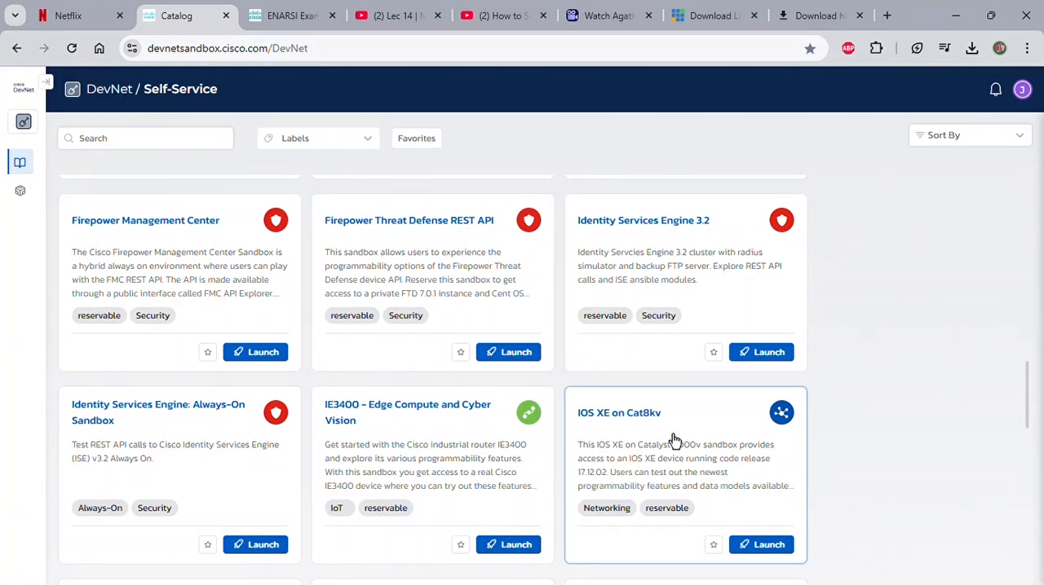
pyautogui.scroll(-3)
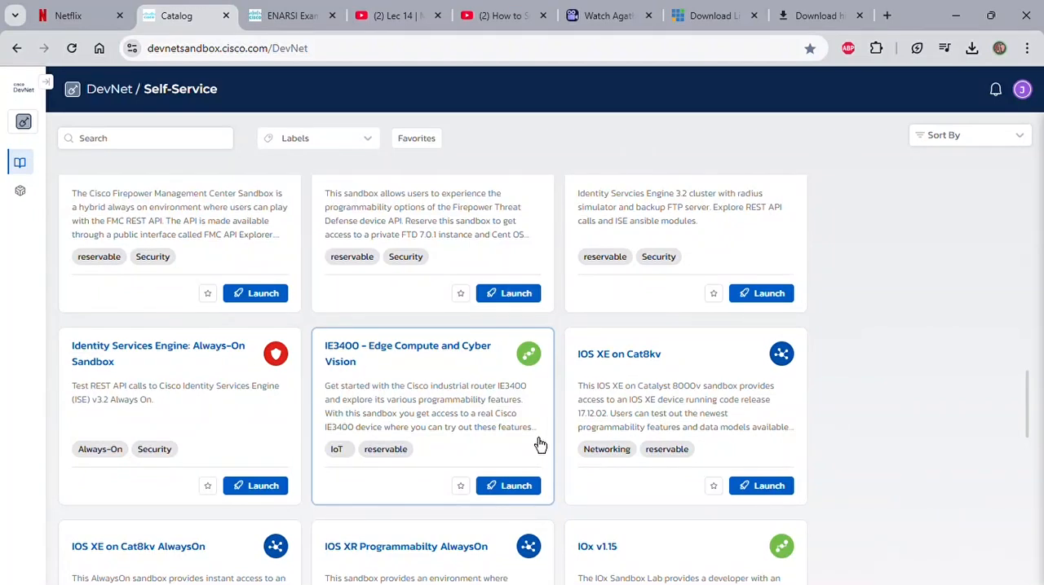
pyautogui.scroll(-3)
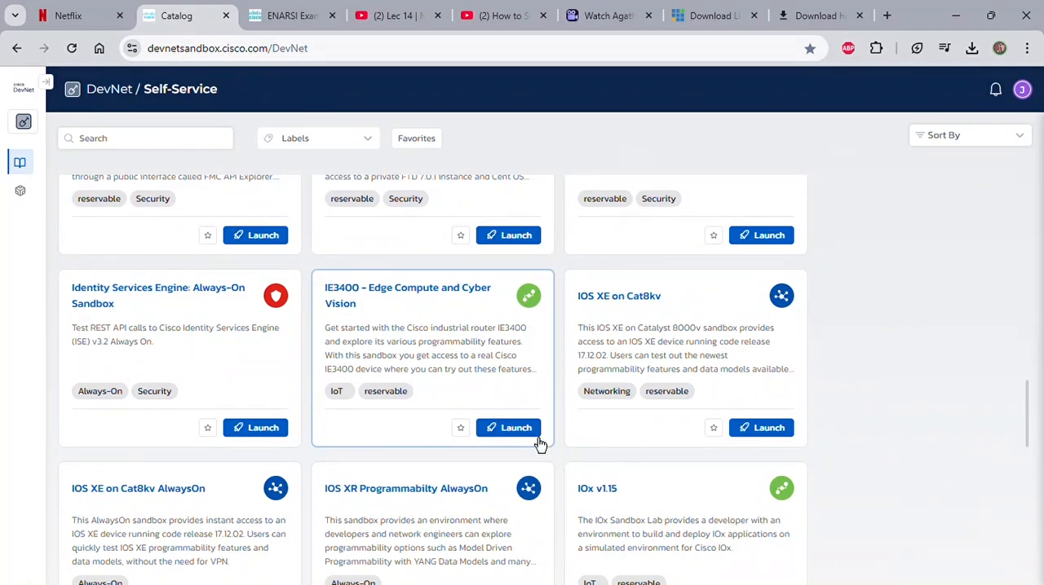
pyautogui.moveTo(522, 352)
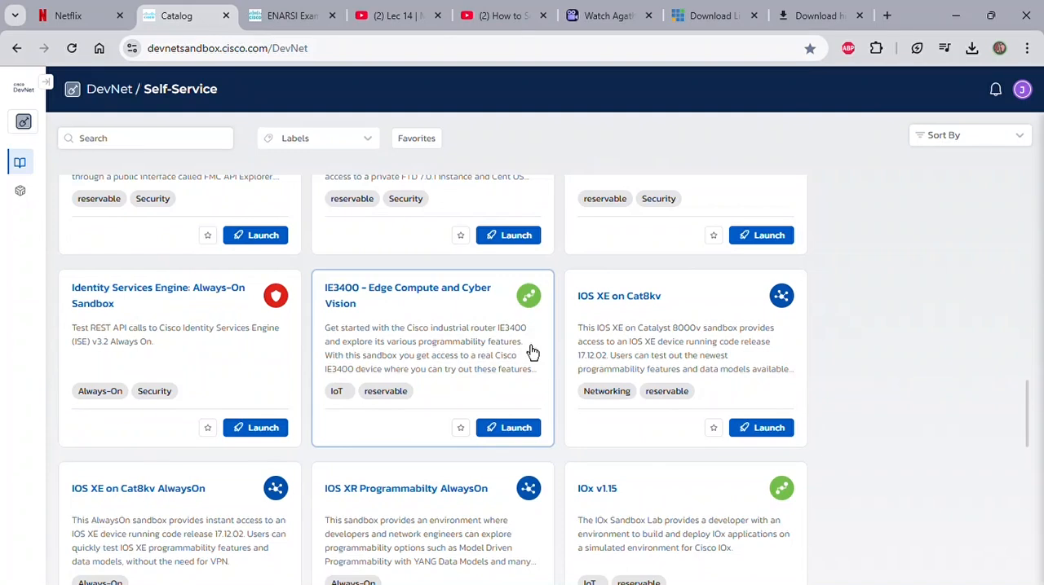
pyautogui.scroll(-3)
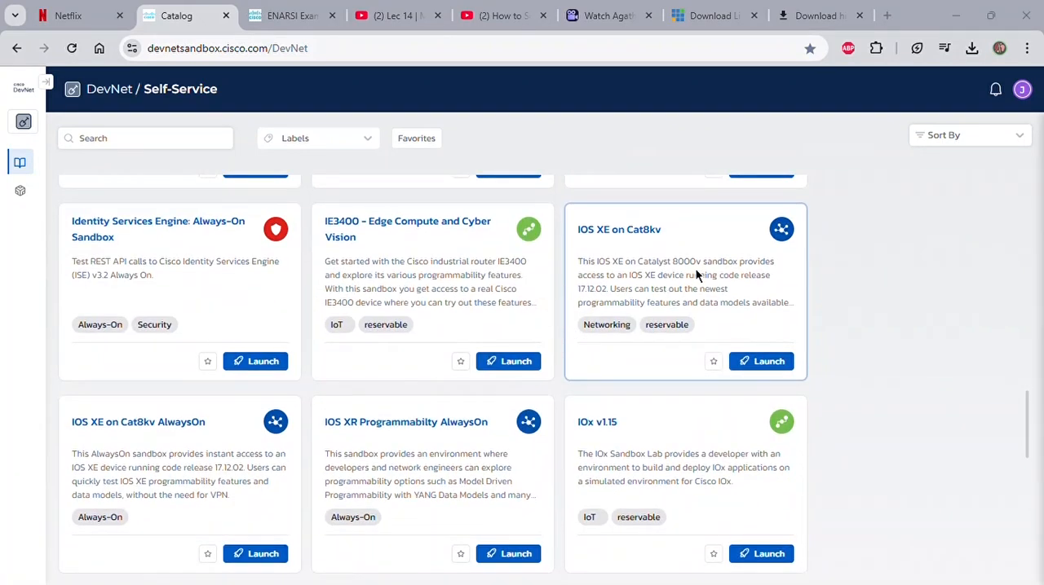
pyautogui.moveTo(584, 347)
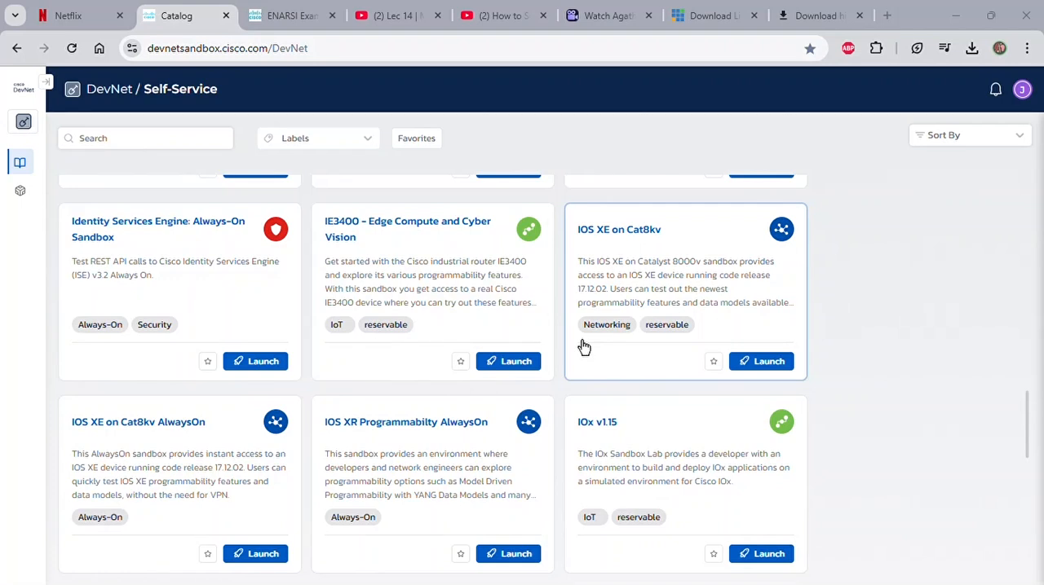
pyautogui.moveTo(720, 280)
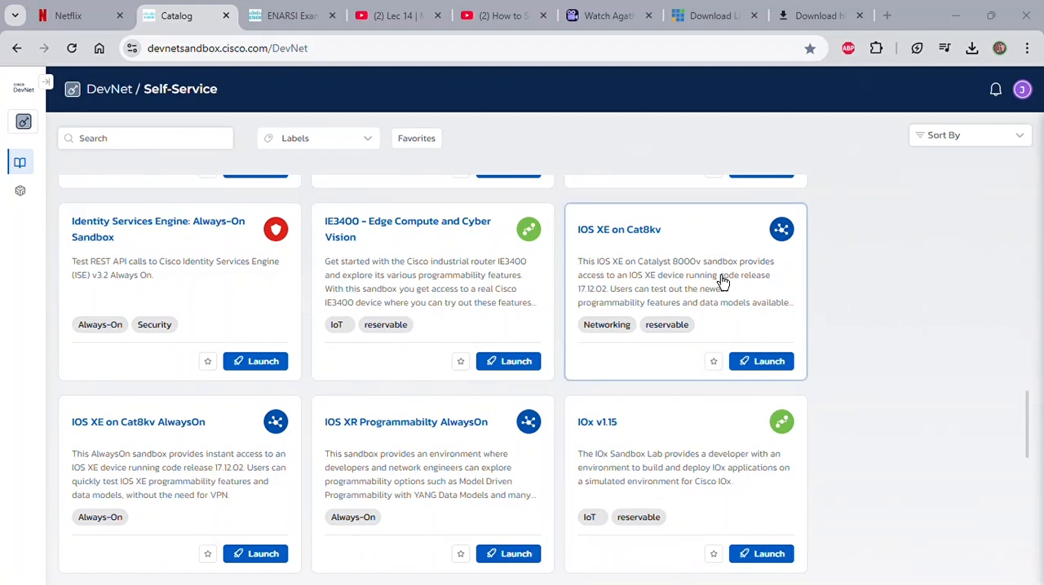
pyautogui.scroll(-3)
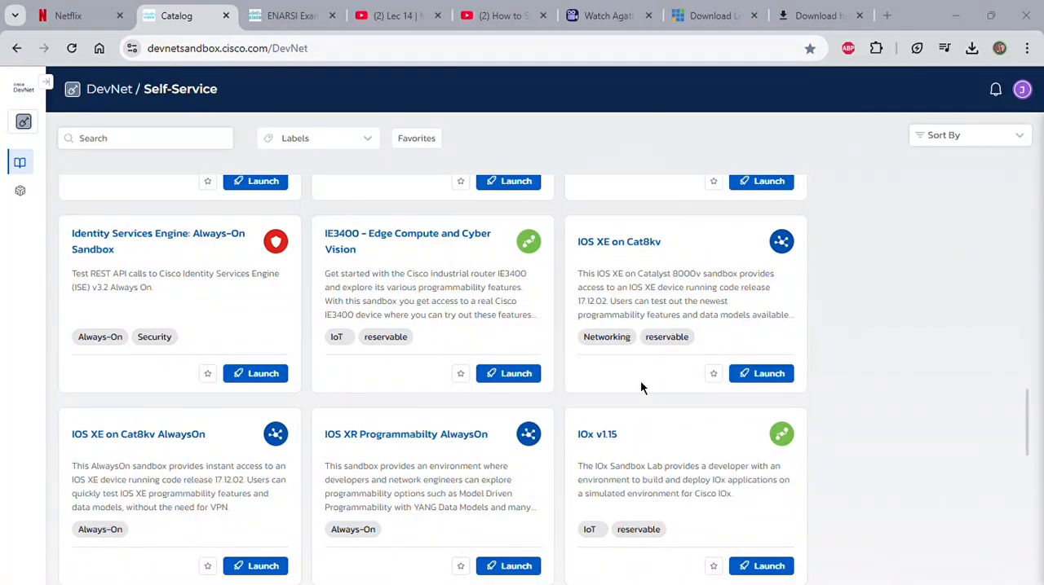
# Scroll past Meraki, NSO and SD-WAN 20.10 cards to the catalog bottom at XRd Sandbox
pyautogui.scroll(-3)
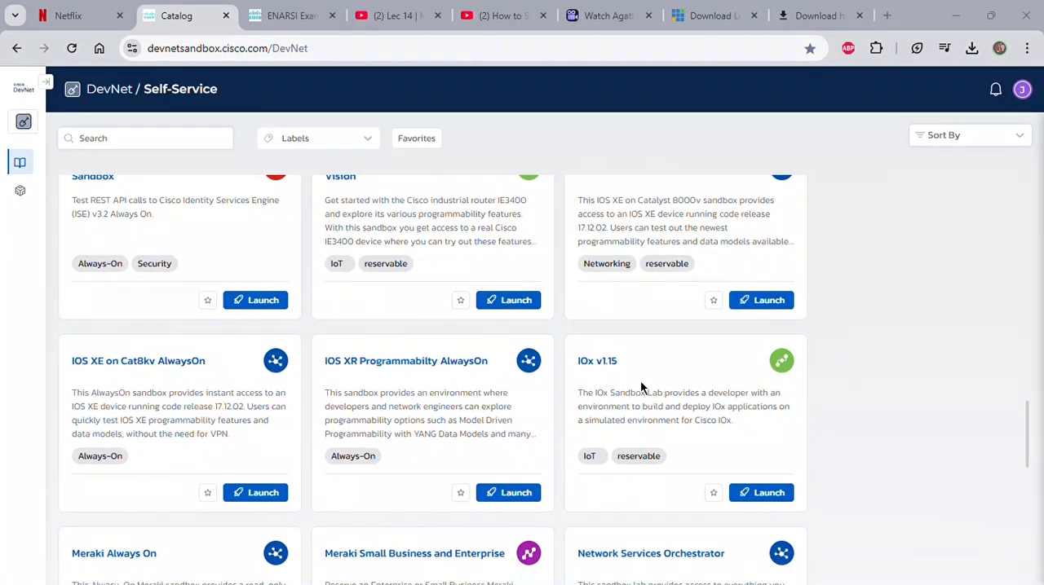
pyautogui.scroll(-3)
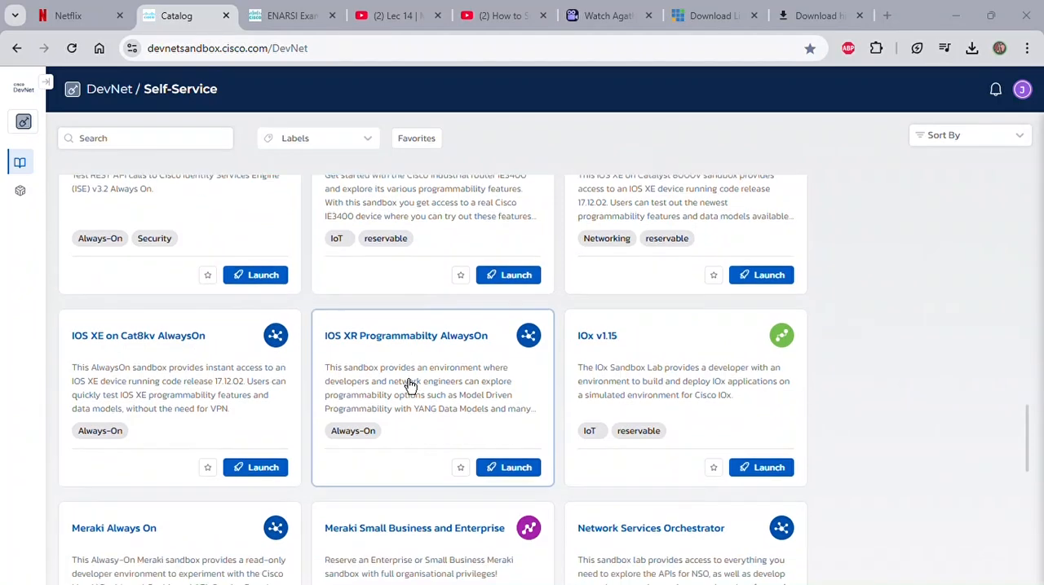
pyautogui.scroll(-3)
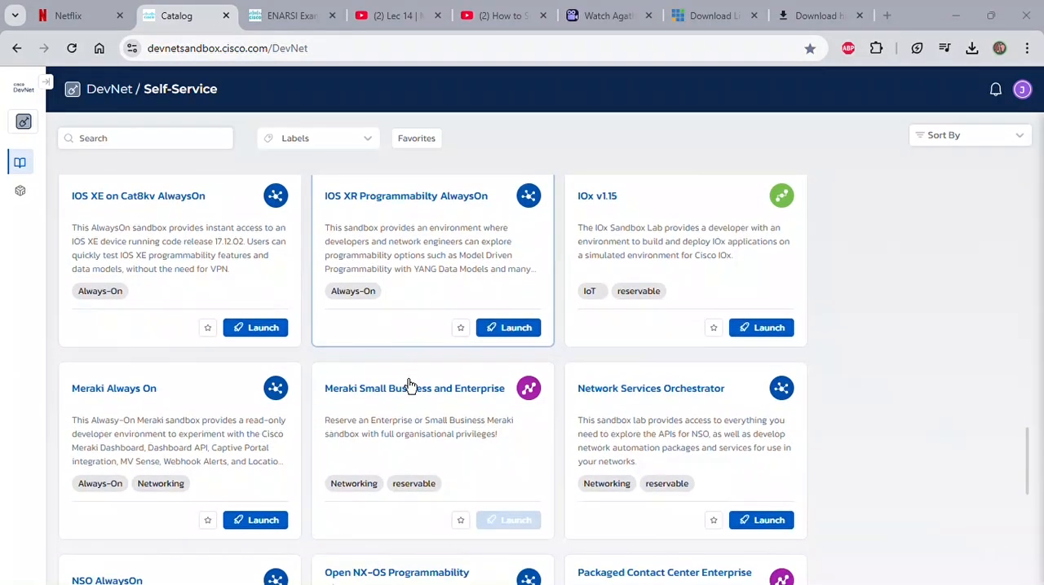
pyautogui.scroll(-3)
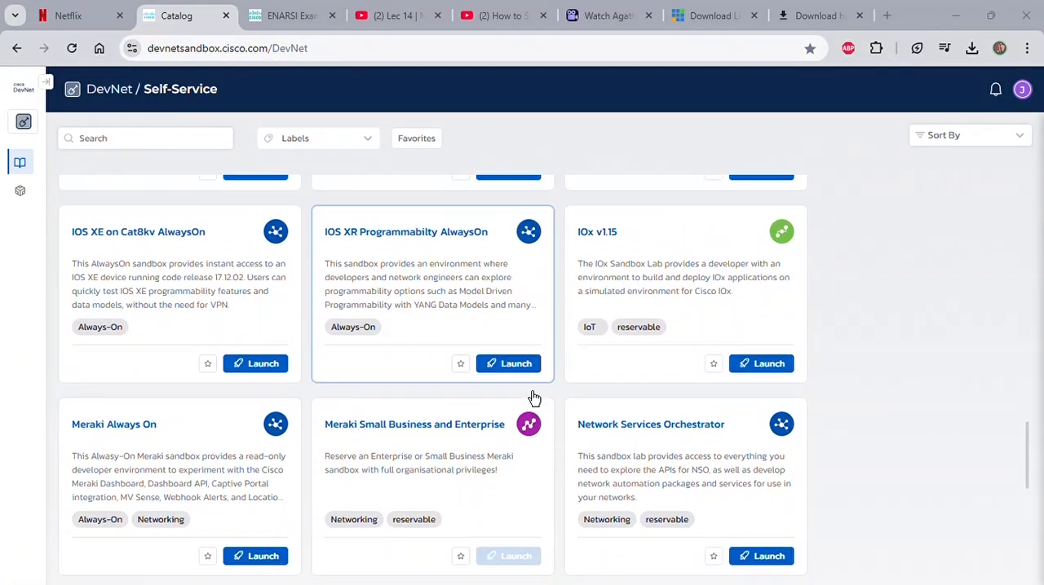
pyautogui.scroll(-3)
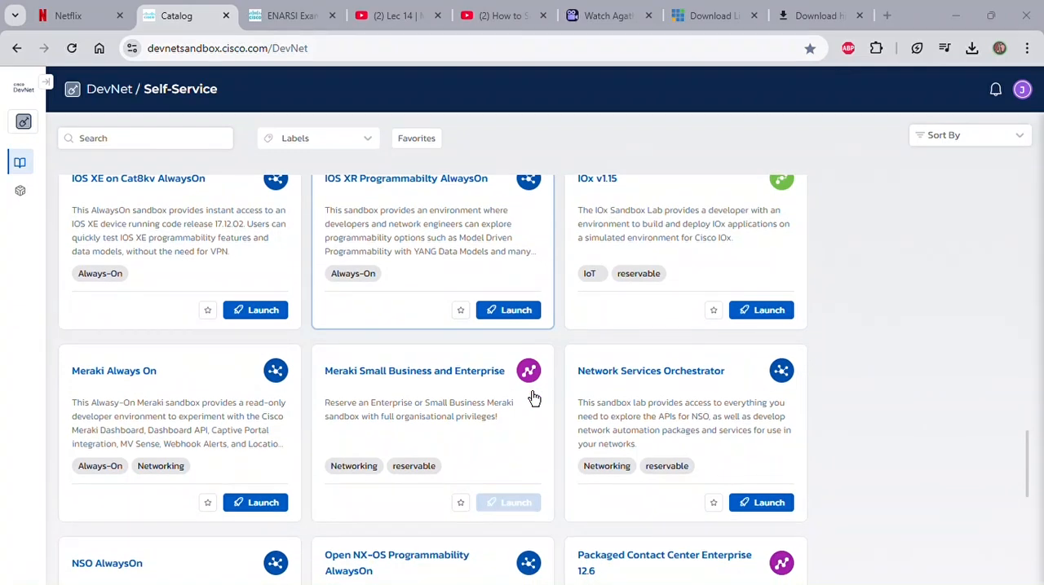
pyautogui.scroll(-3)
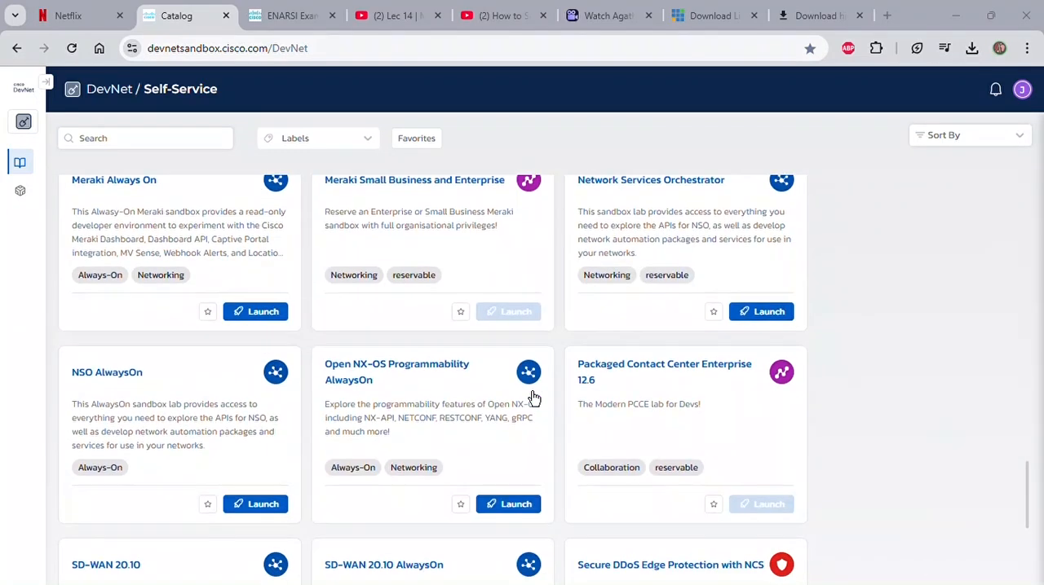
pyautogui.scroll(-3)
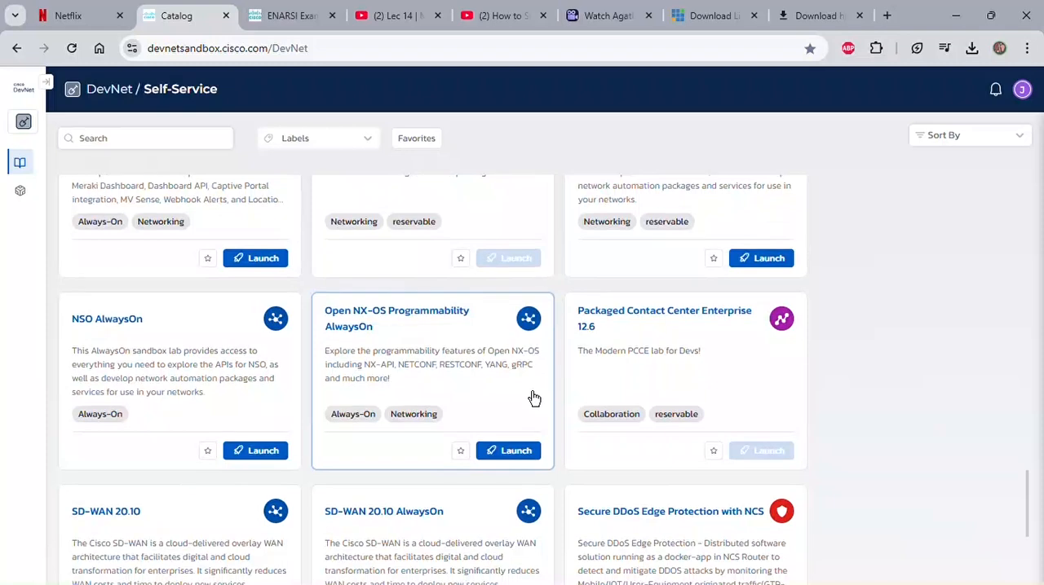
pyautogui.scroll(-3)
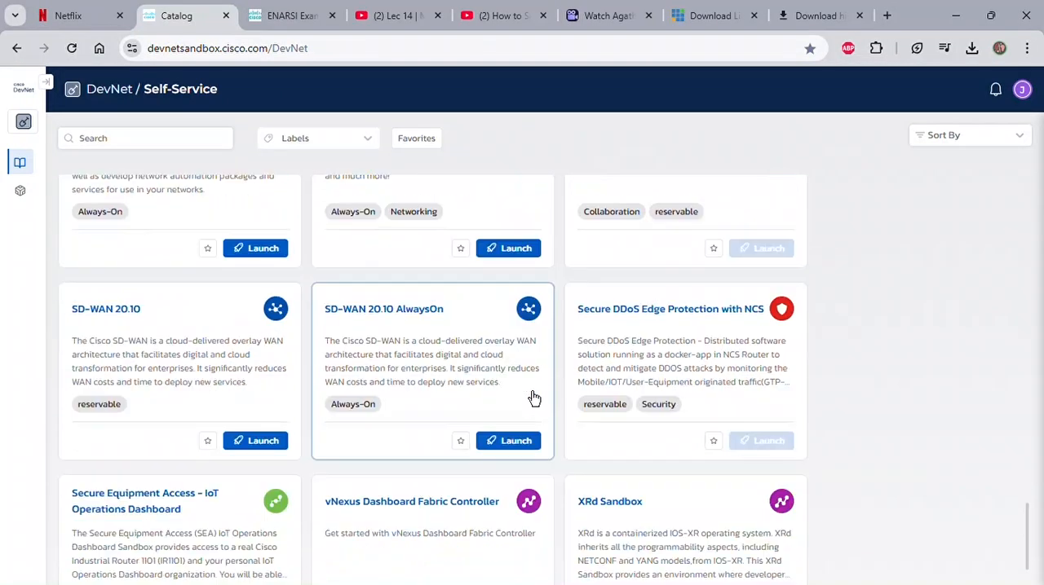
pyautogui.scroll(-3)
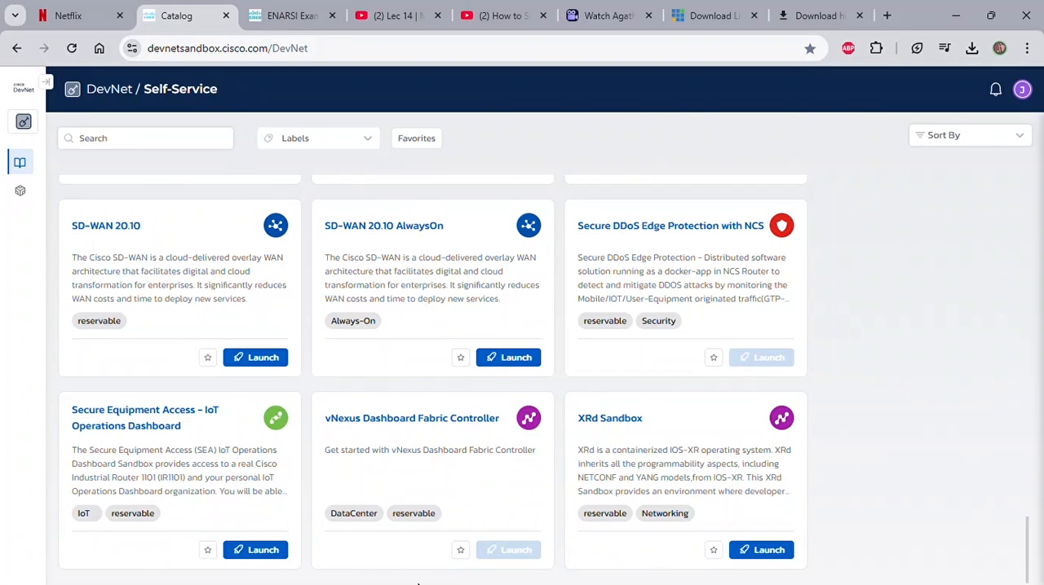
pyautogui.moveTo(672, 385)
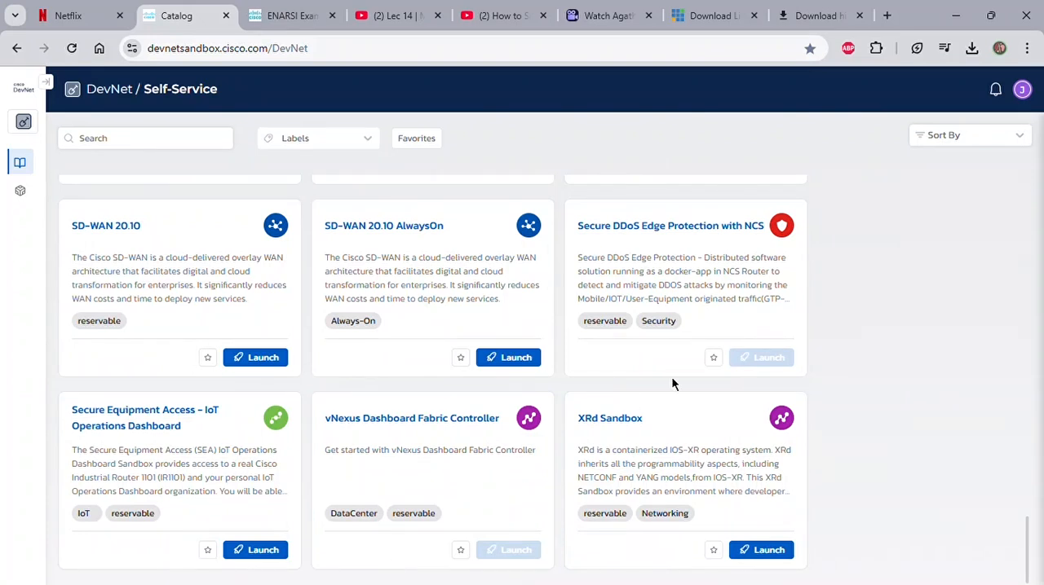
pyautogui.moveTo(972, 82)
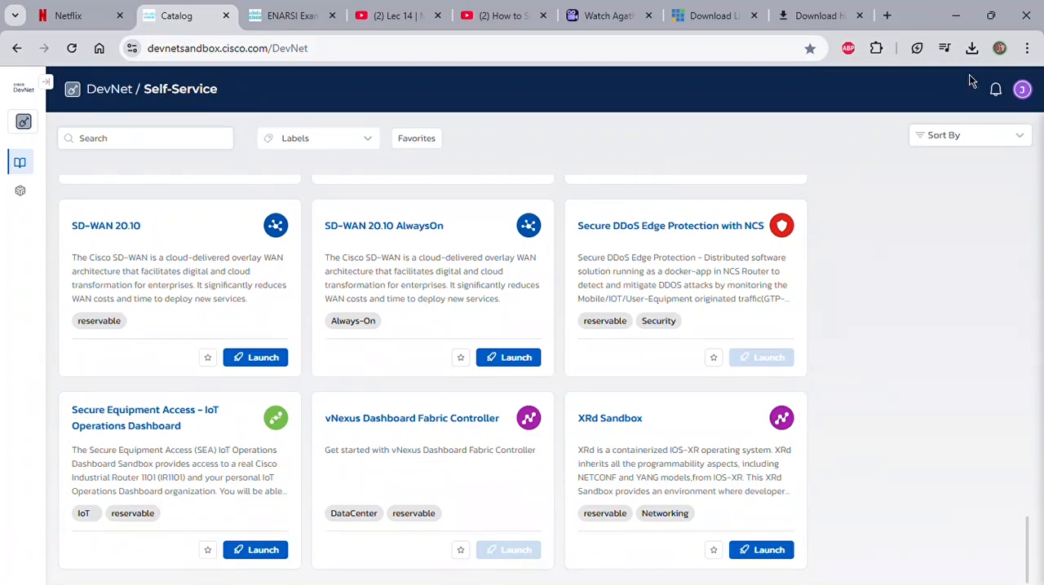